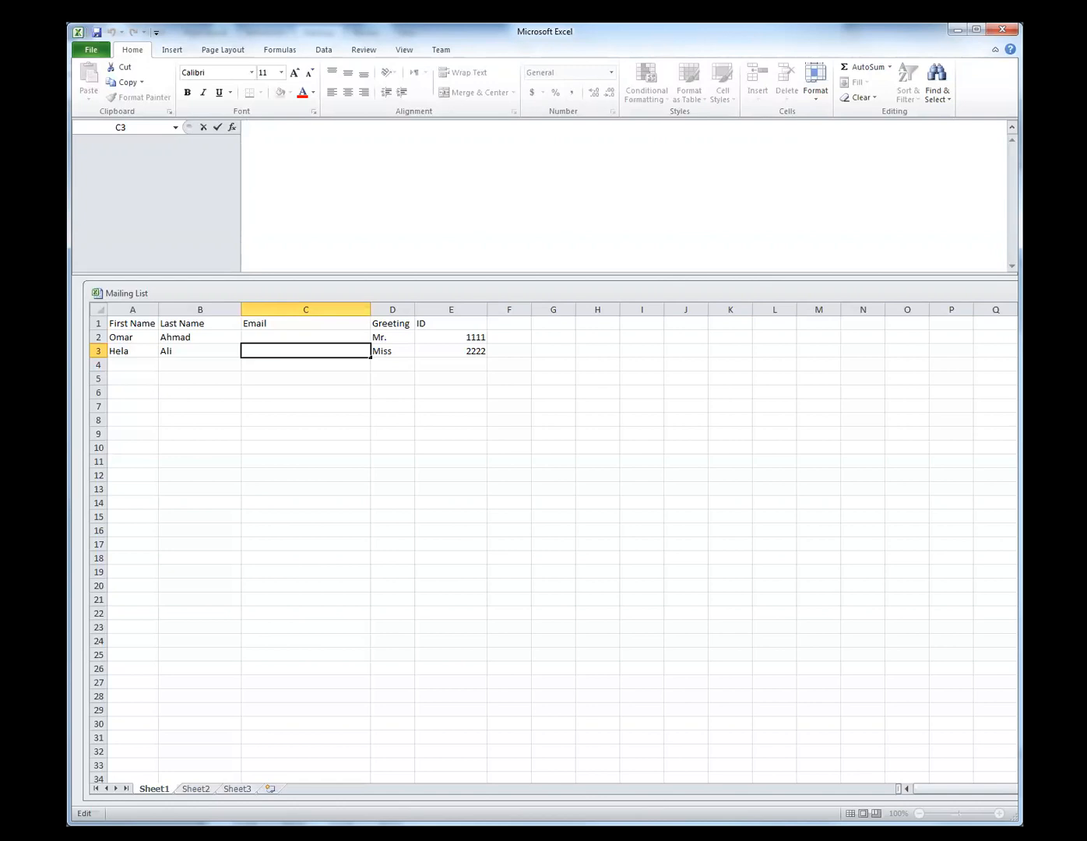
{"action": "mouse_move", "coordinate": [627, 239]}
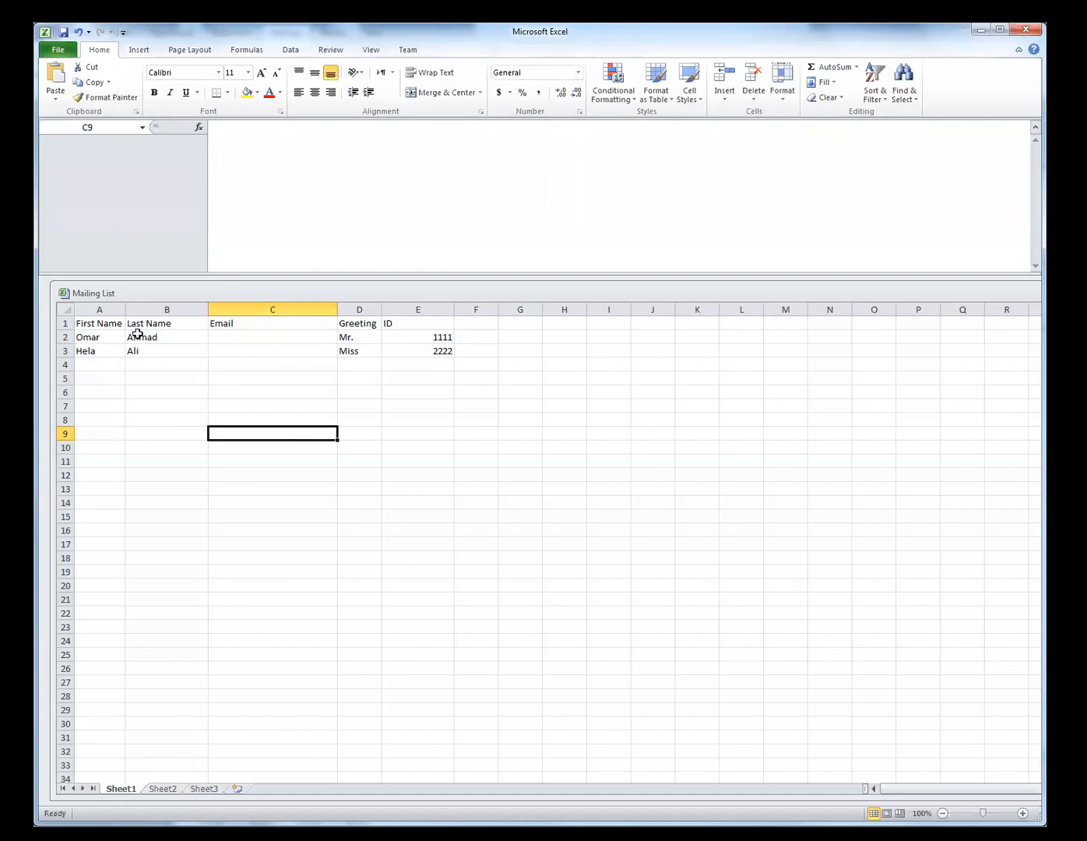
{"action": "mouse_move", "coordinate": [231, 338]}
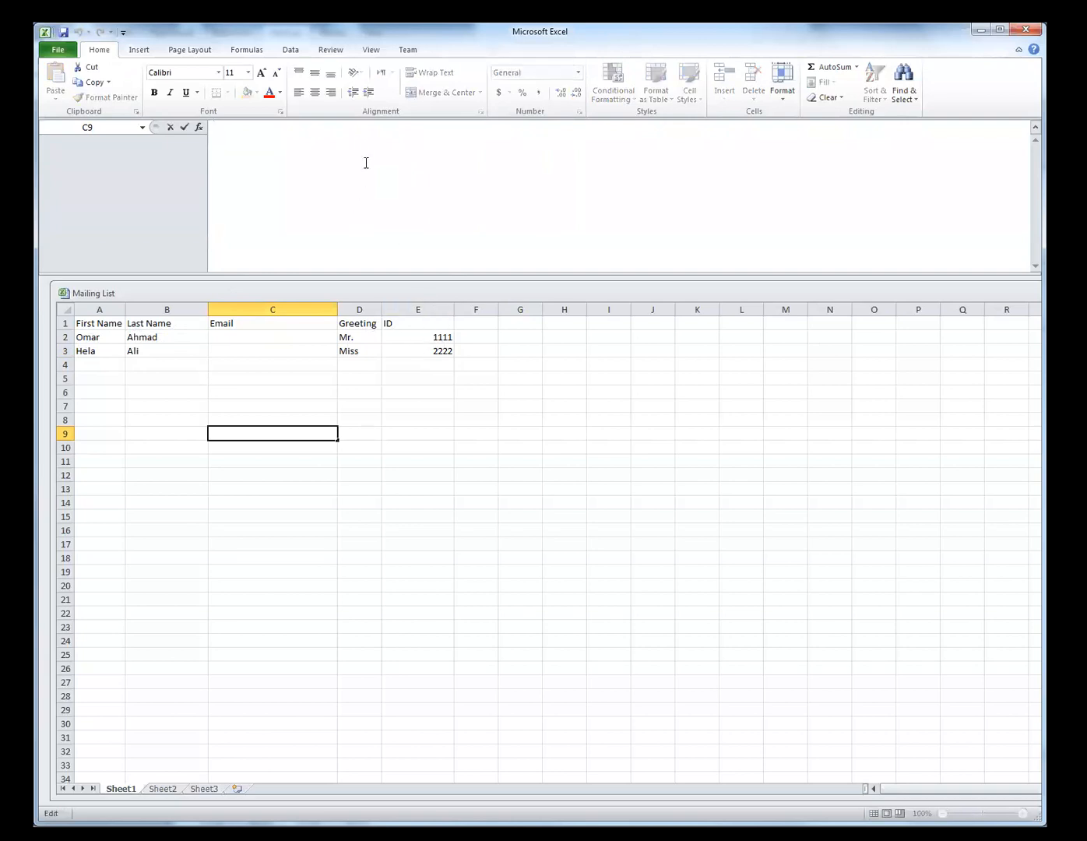
{"action": "left_click", "coordinate": [271, 336]}
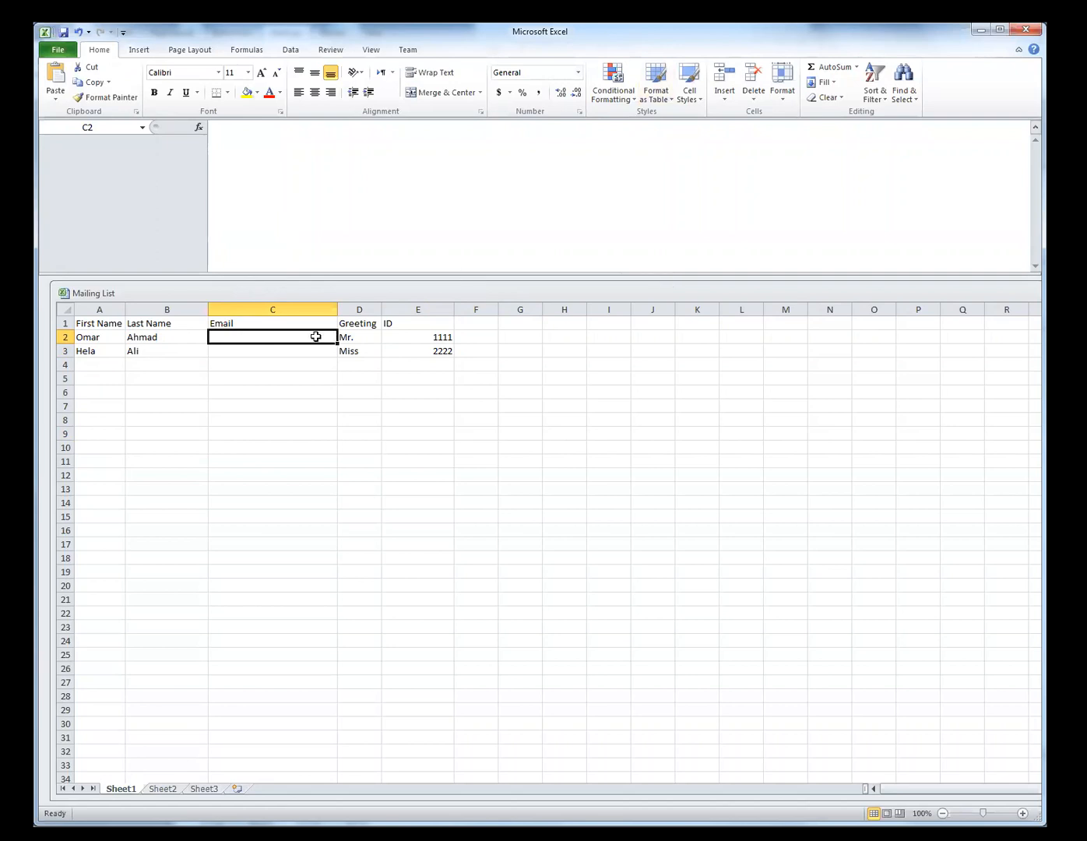
{"action": "mouse_move", "coordinate": [296, 341]}
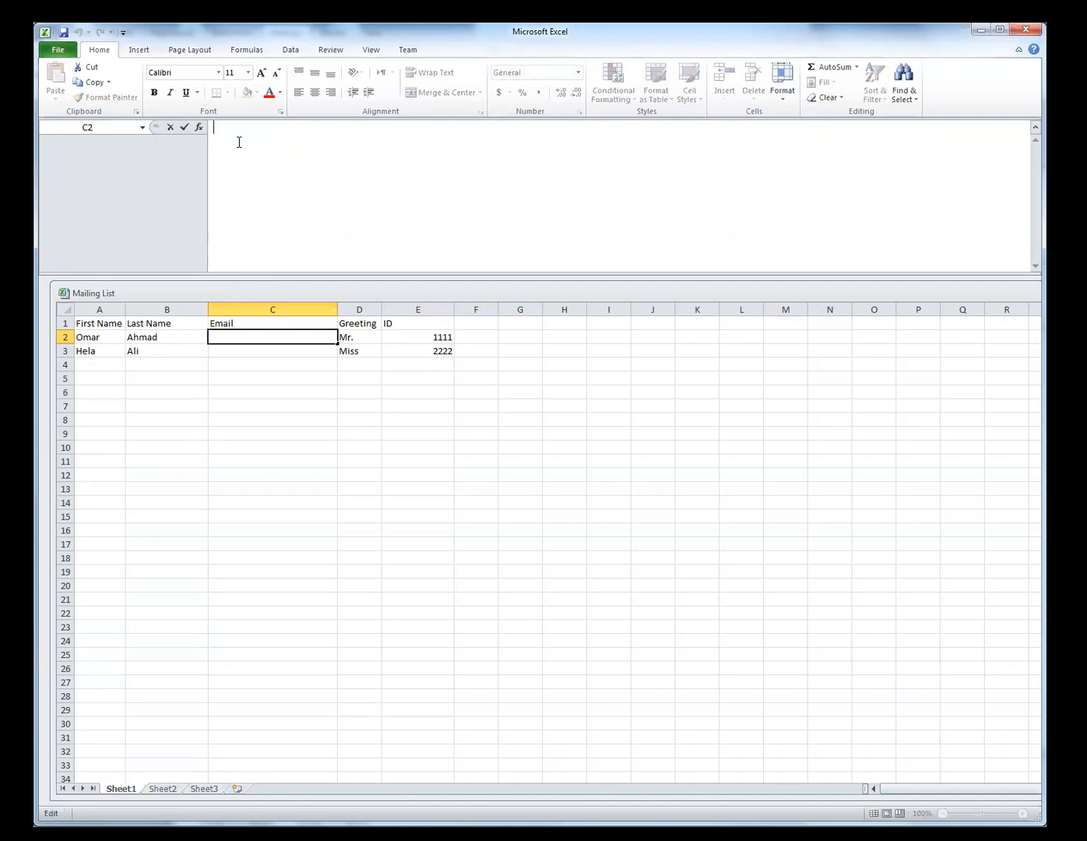
{"action": "type", "text": "="}
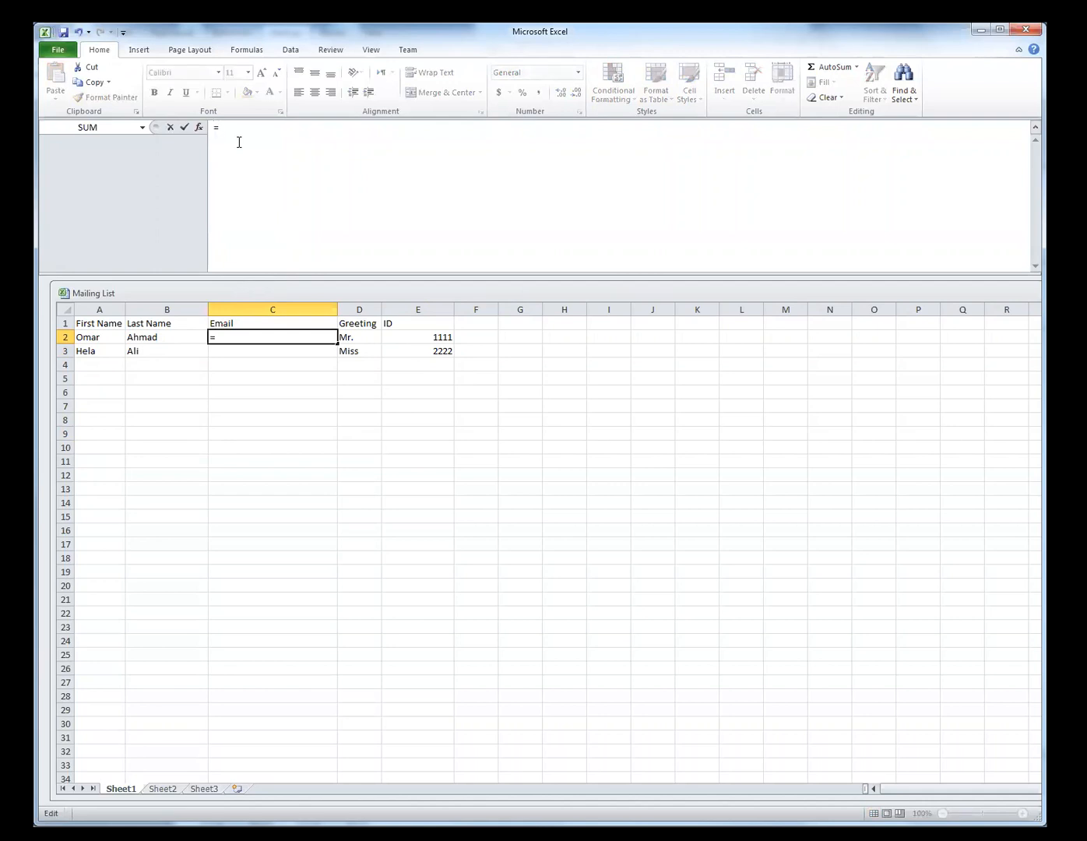
{"action": "type", "text": "Con"}
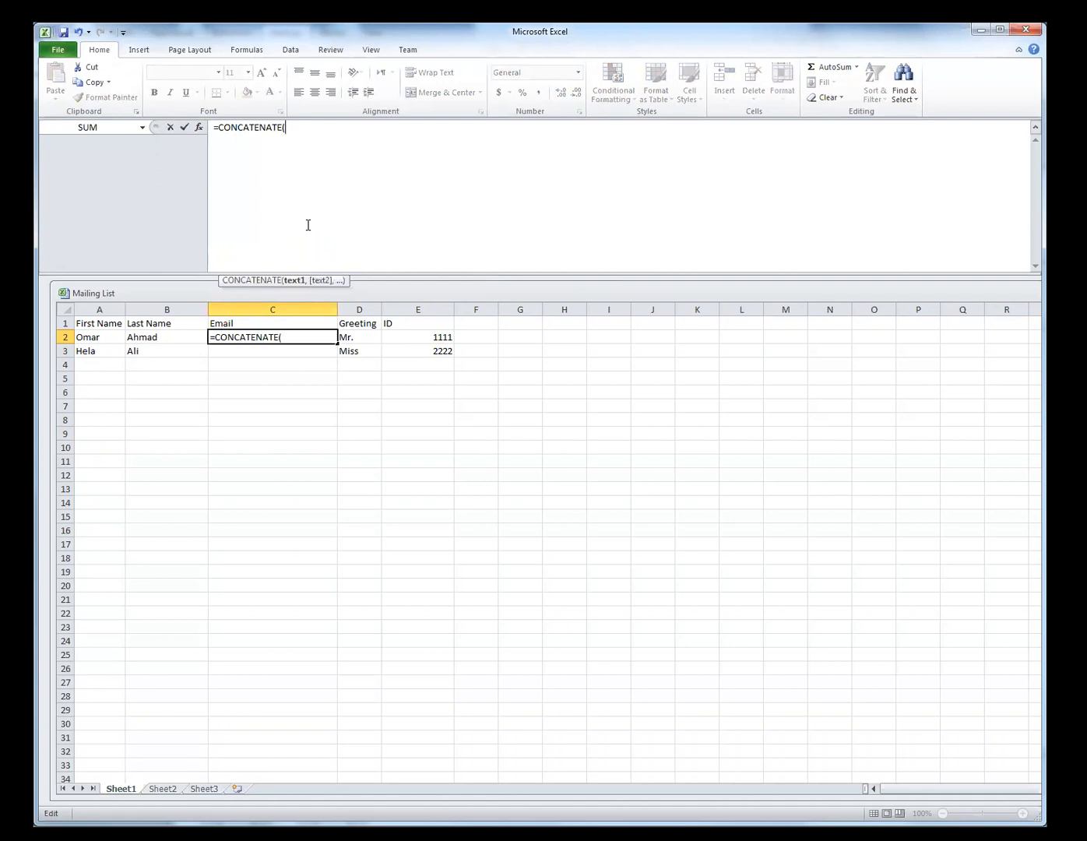
{"action": "left_click", "coordinate": [87, 336]}
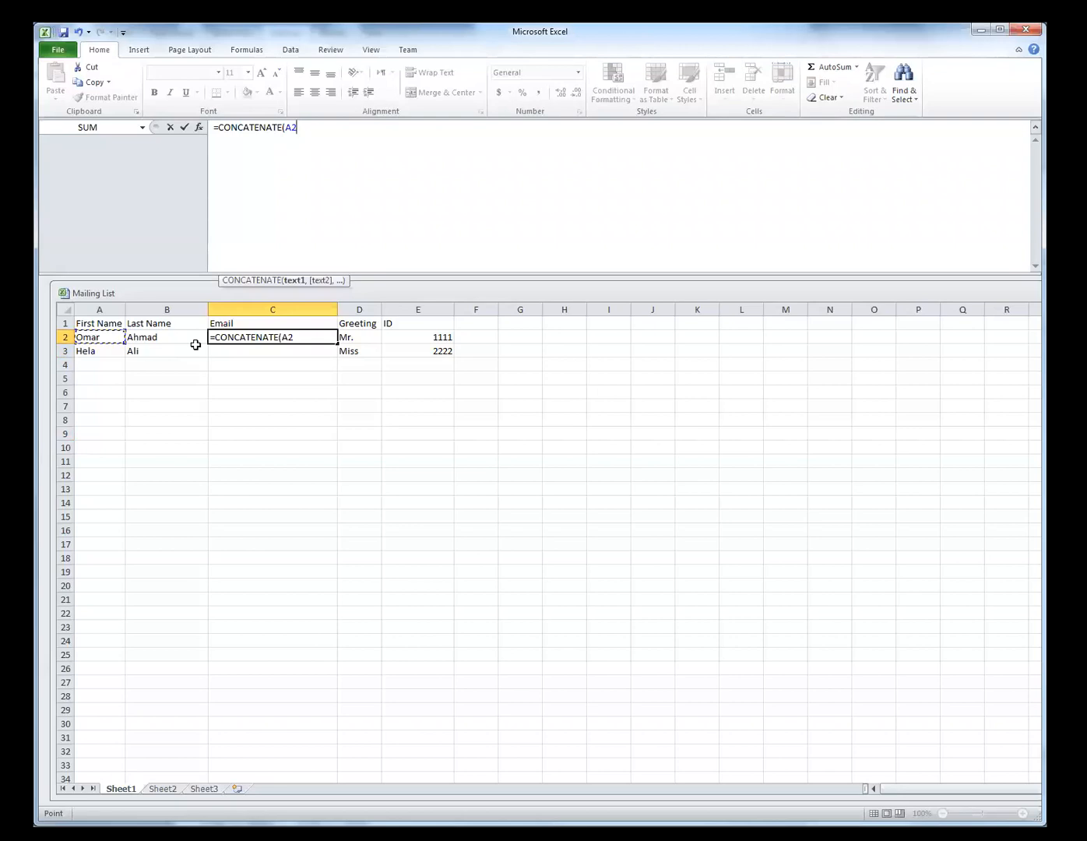
{"action": "type", "text": ",\"_"}
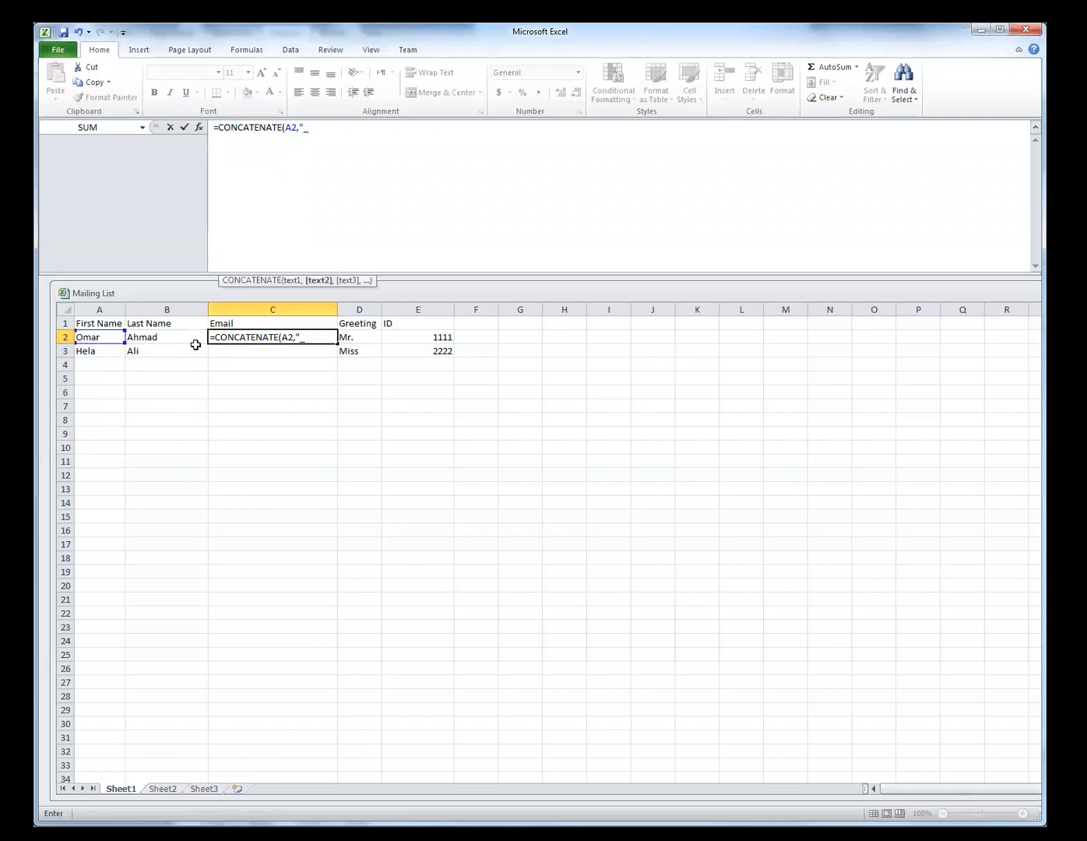
{"action": "type", "text": "\""}
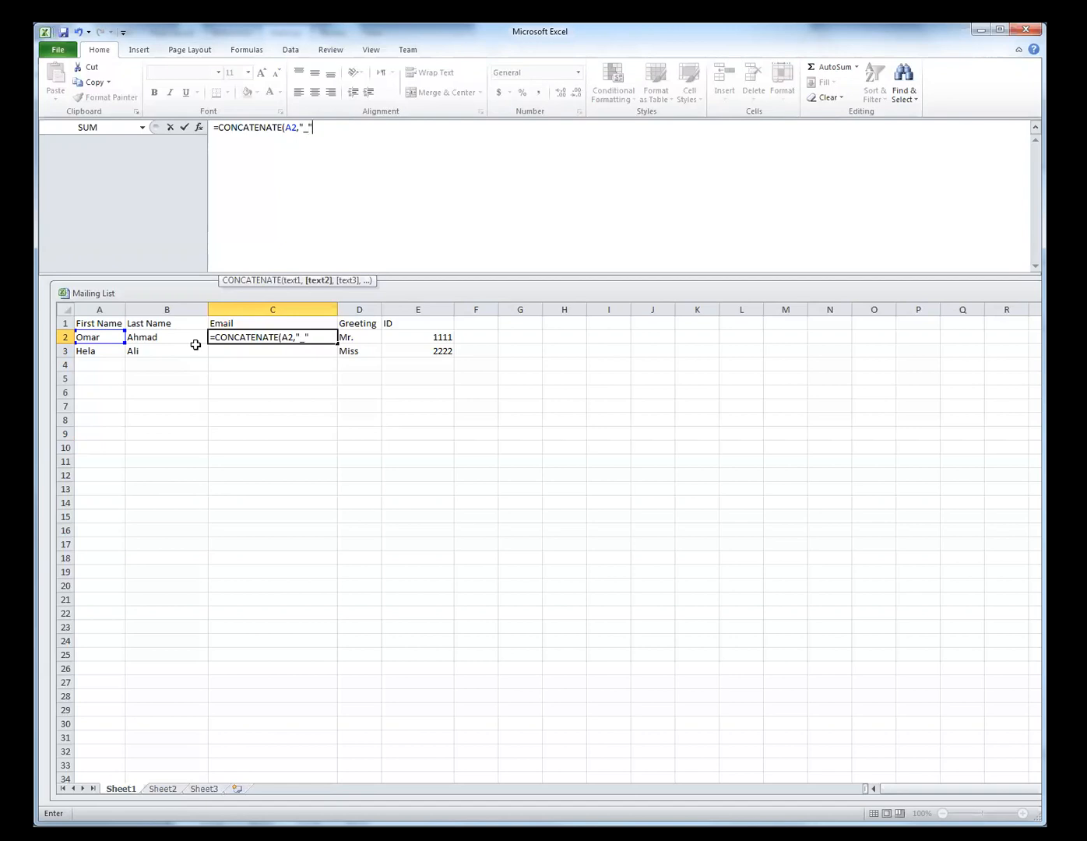
{"action": "left_click", "coordinate": [165, 336]}
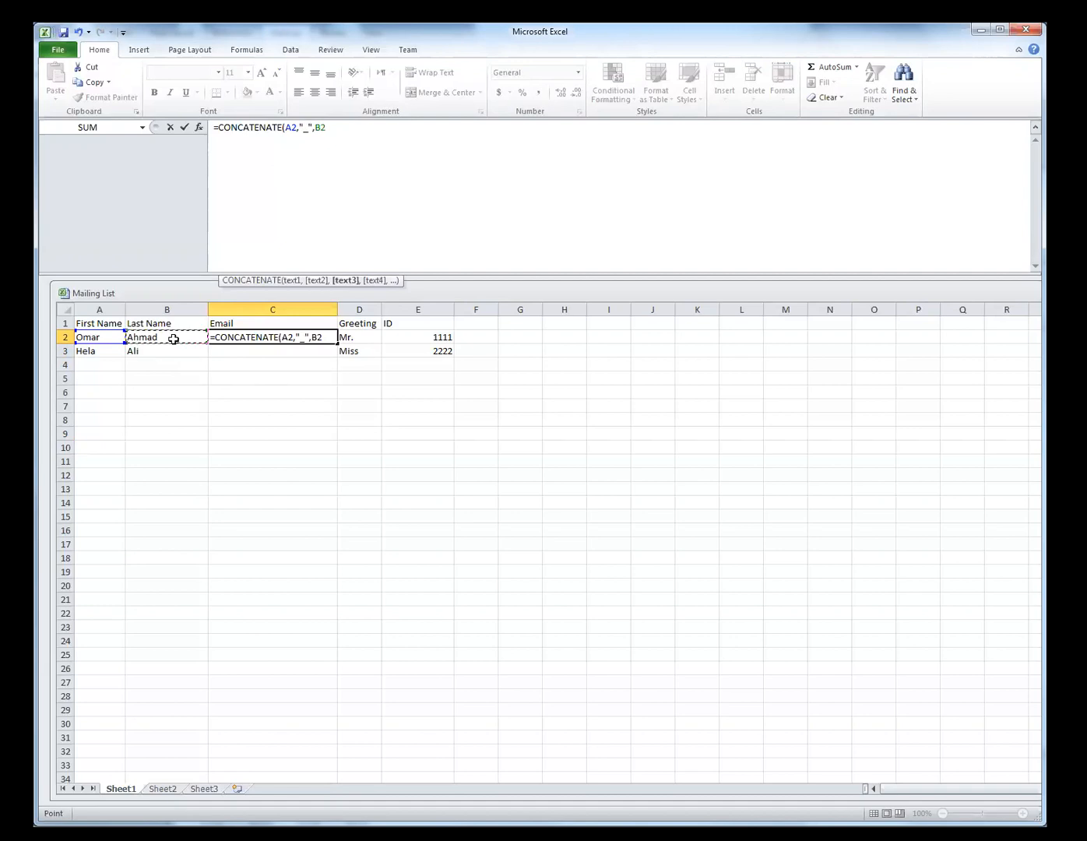
{"action": "type", "text": ","}
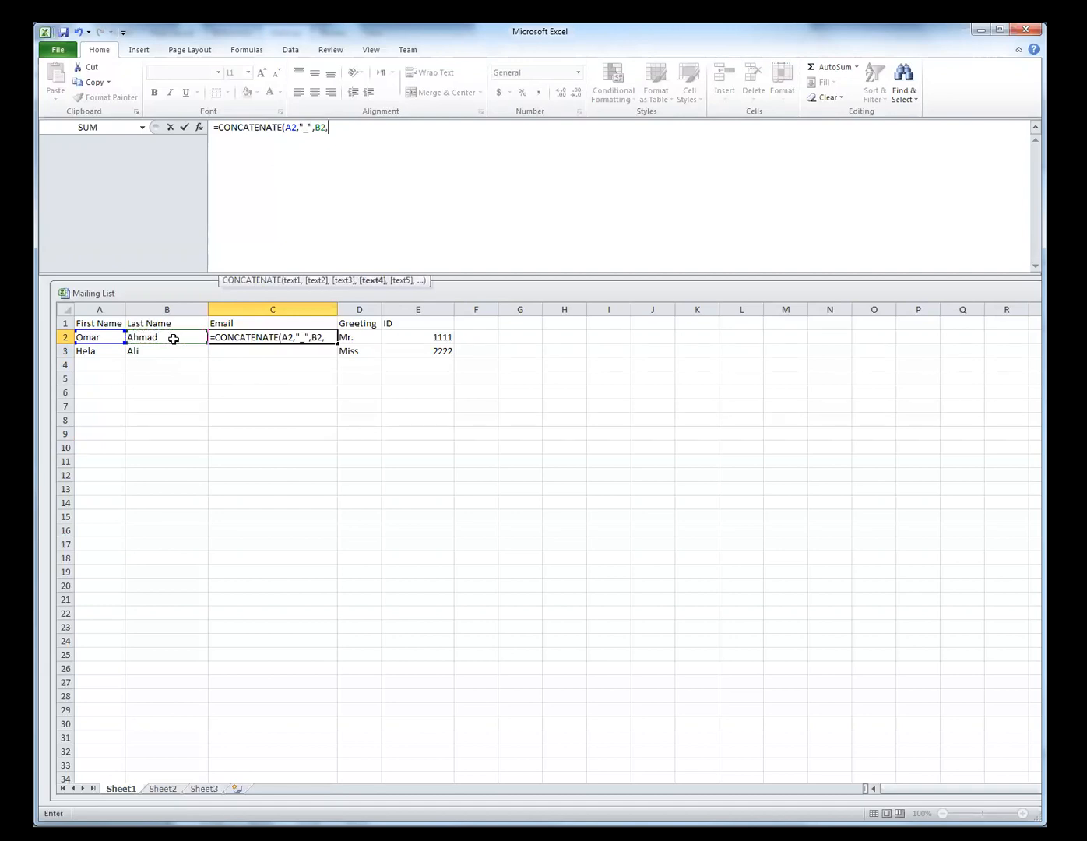
{"action": "type", "text": "\""}
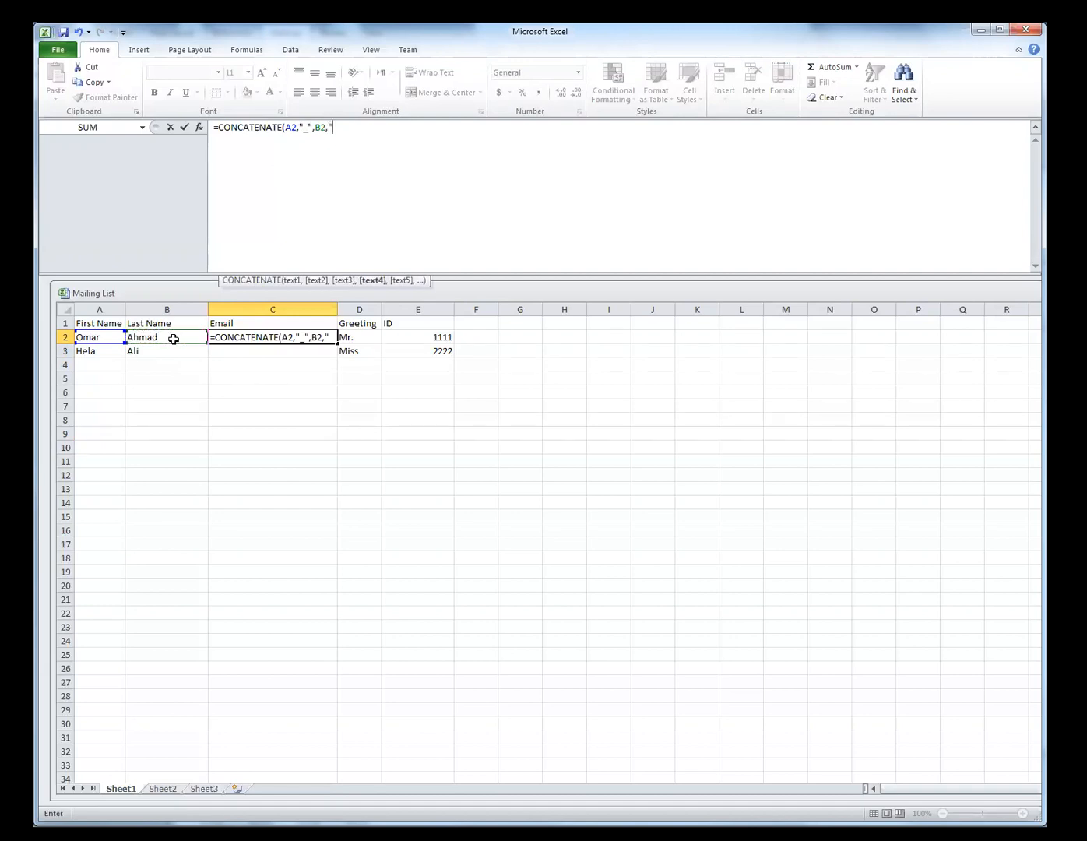
{"action": "type", "text": "@"}
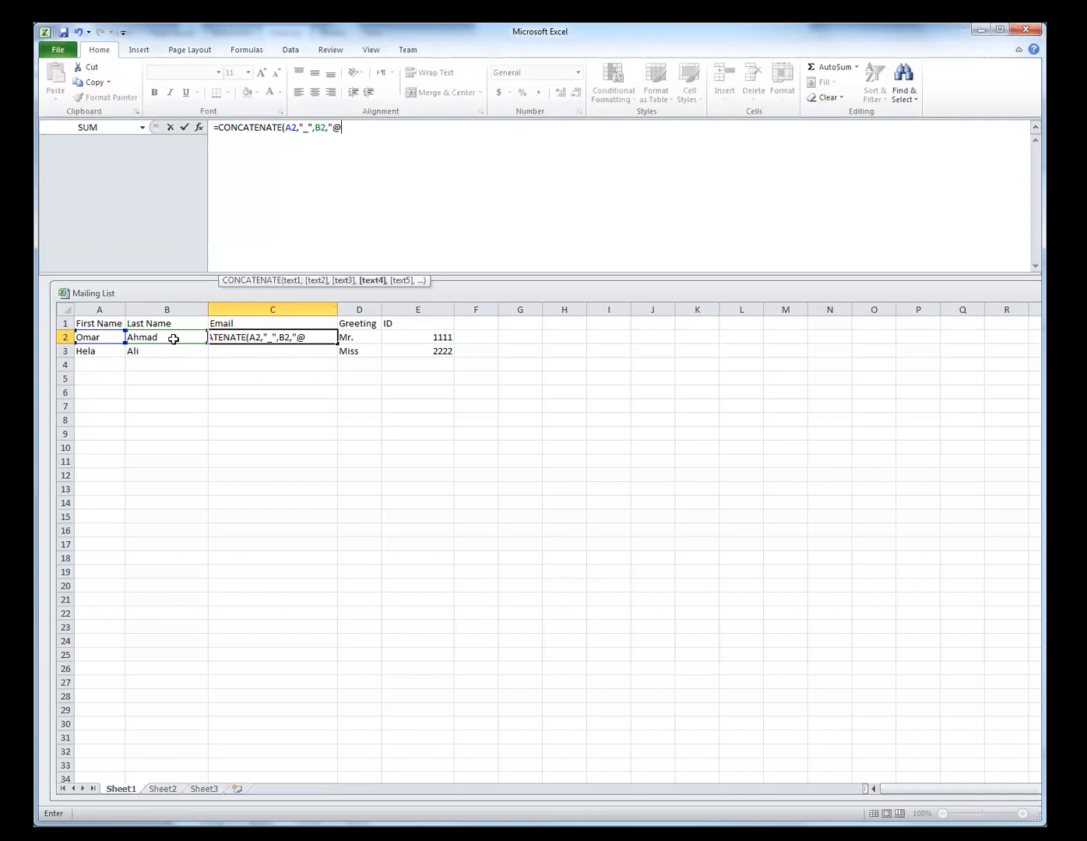
{"action": "type", "text": "gmail.co"}
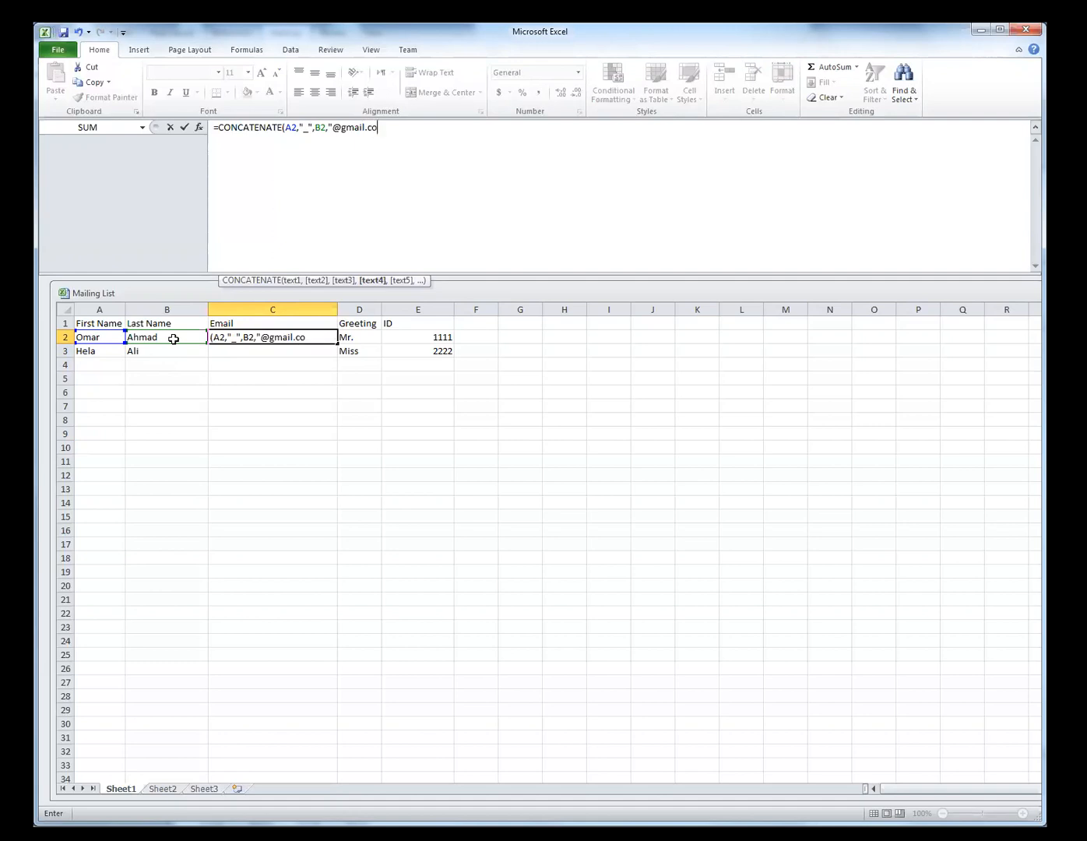
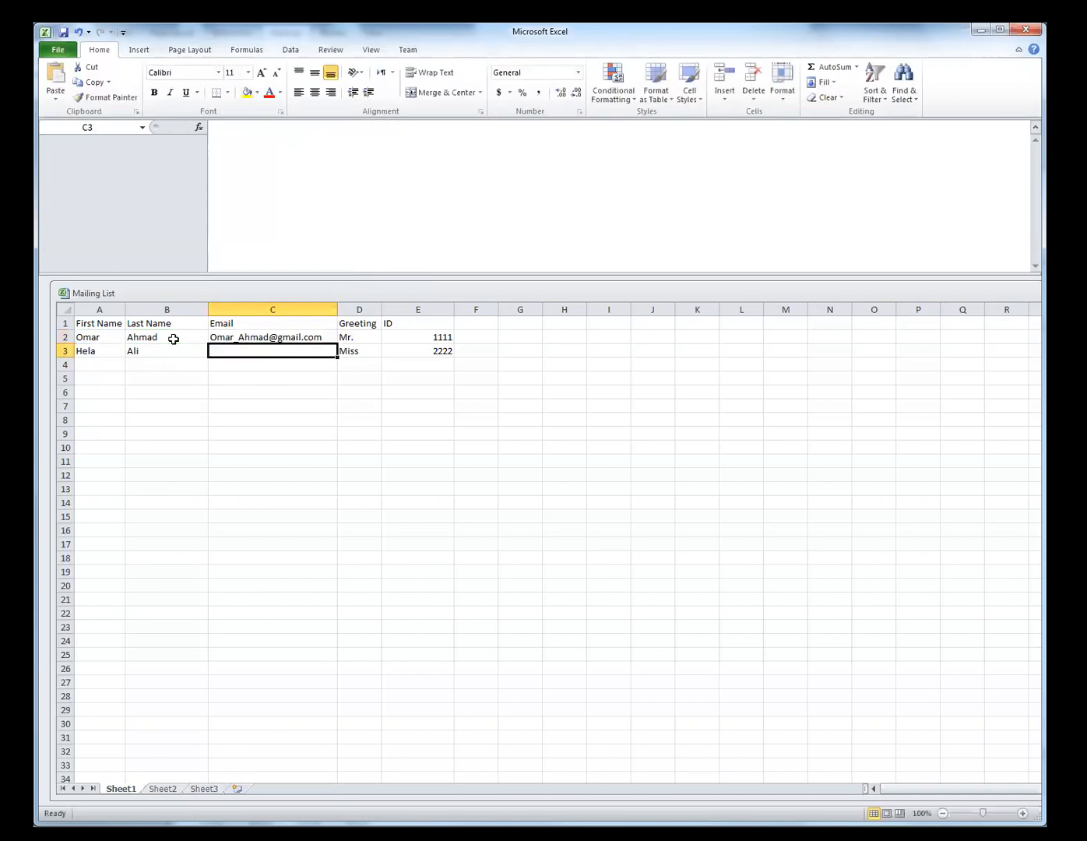
Copy the email formula from C2 down to C3 for the second contact.
{"action": "left_click", "coordinate": [270, 336]}
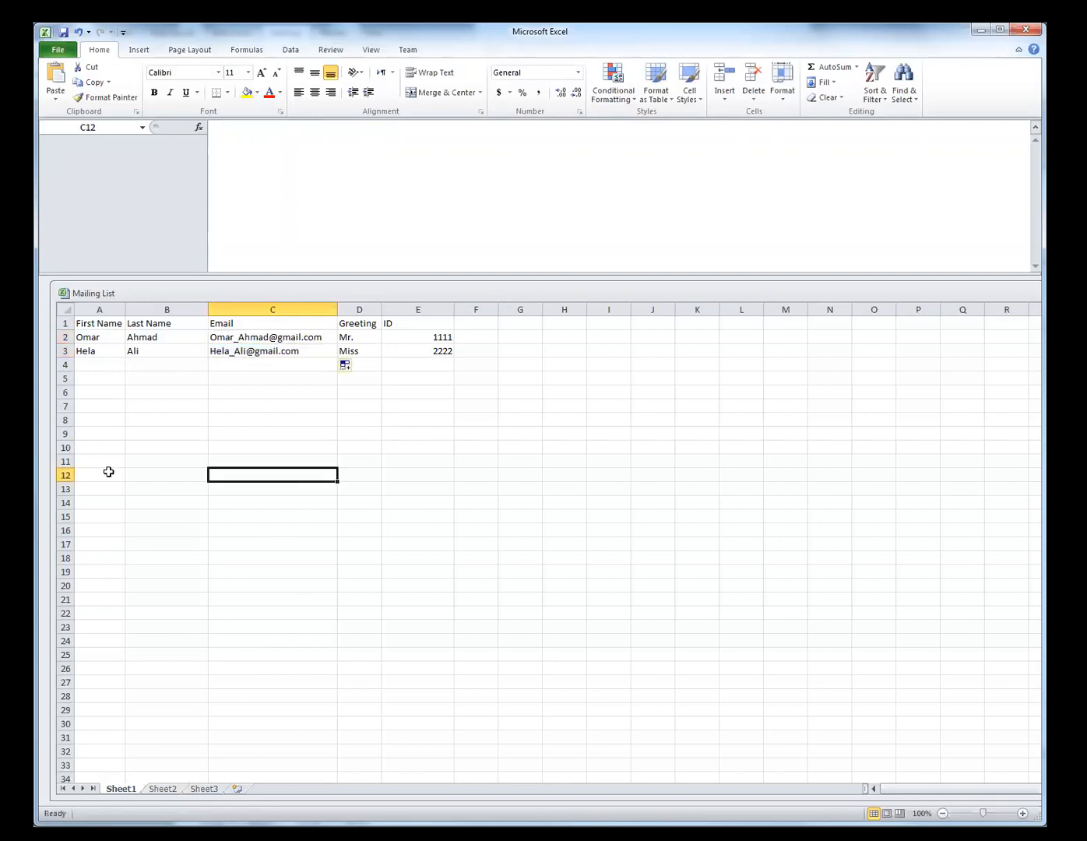
{"action": "mouse_move", "coordinate": [310, 582]}
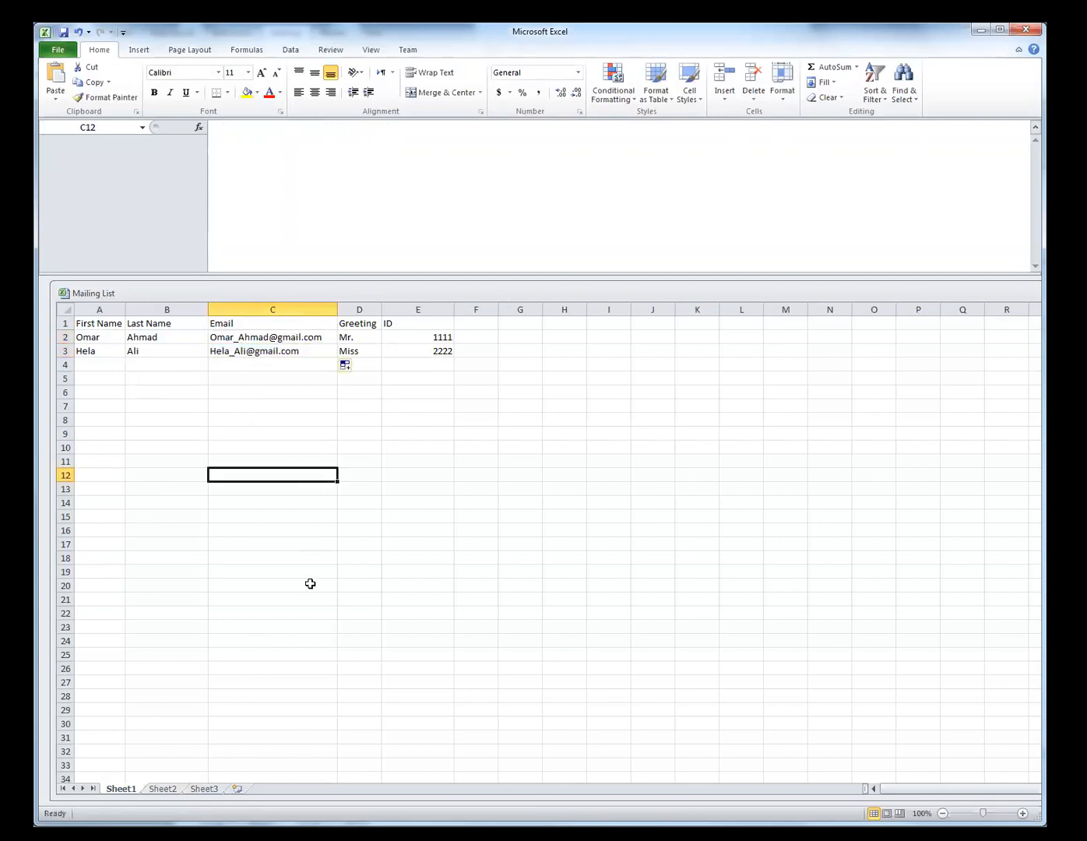
{"action": "left_click", "coordinate": [271, 570]}
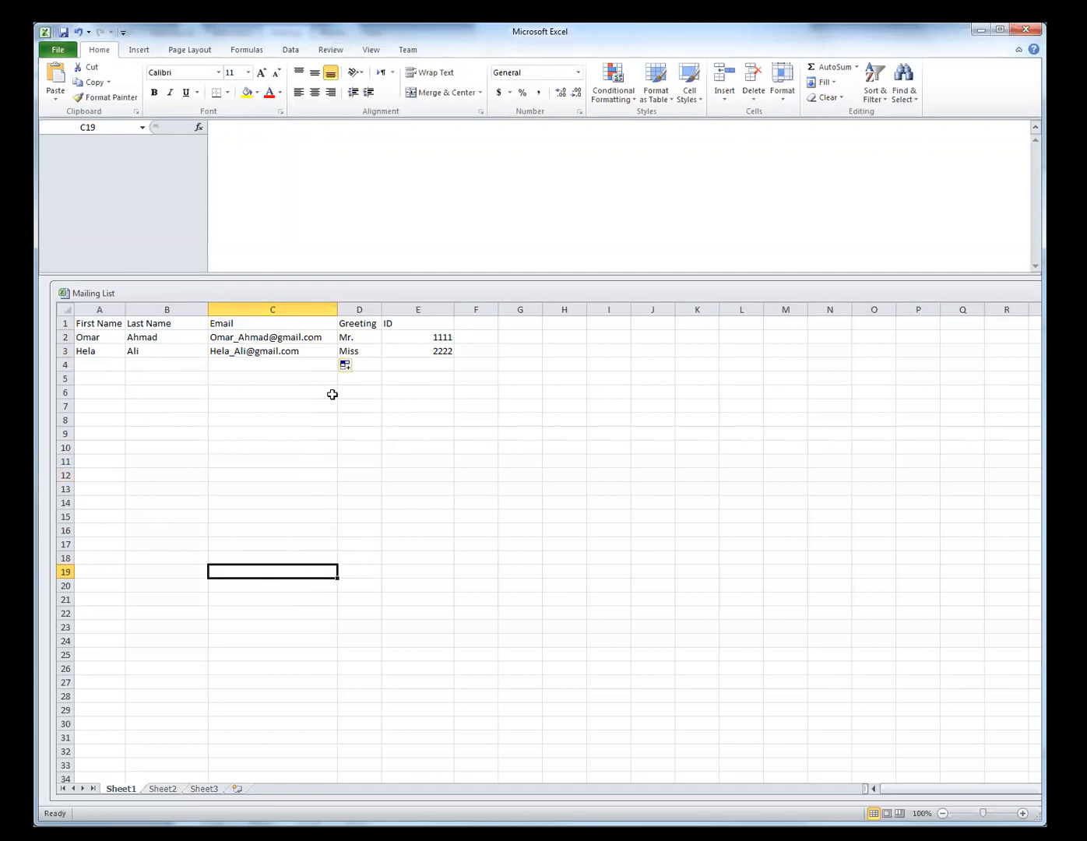
{"action": "mouse_move", "coordinate": [632, 134]}
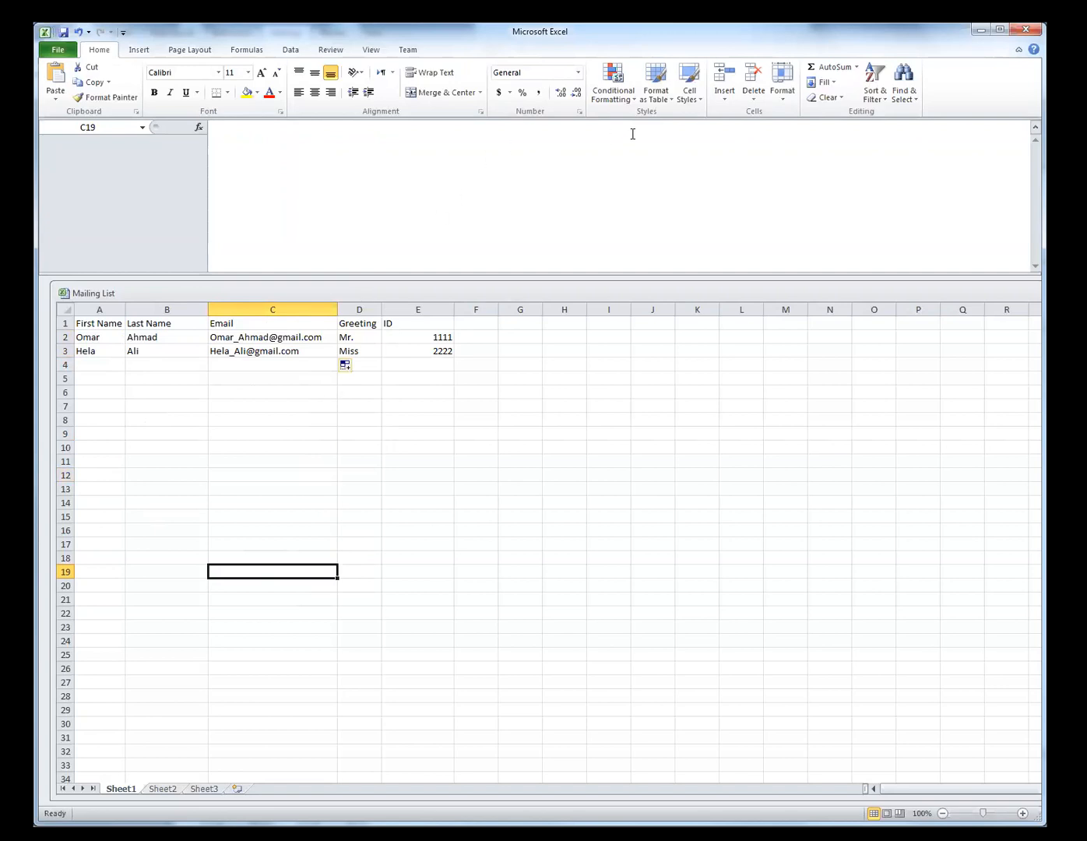
{"action": "mouse_move", "coordinate": [614, 81]}
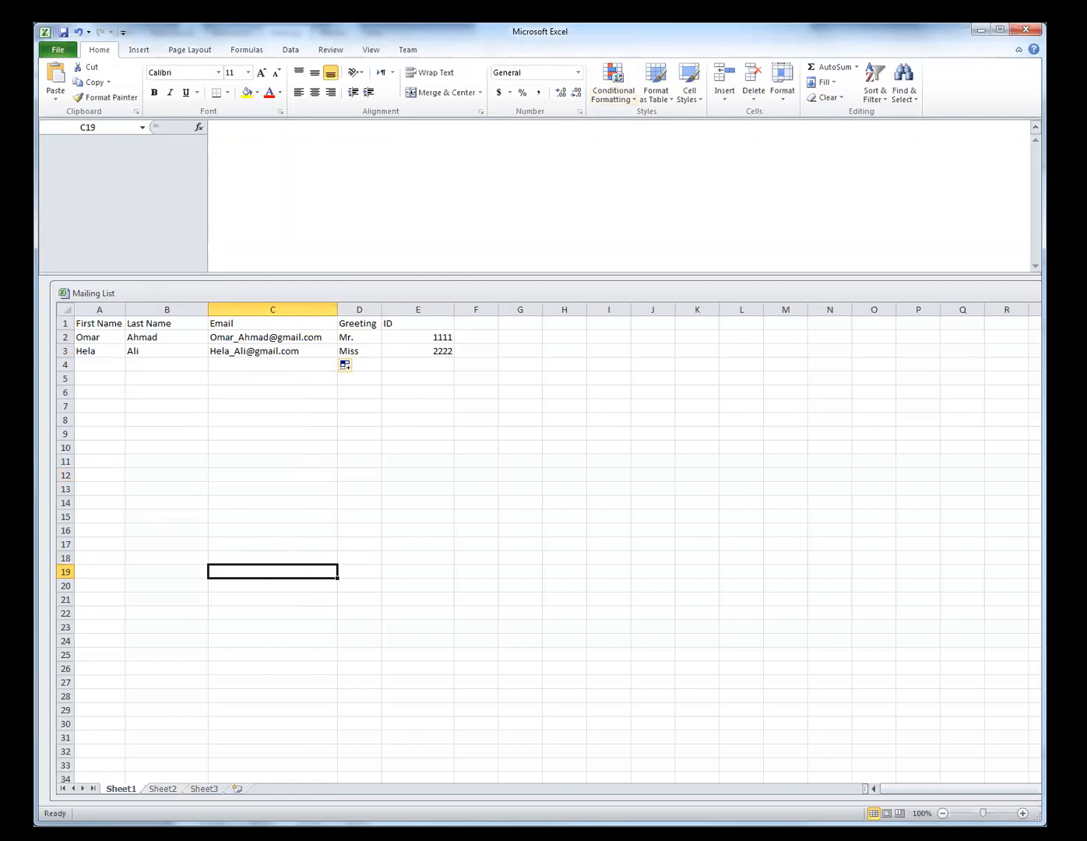
{"action": "mouse_move", "coordinate": [839, 56]}
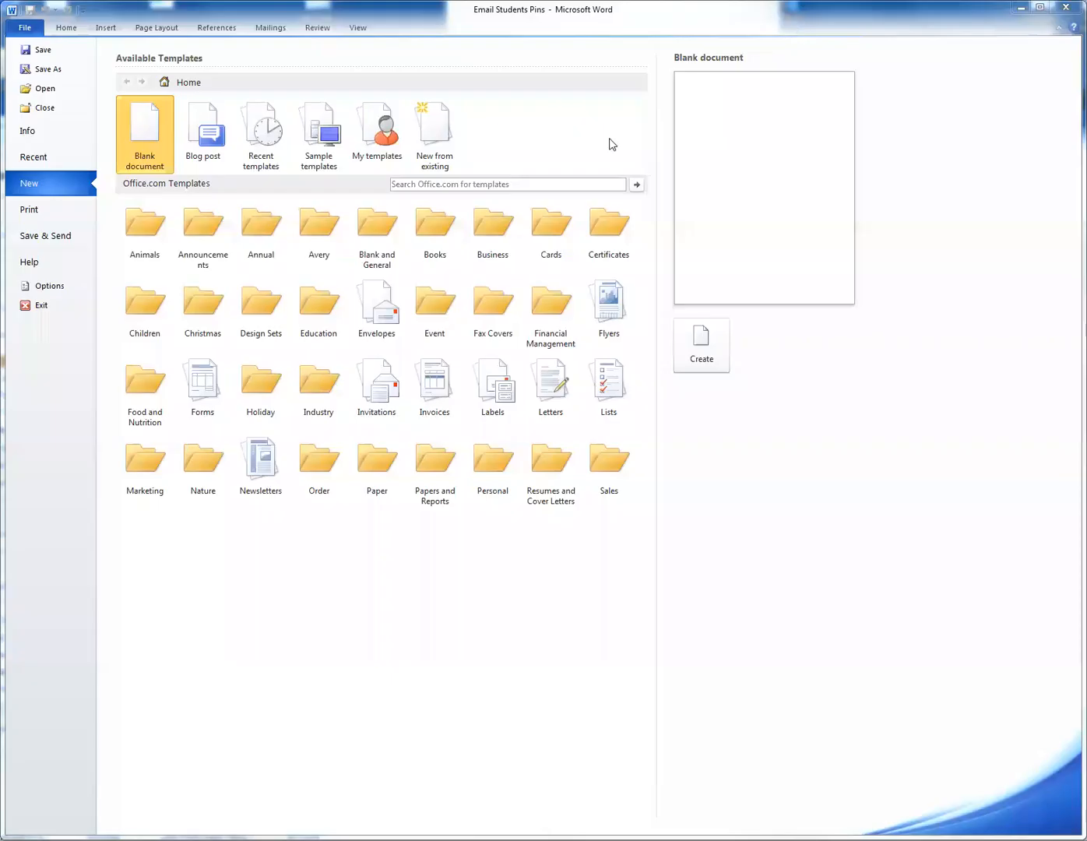
{"action": "mouse_move", "coordinate": [114, 152]}
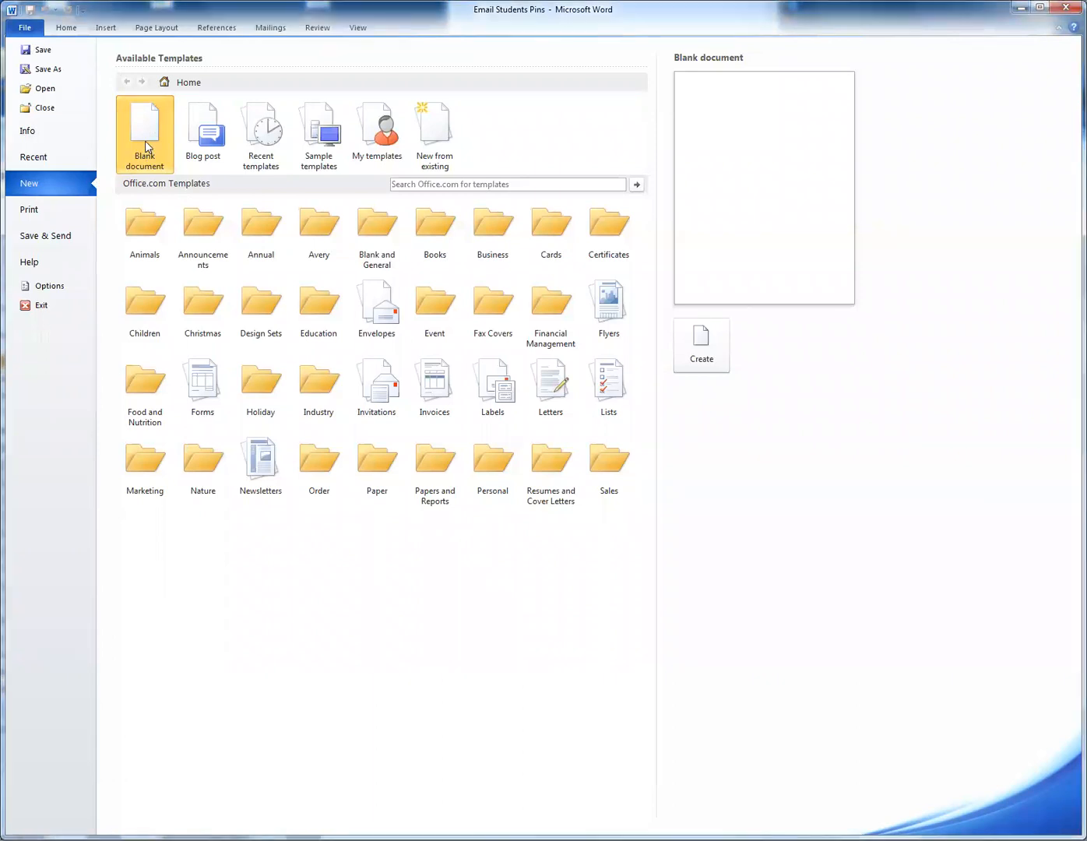
{"action": "mouse_move", "coordinate": [62, 190]}
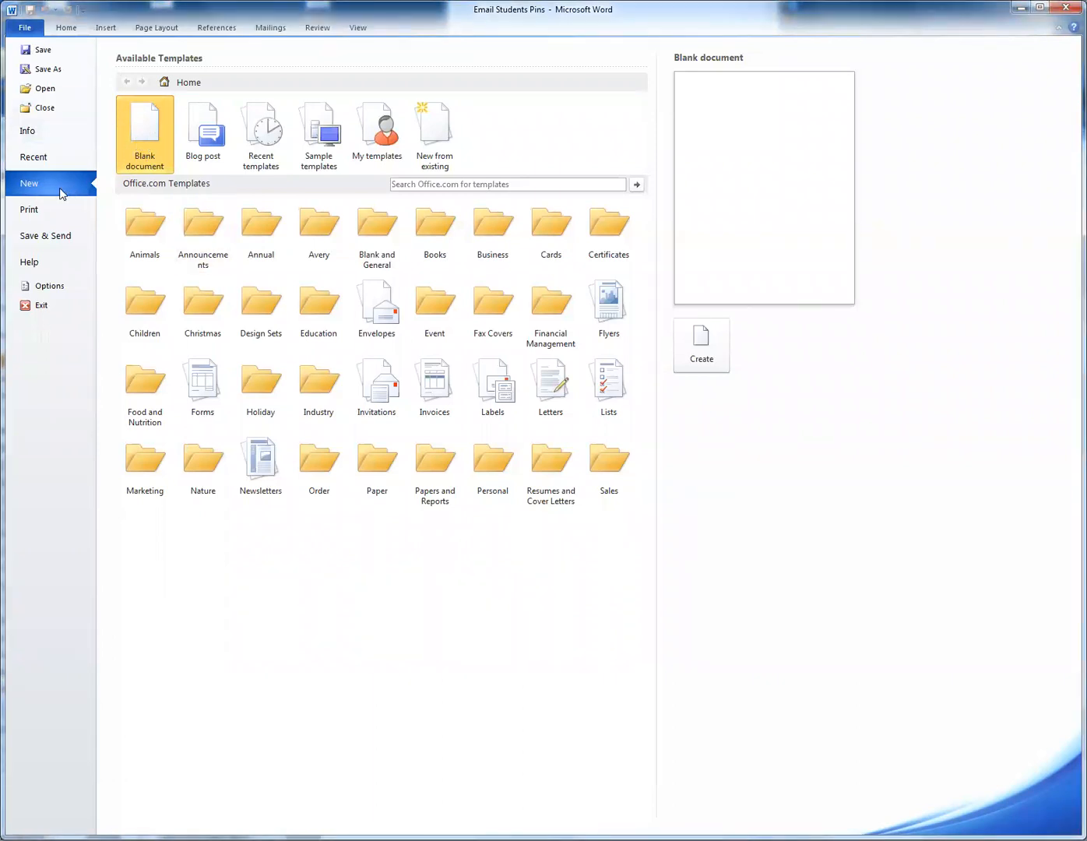
Create a new blank Word document.
{"action": "left_click", "coordinate": [699, 345]}
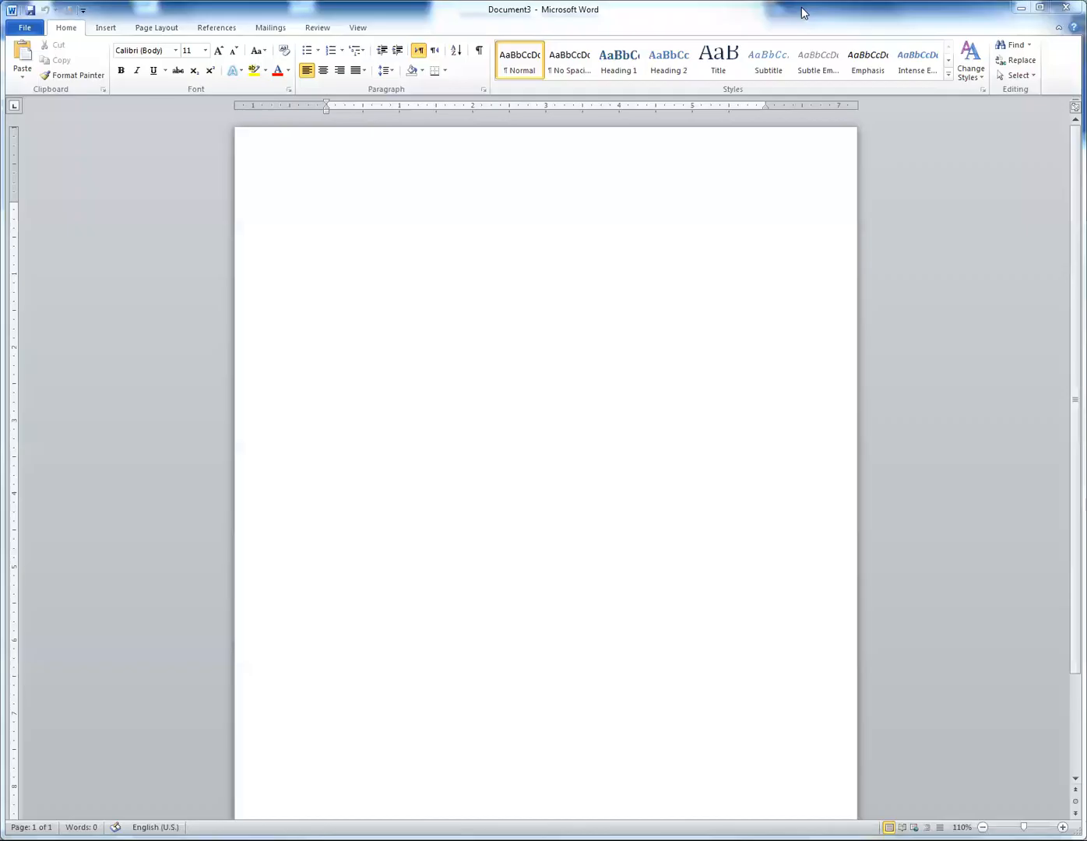
{"action": "mouse_move", "coordinate": [330, 237]}
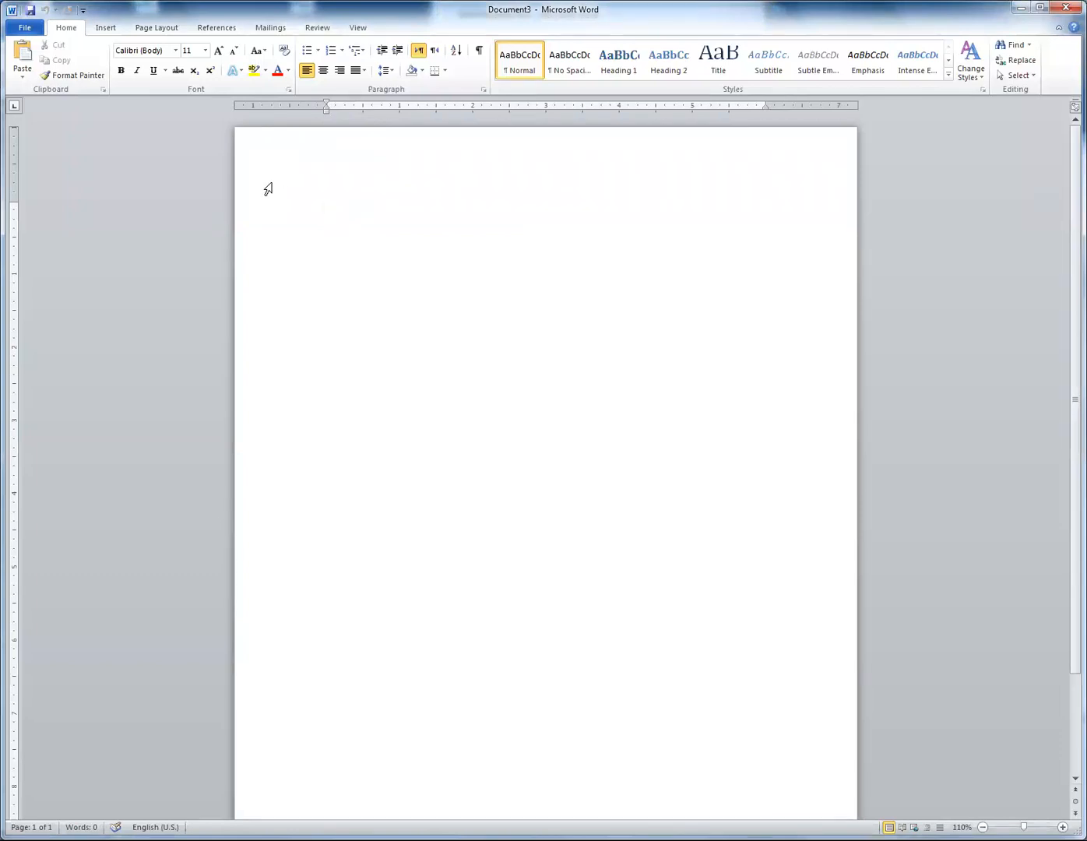
Draft the letter with 'Dear' and, two lines below, 'Your new ID is'.
{"action": "type", "text": "Dear"}
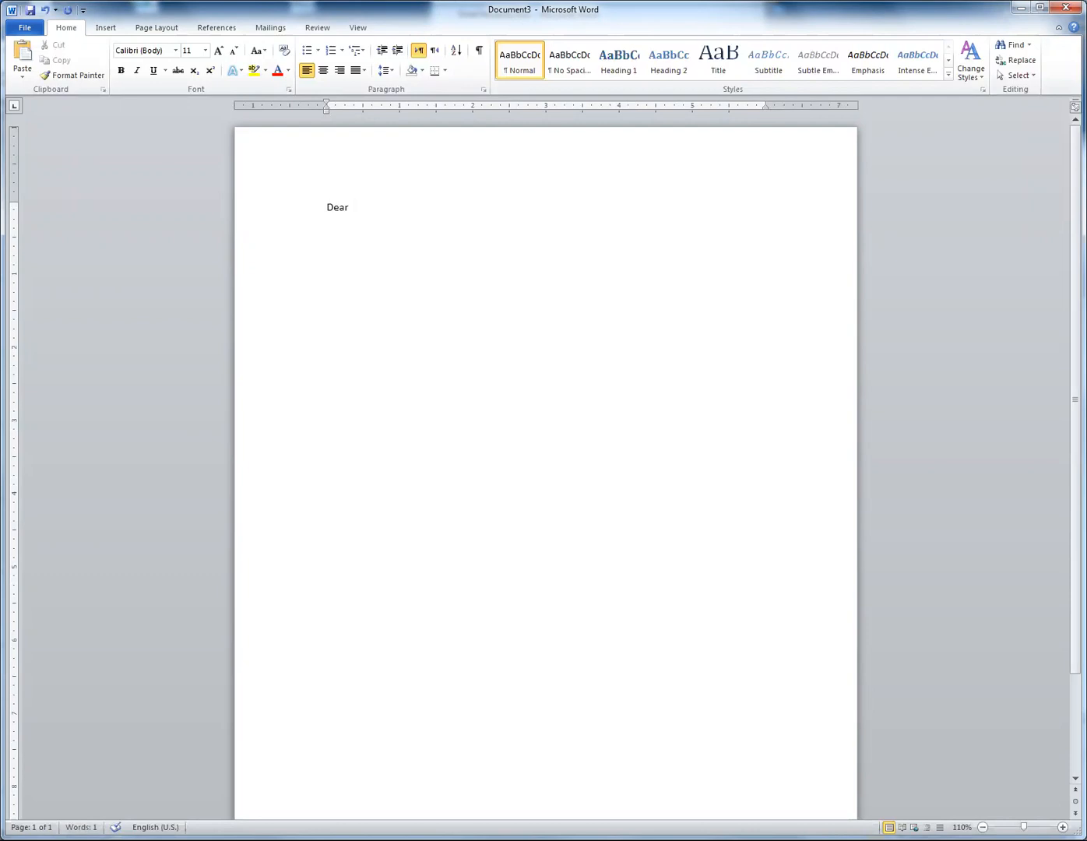
{"action": "type", "text": "Y"}
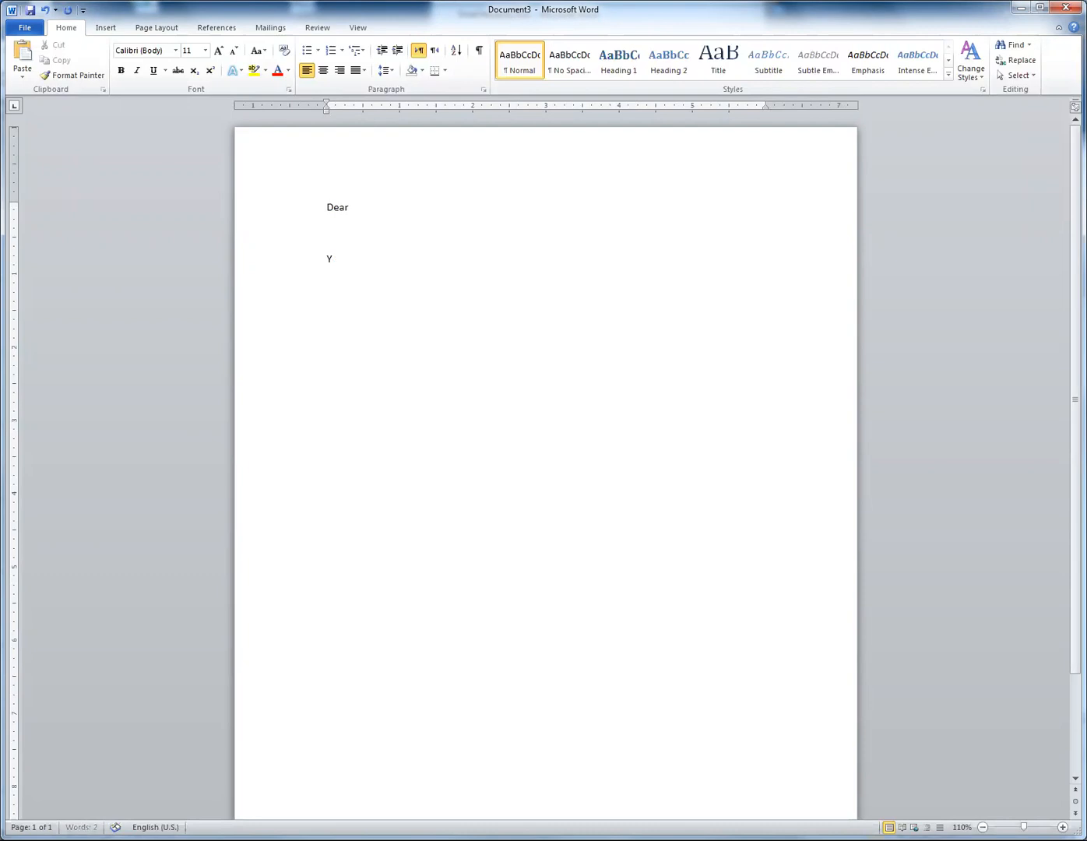
{"action": "key", "text": "backspace"}
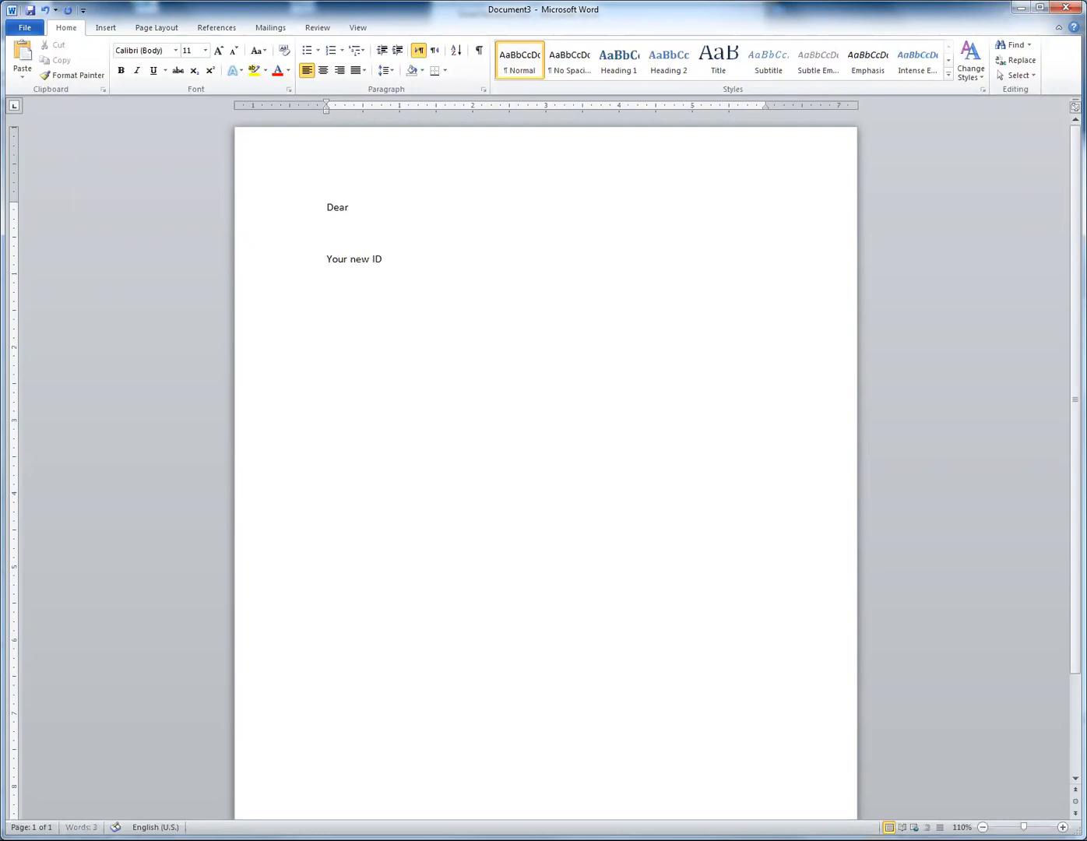
{"action": "type", "text": "is"}
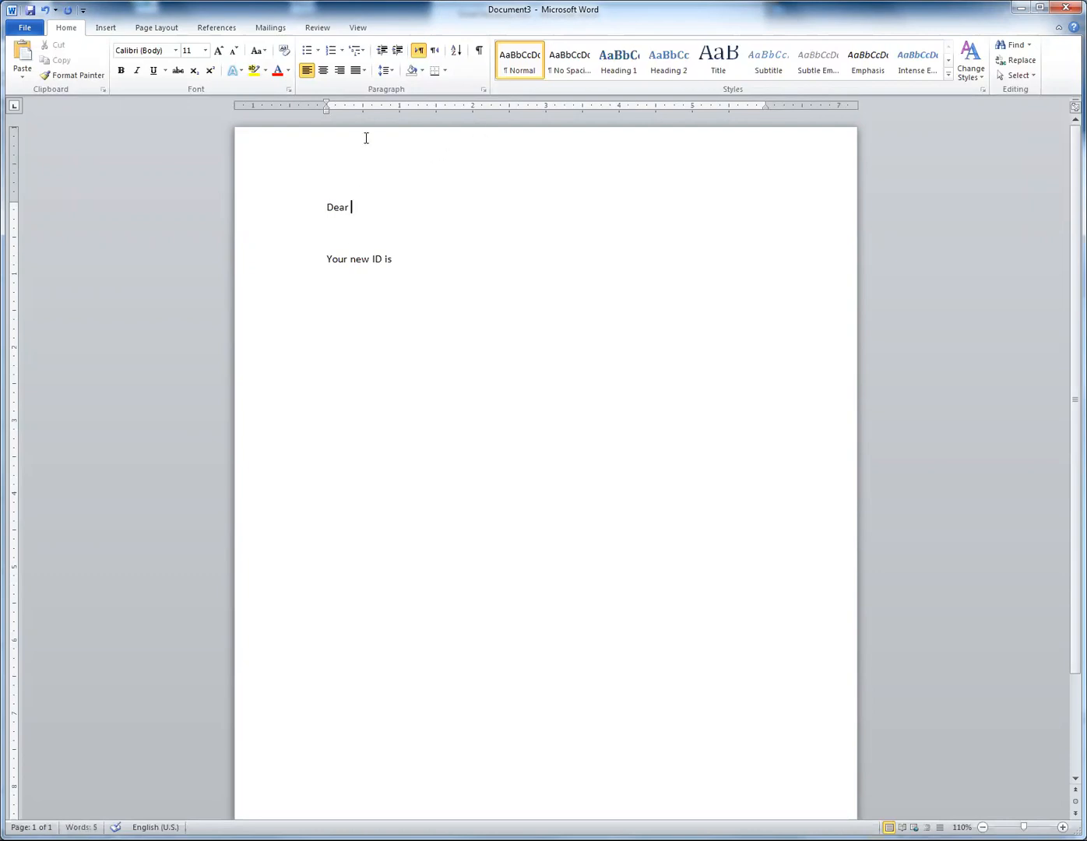
{"action": "mouse_move", "coordinate": [407, 316]}
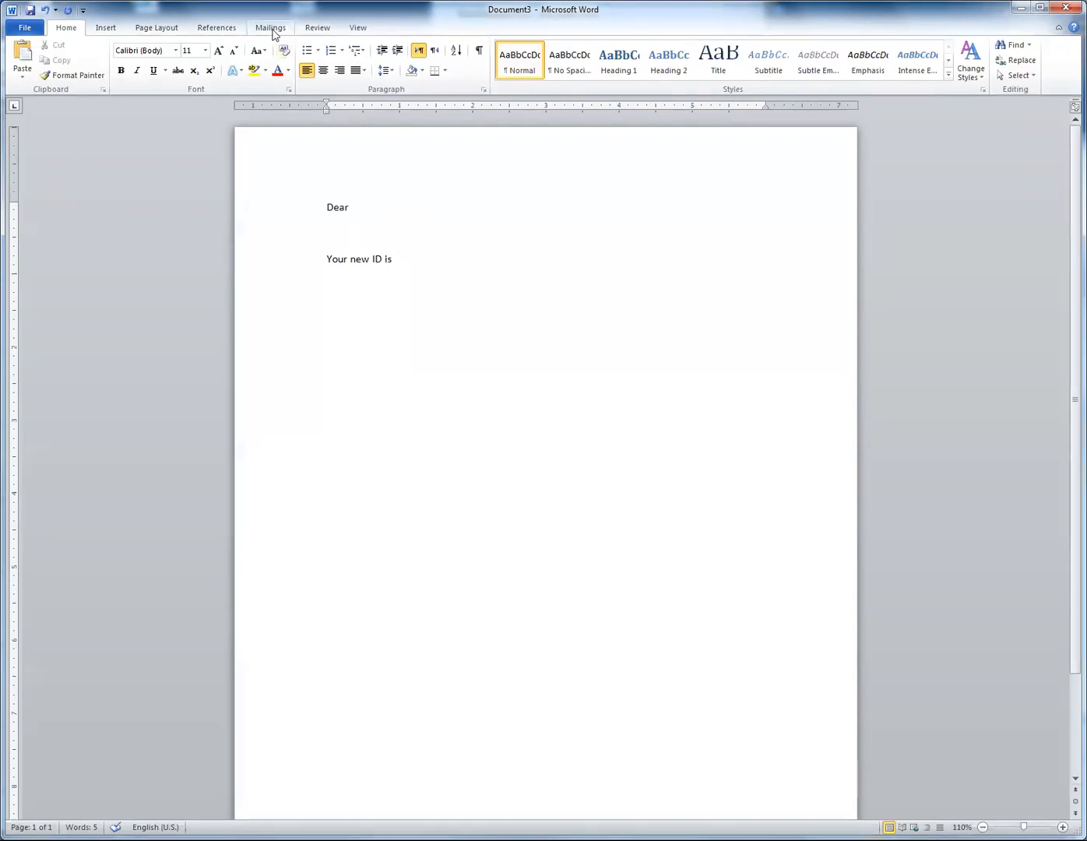
Start an E-mail Messages mail merge and choose to use an existing recipient list.
{"action": "left_click", "coordinate": [271, 28]}
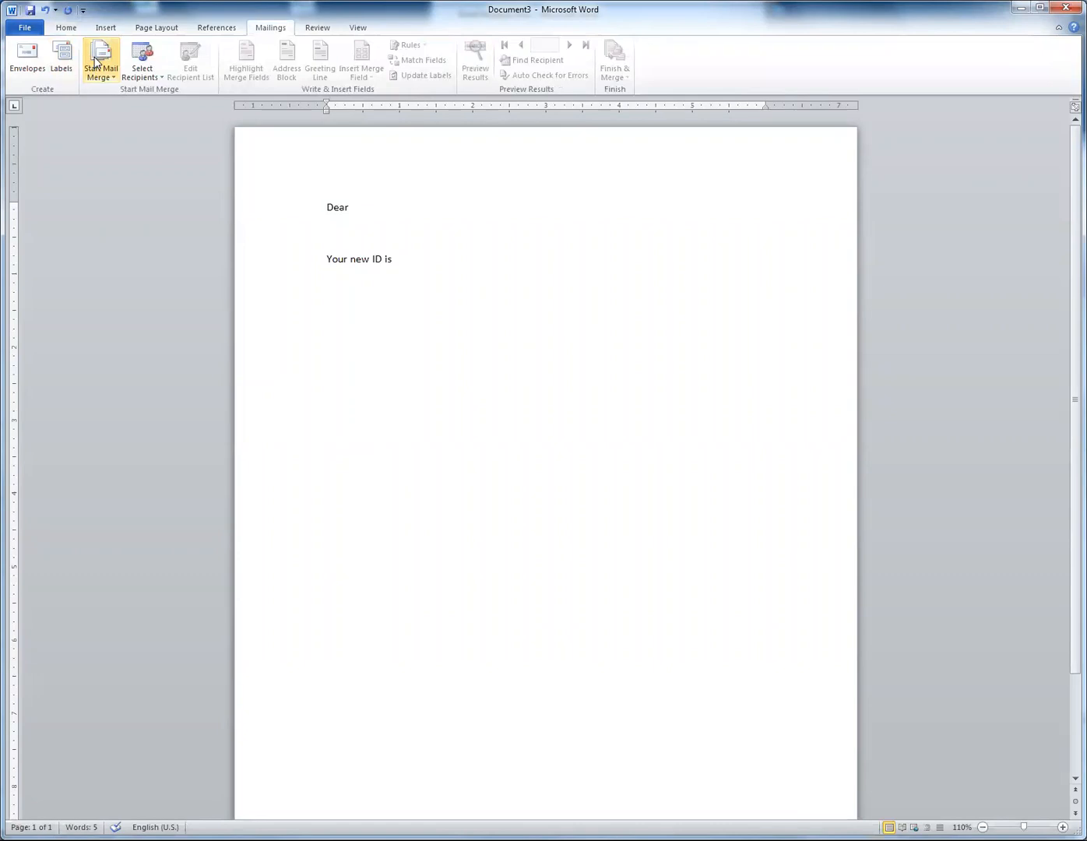
{"action": "left_click", "coordinate": [100, 59]}
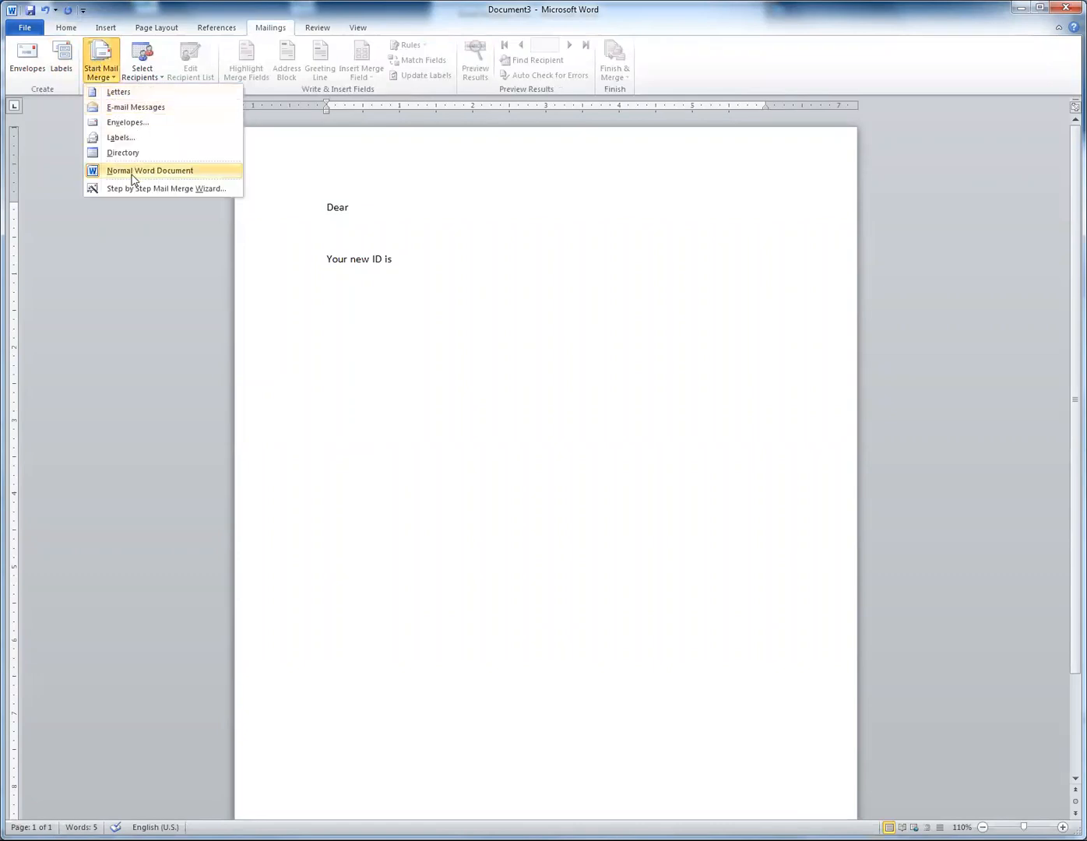
{"action": "mouse_move", "coordinate": [134, 106]}
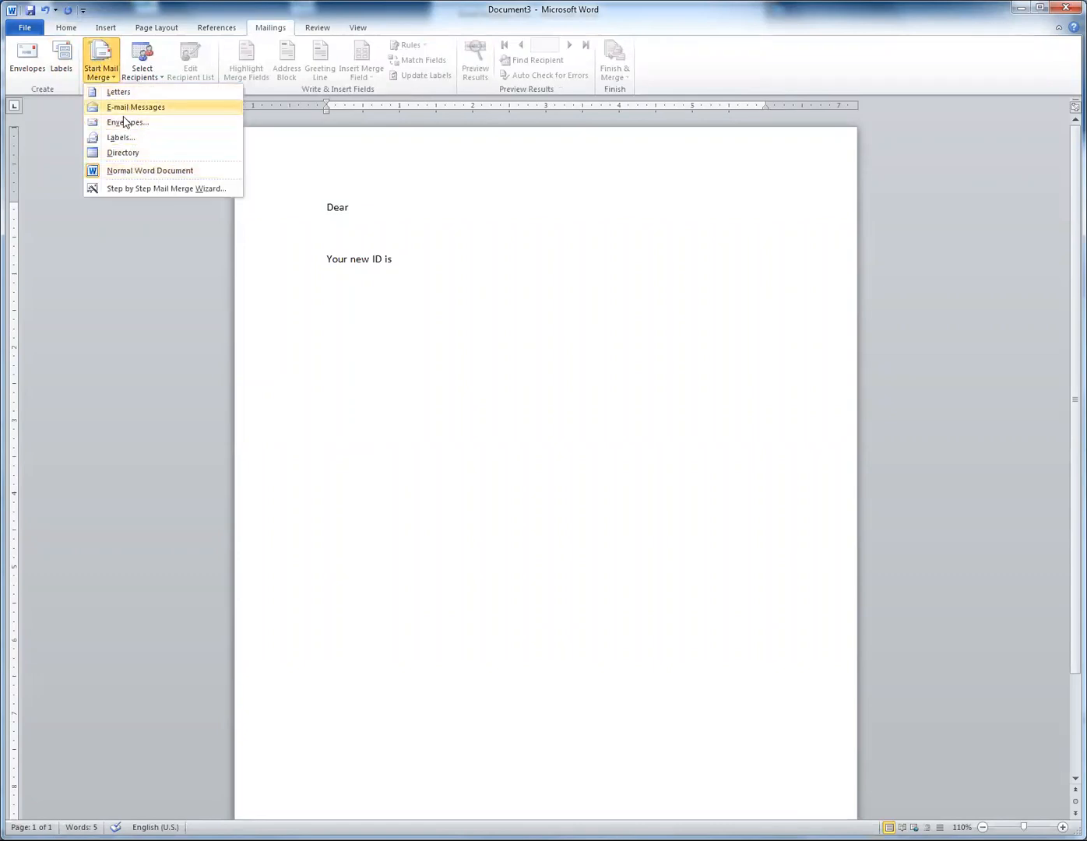
{"action": "mouse_move", "coordinate": [148, 116]}
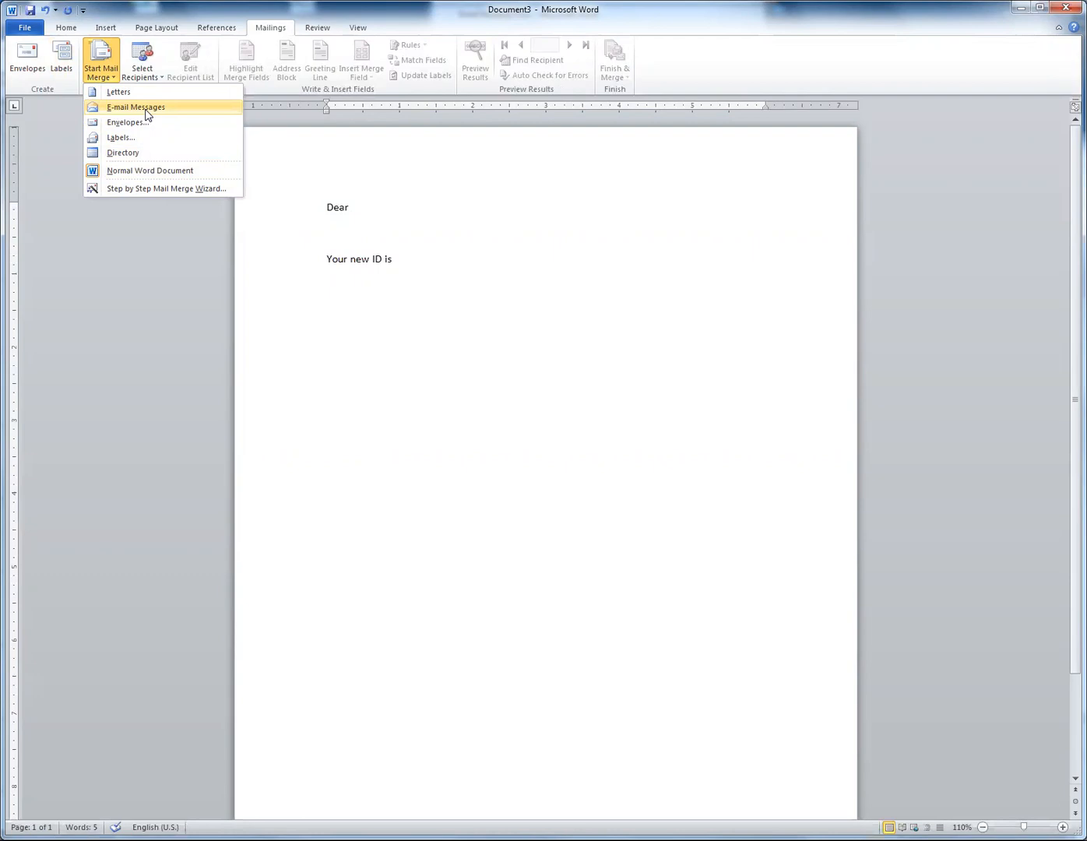
{"action": "left_click", "coordinate": [134, 106]}
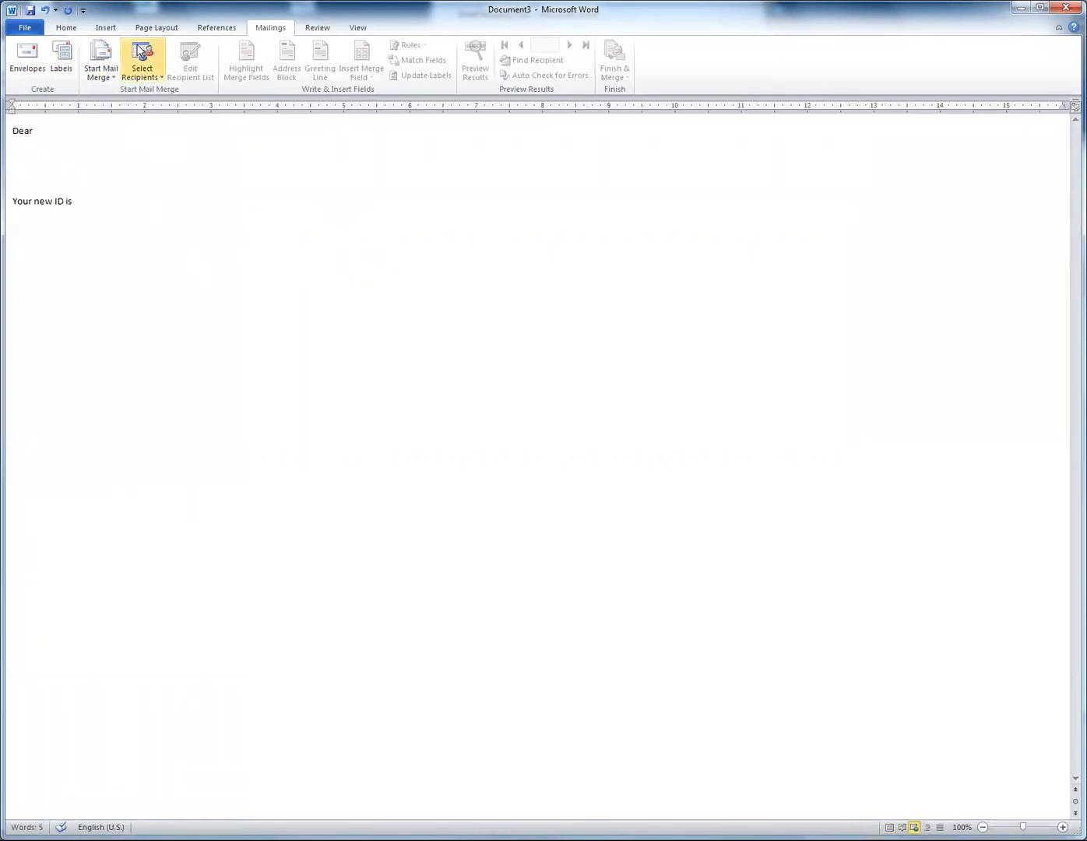
{"action": "mouse_move", "coordinate": [142, 60]}
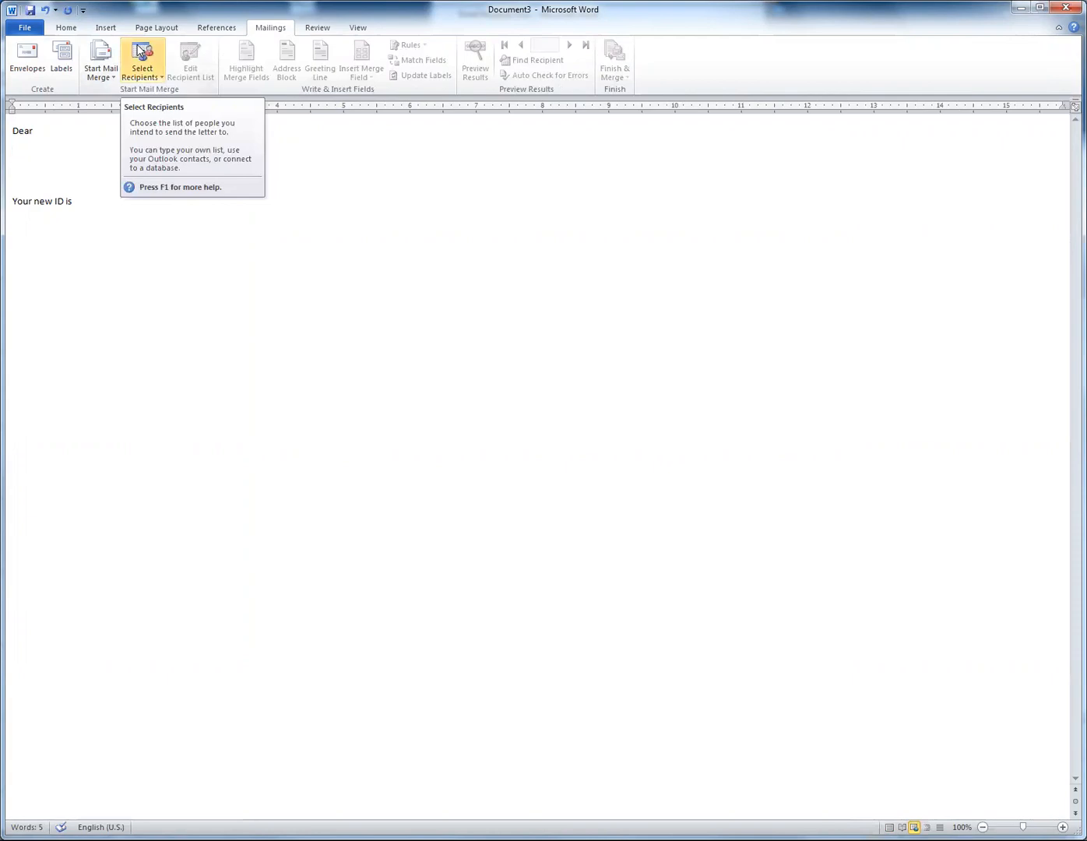
{"action": "left_click", "coordinate": [142, 59]}
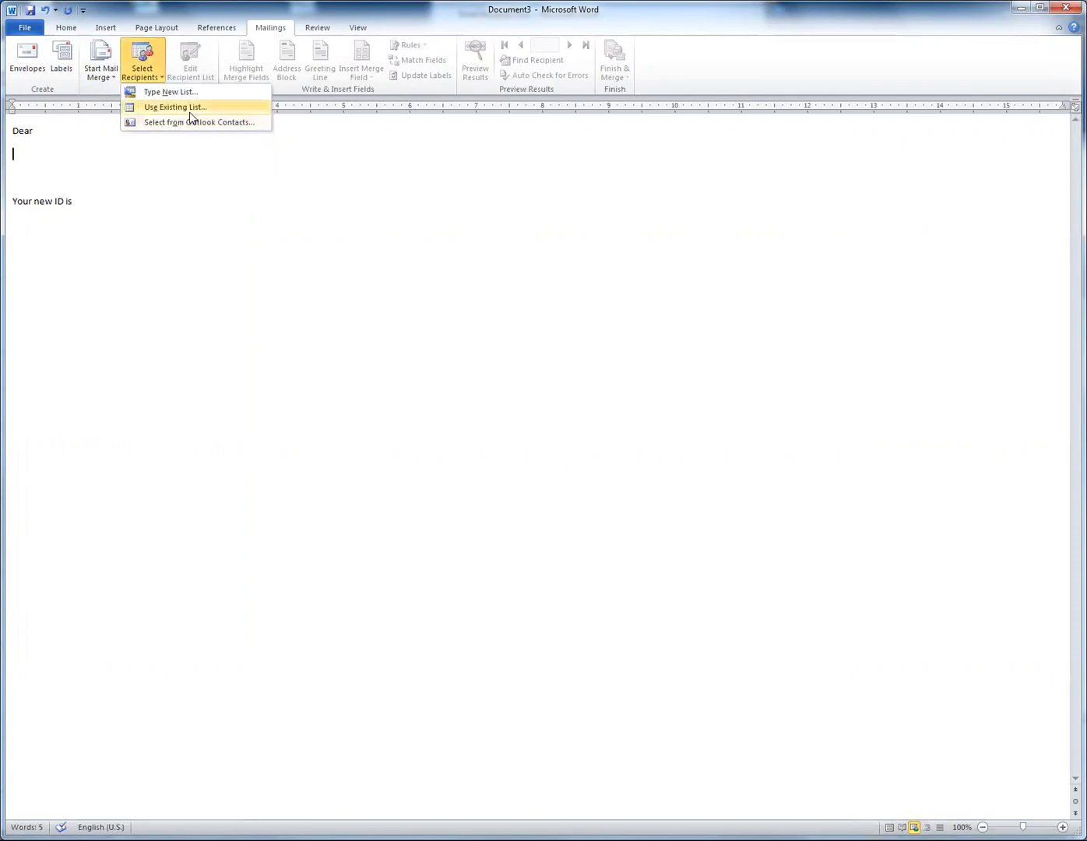
{"action": "left_click", "coordinate": [174, 106]}
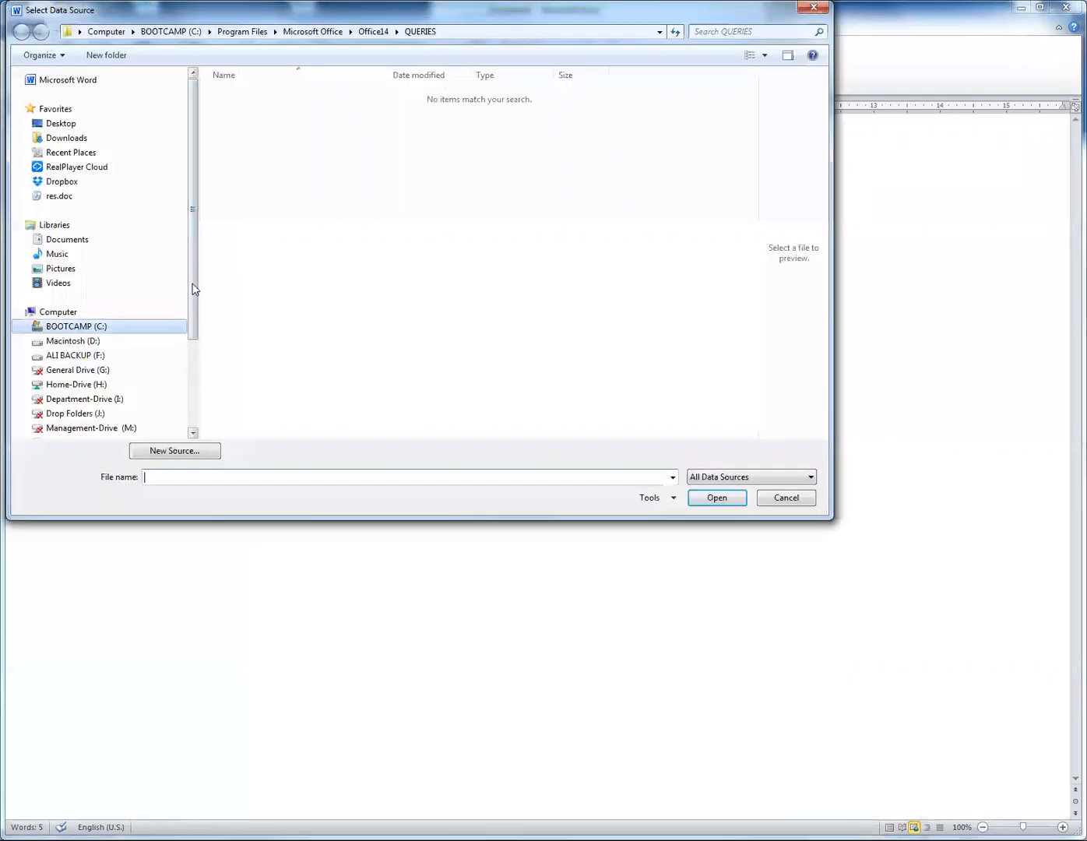
Select the Mailing List workbook from the desktop and use Sheet1$ as the recipient table.
{"action": "left_click", "coordinate": [61, 123]}
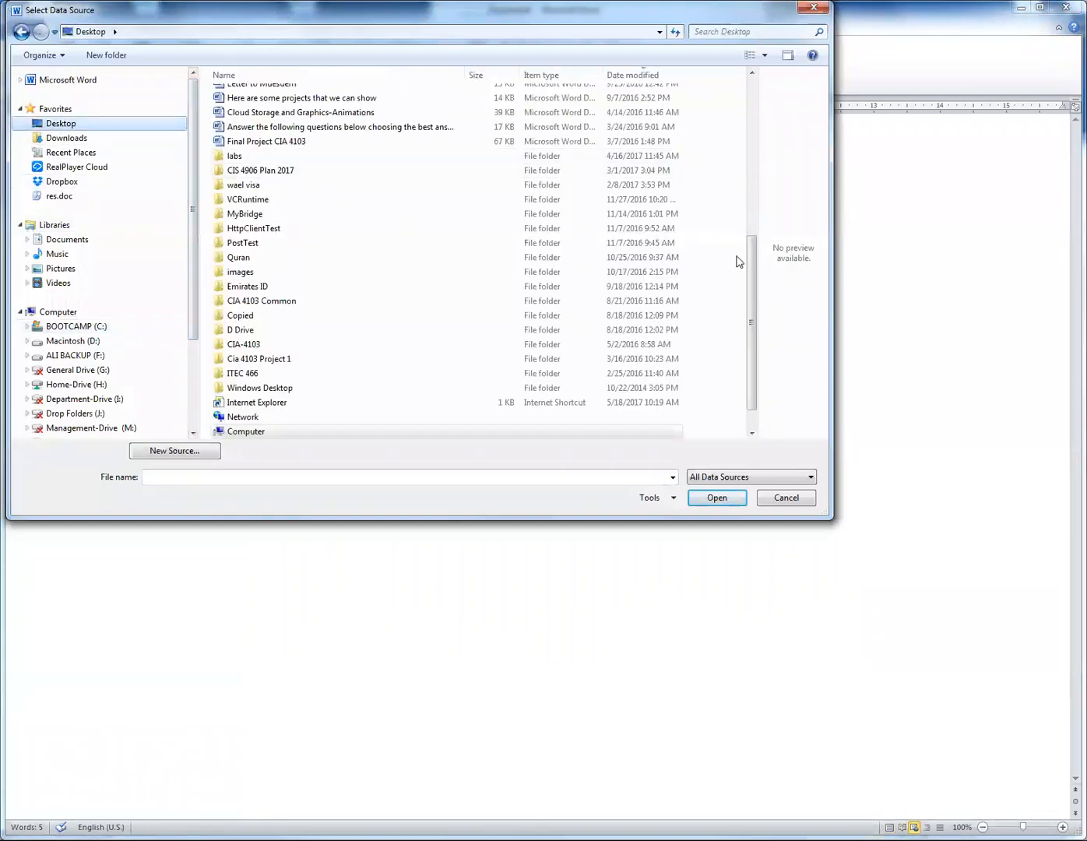
{"action": "left_click", "coordinate": [249, 93]}
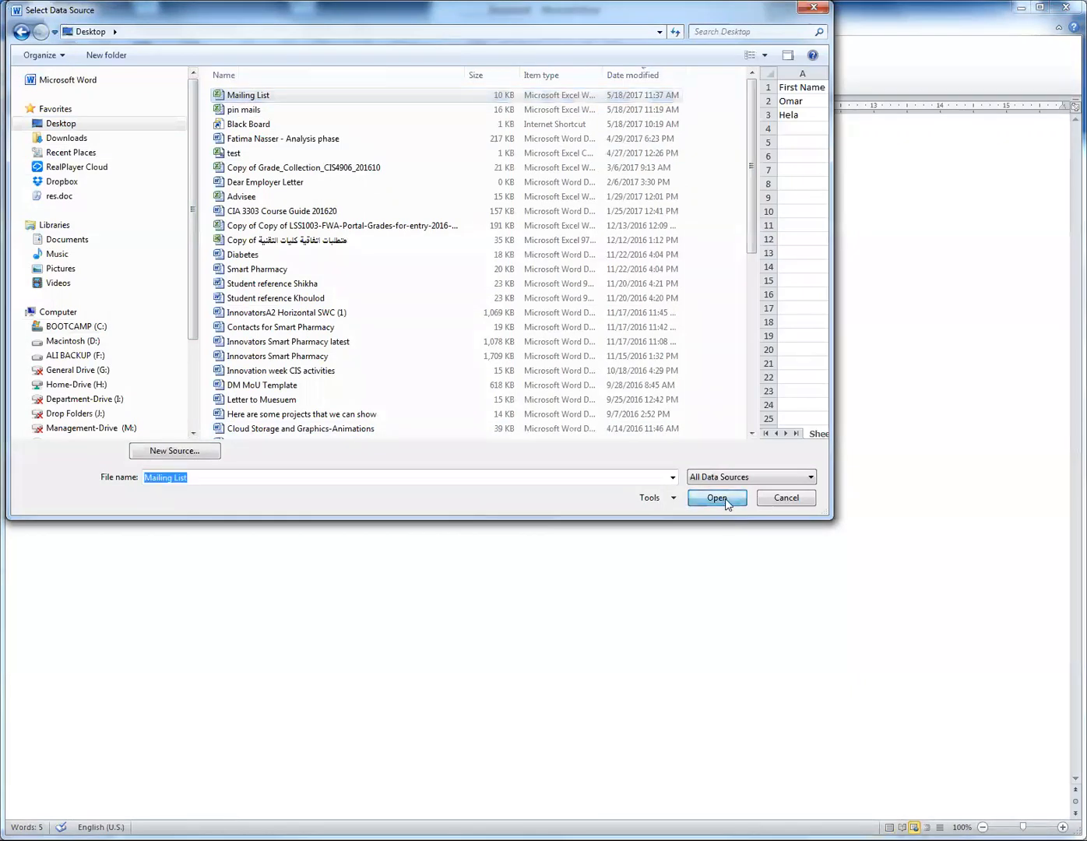
{"action": "left_click", "coordinate": [716, 498]}
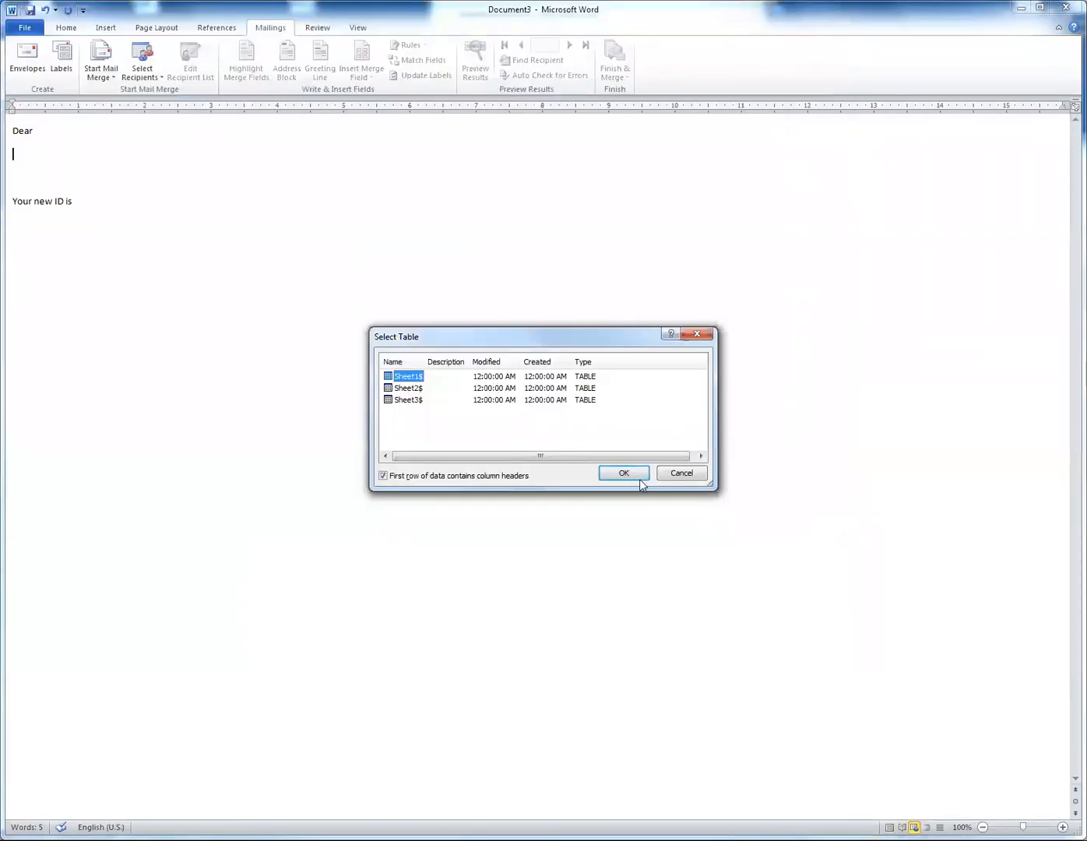
{"action": "left_click", "coordinate": [623, 473]}
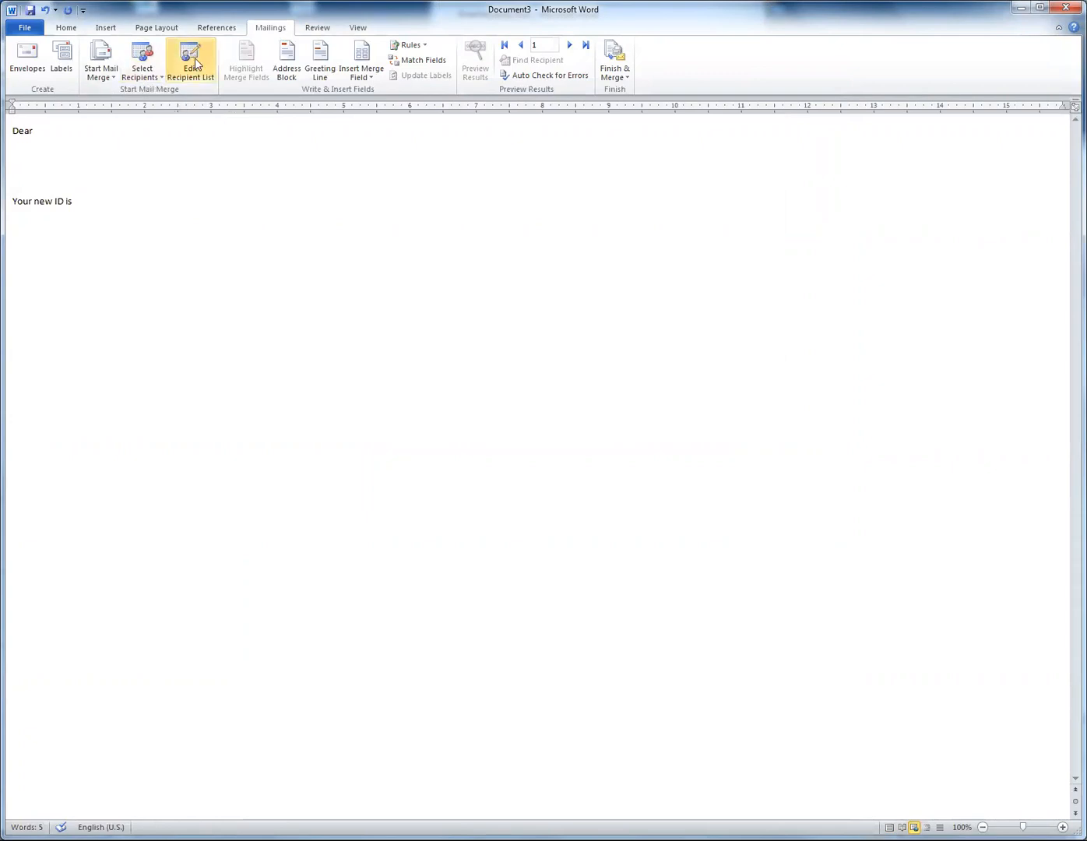
{"action": "mouse_move", "coordinate": [190, 59]}
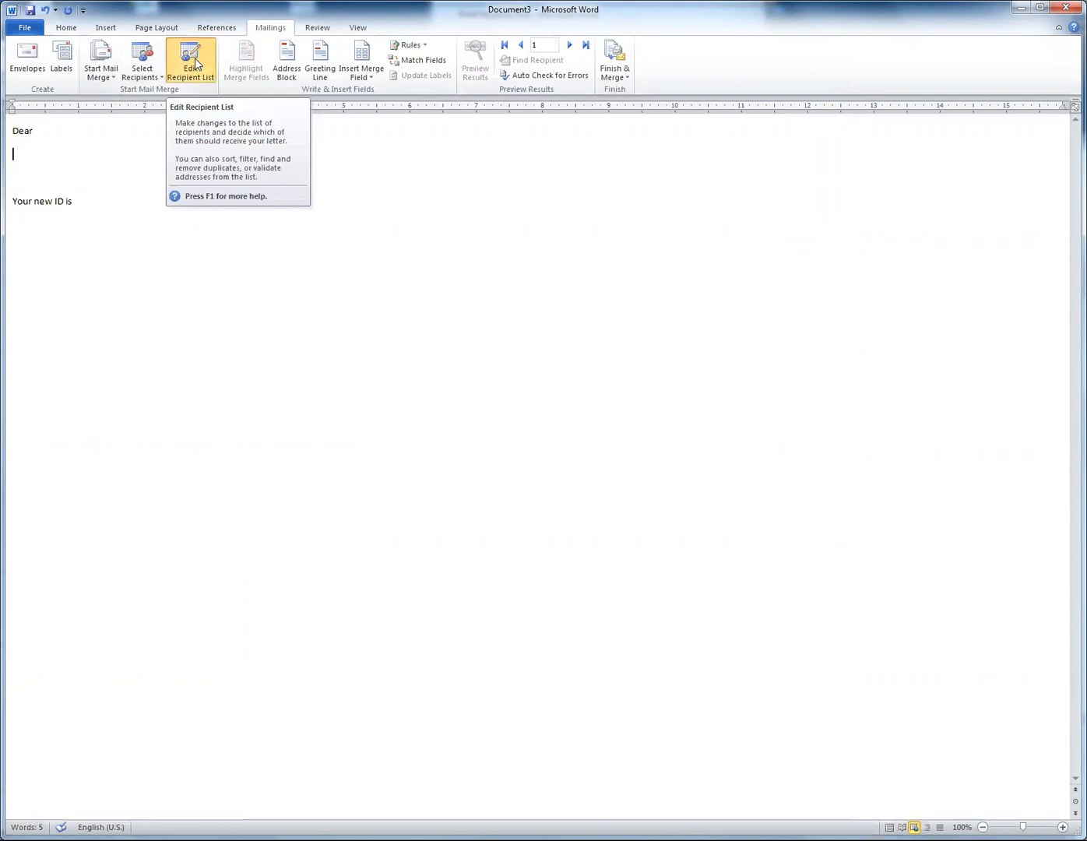
{"action": "left_click", "coordinate": [190, 61]}
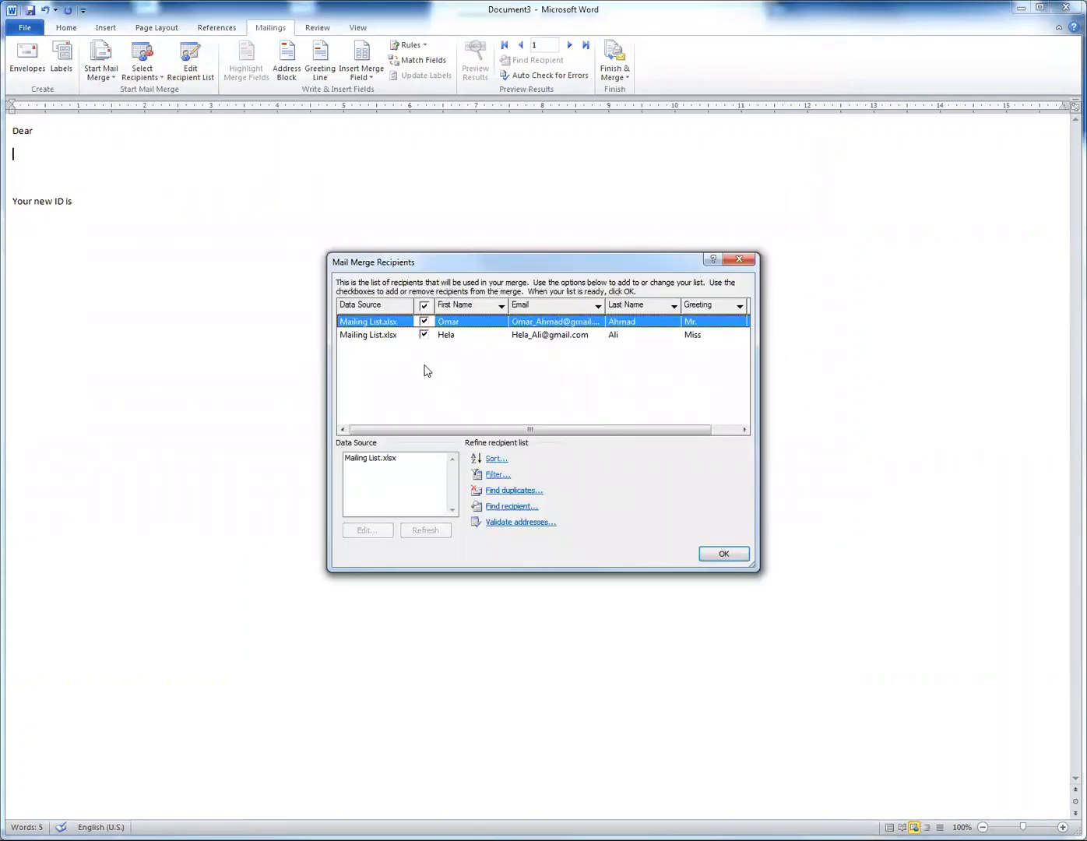
{"action": "mouse_move", "coordinate": [426, 380]}
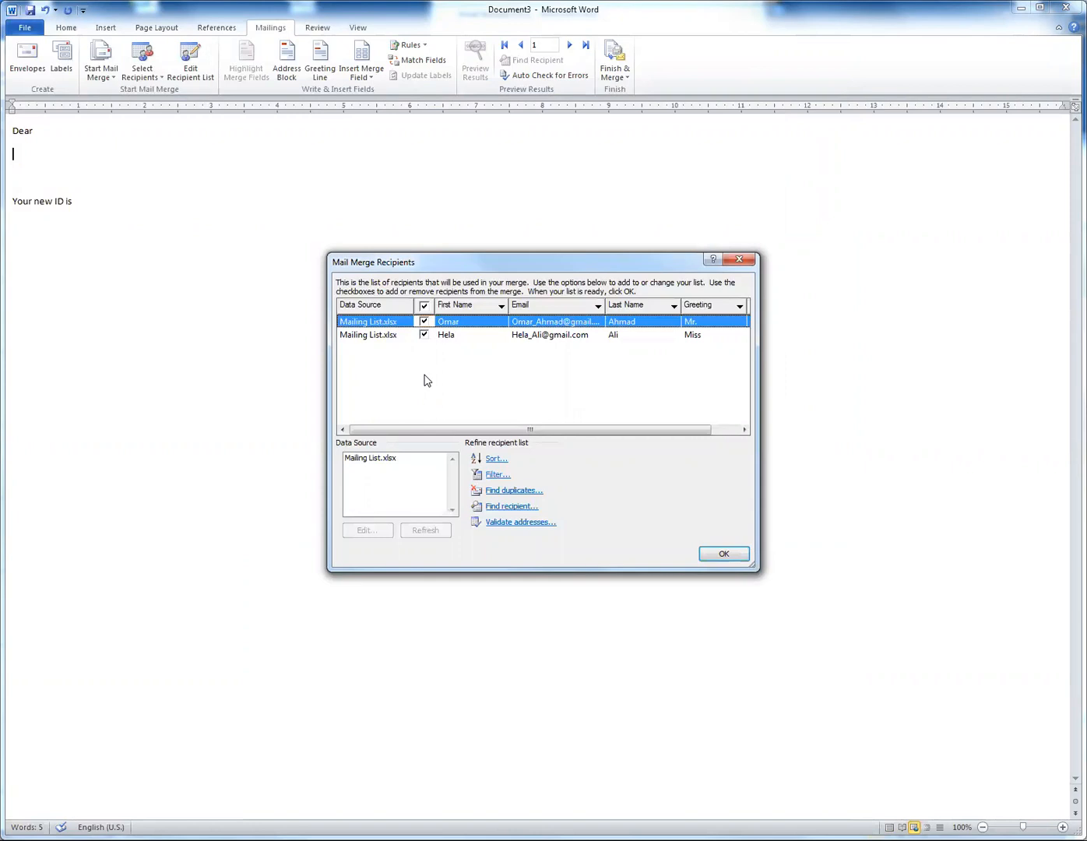
{"action": "mouse_move", "coordinate": [434, 351]}
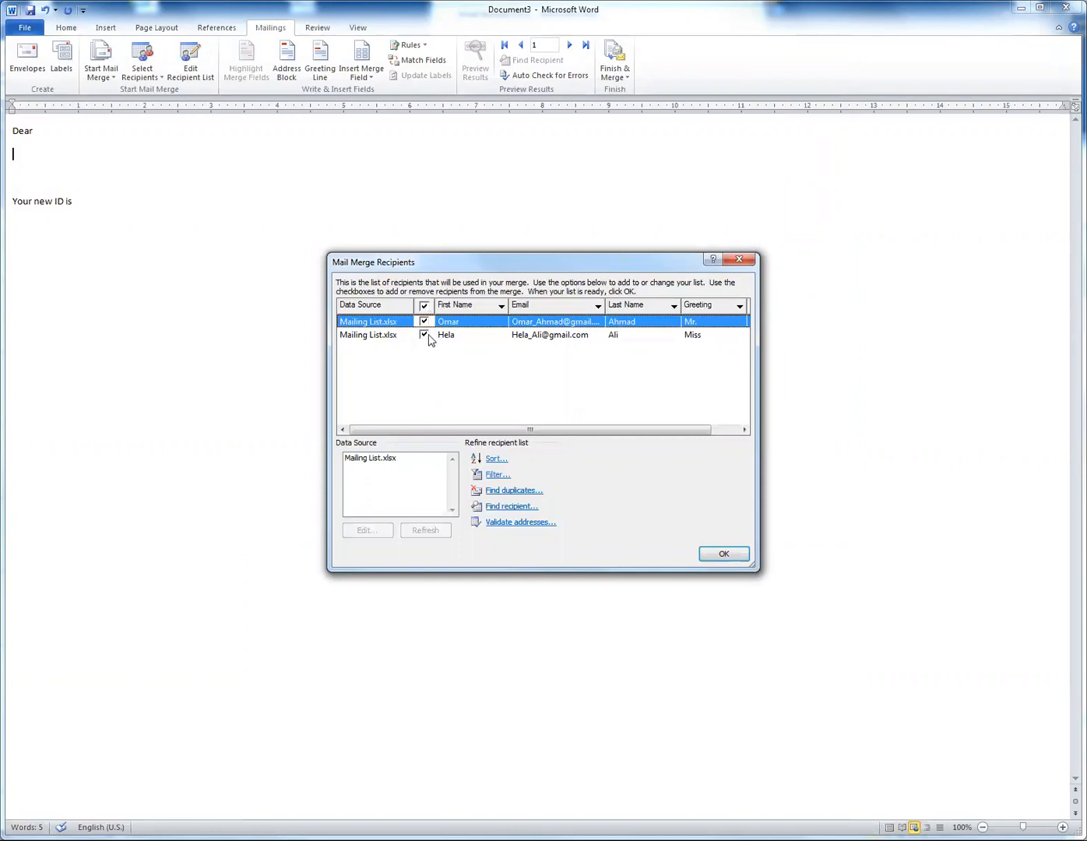
{"action": "scroll", "scroll_direction": "right", "scroll_amount": 3}
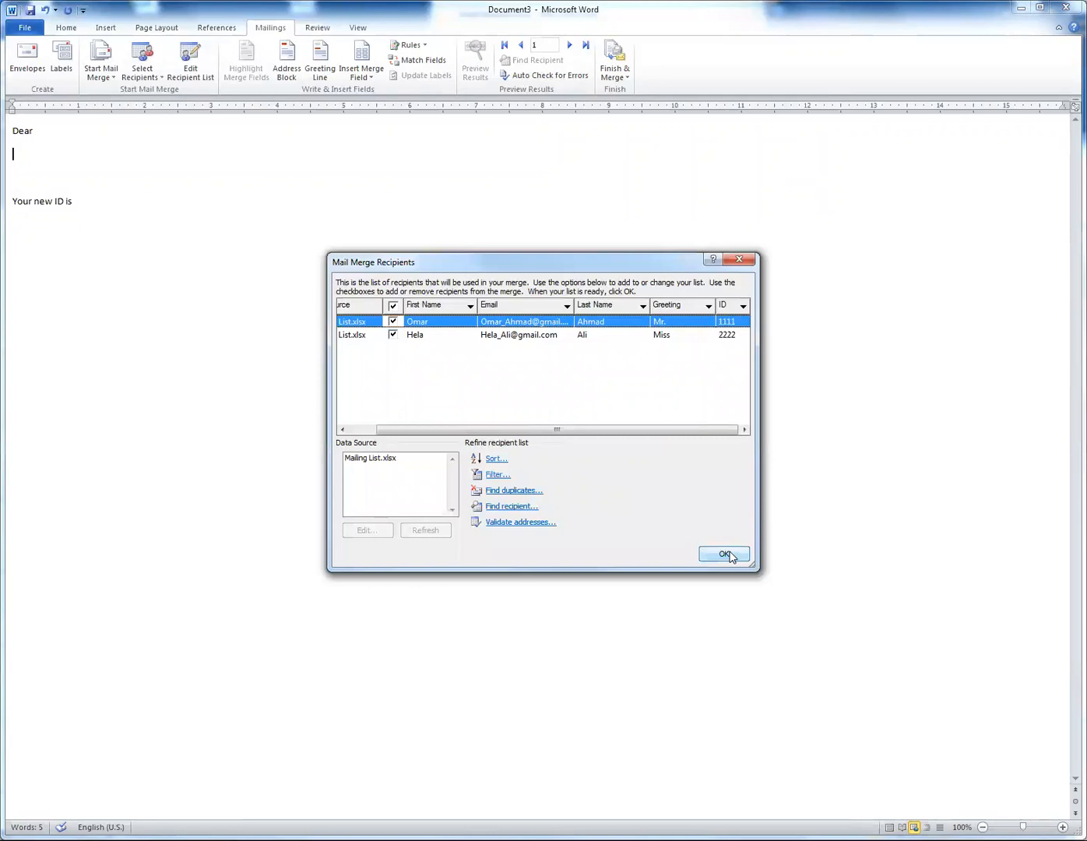
{"action": "left_click", "coordinate": [722, 555]}
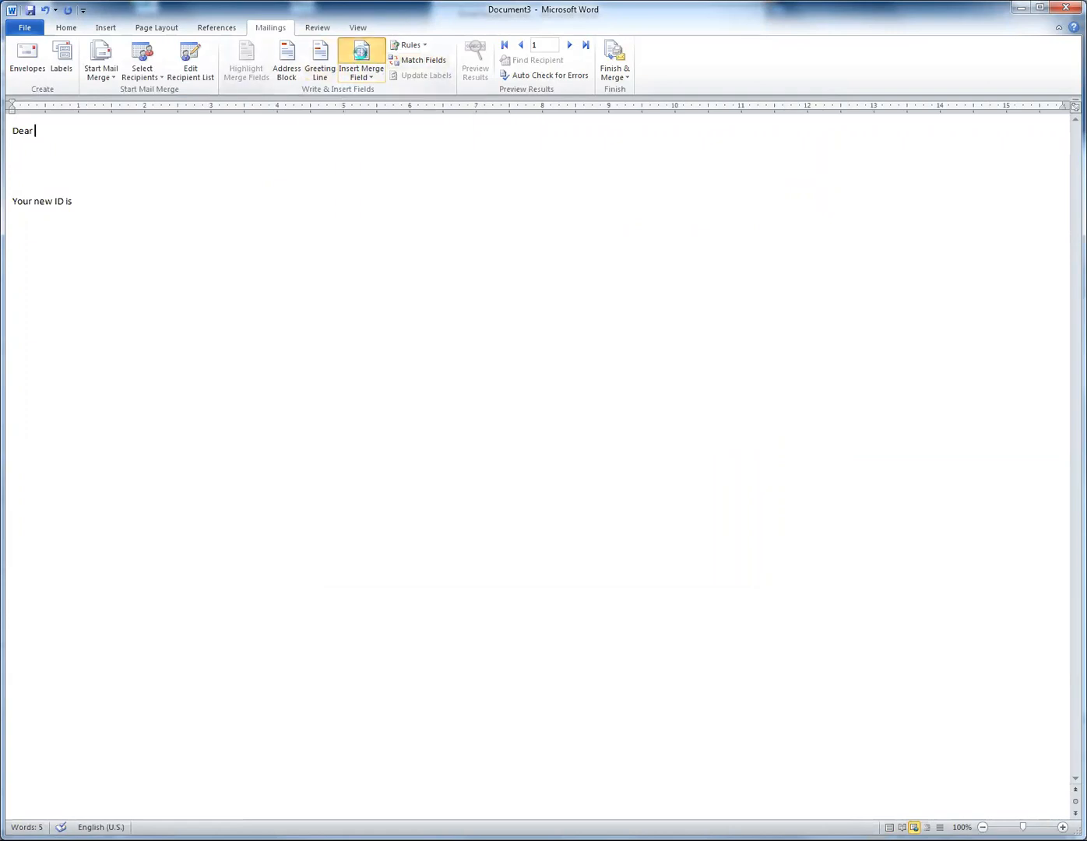
Insert the First_Name merge field twice after 'Dear'.
{"action": "left_click", "coordinate": [360, 55]}
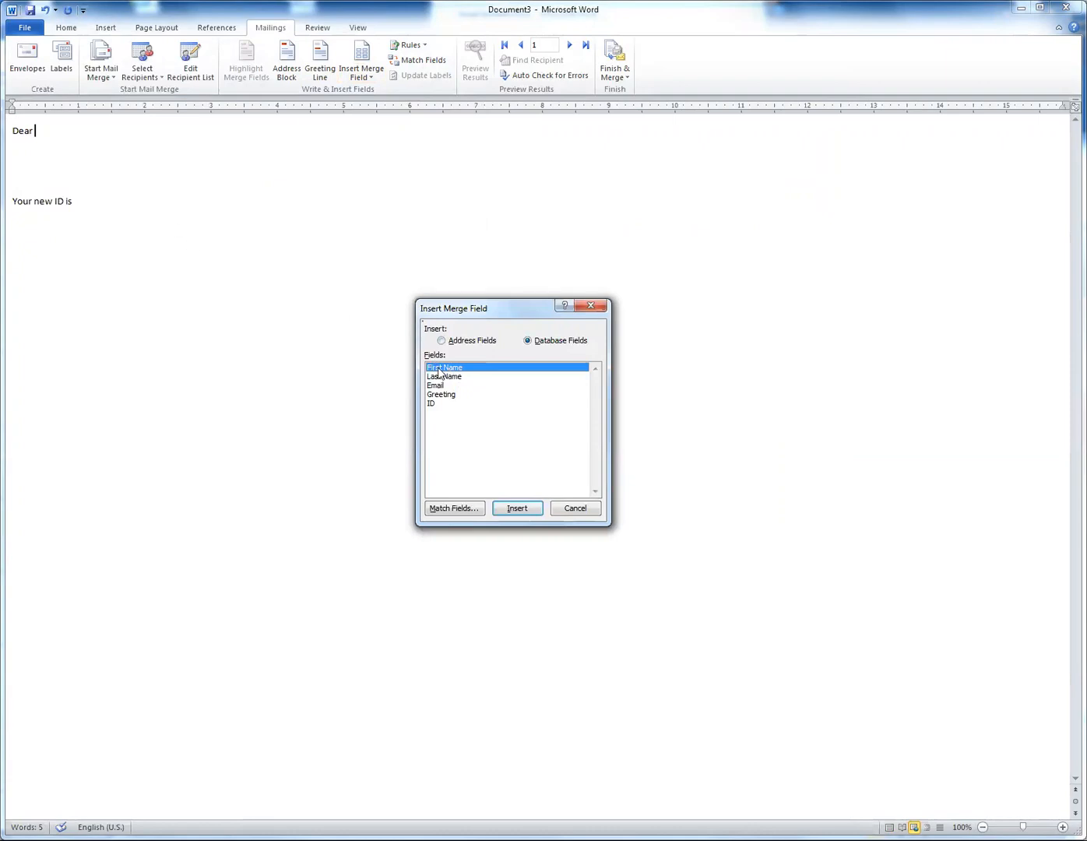
{"action": "left_click", "coordinate": [517, 507]}
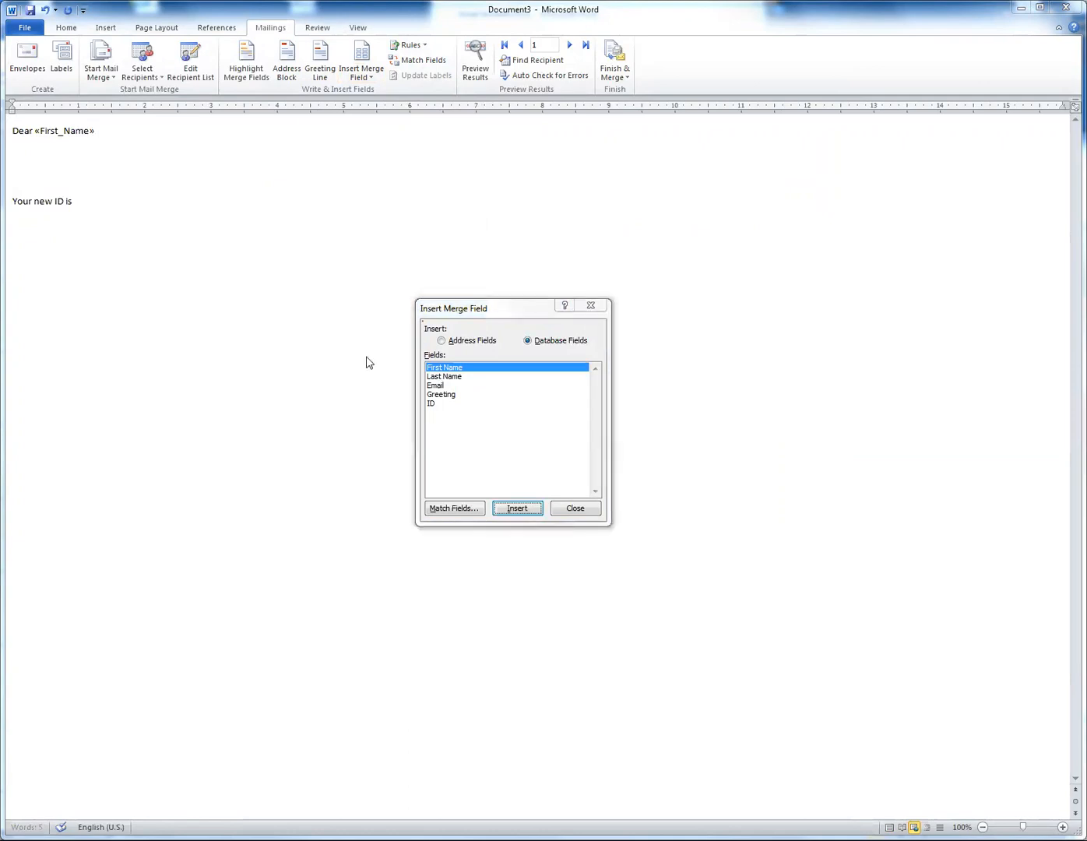
{"action": "left_click", "coordinate": [517, 507]}
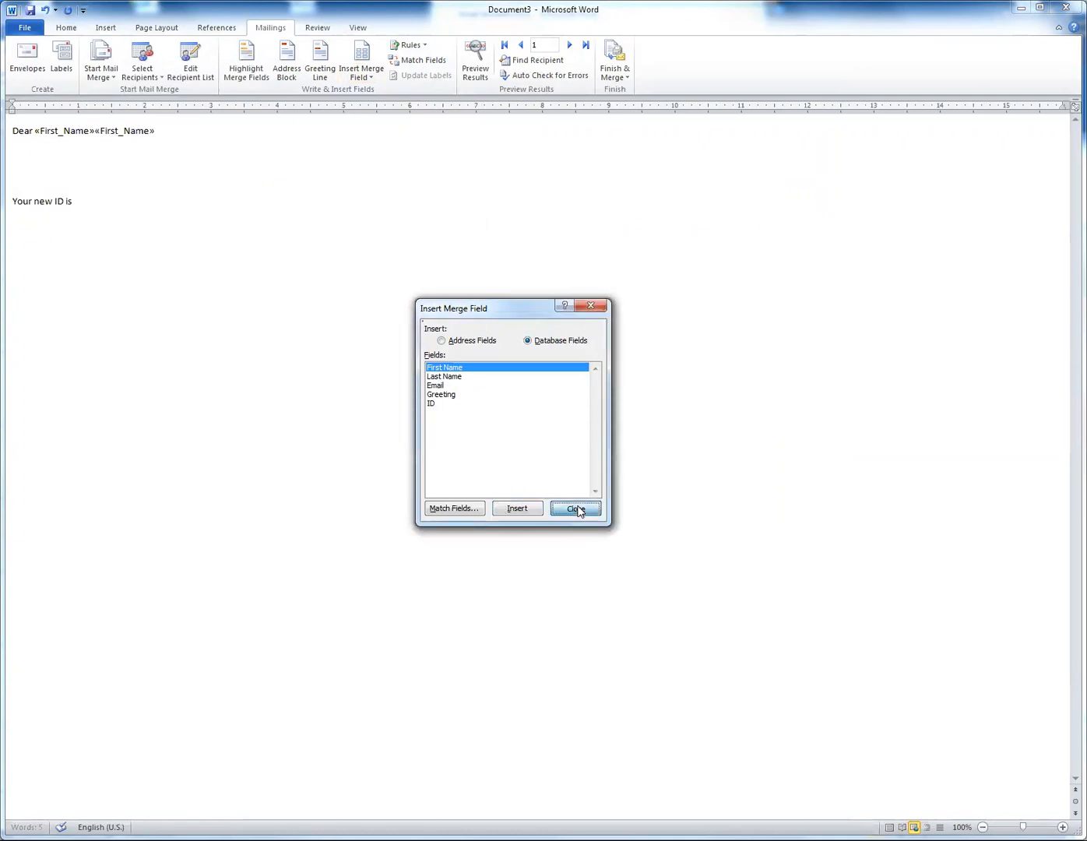
{"action": "left_click", "coordinate": [574, 508]}
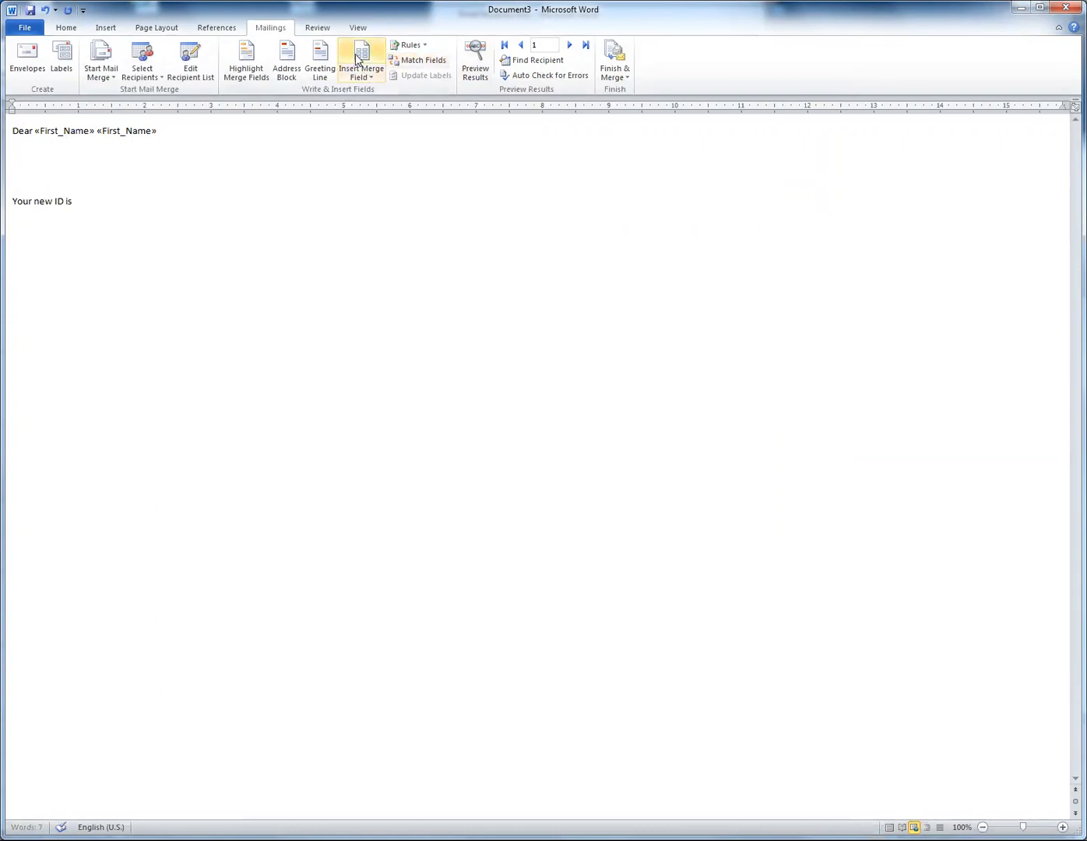
Insert the ID merge field after 'Your new ID is'.
{"action": "left_click", "coordinate": [359, 59]}
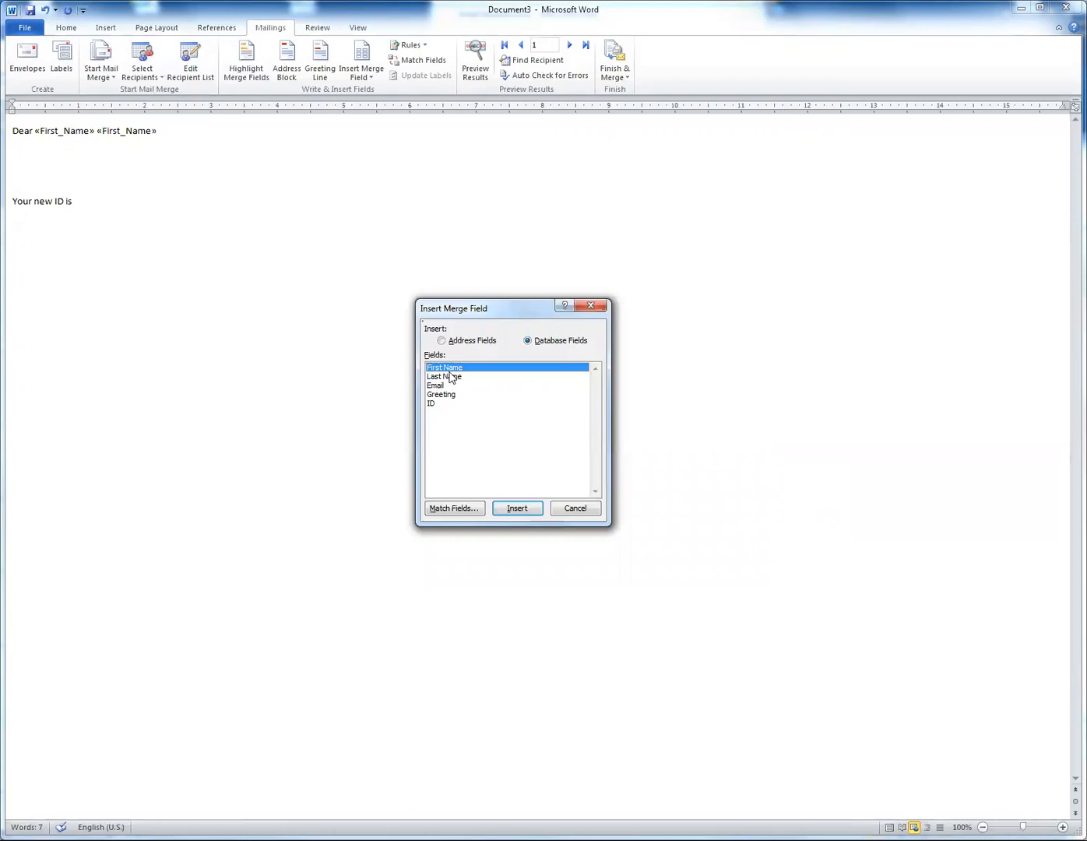
{"action": "left_click", "coordinate": [429, 403]}
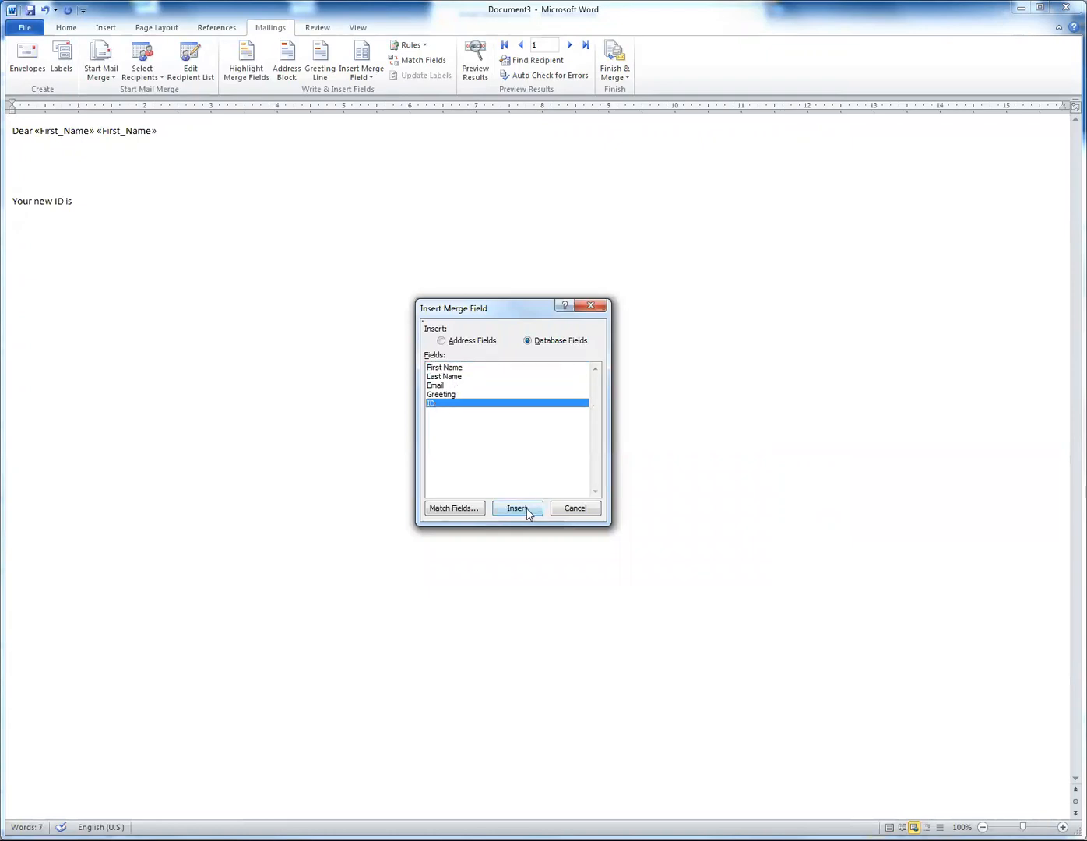
{"action": "left_click", "coordinate": [517, 508]}
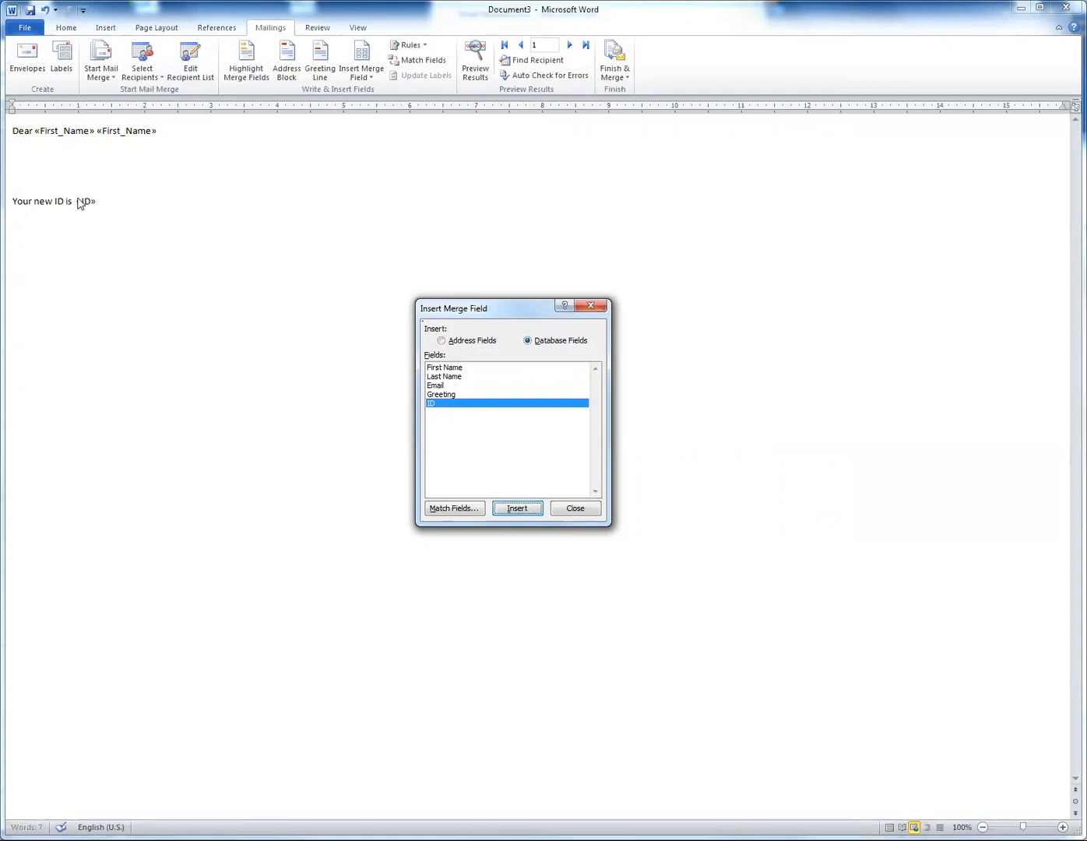
{"action": "left_click", "coordinate": [517, 508]}
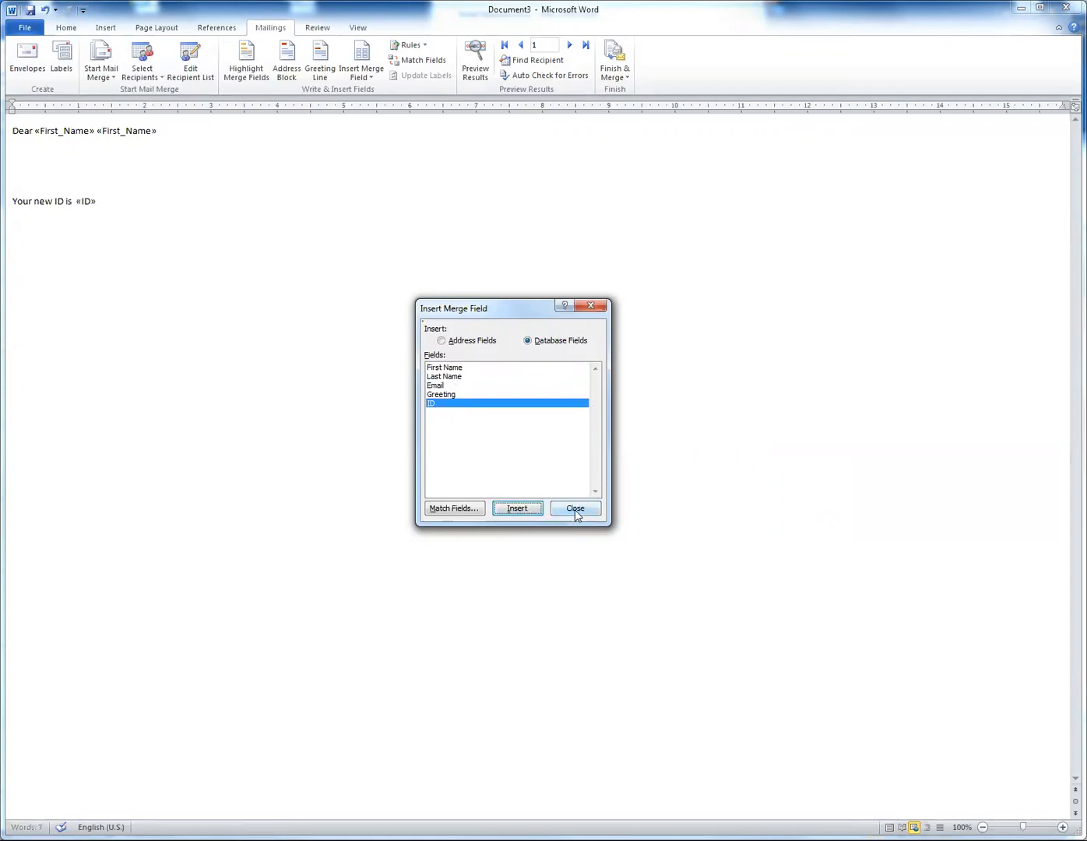
{"action": "left_click", "coordinate": [574, 508]}
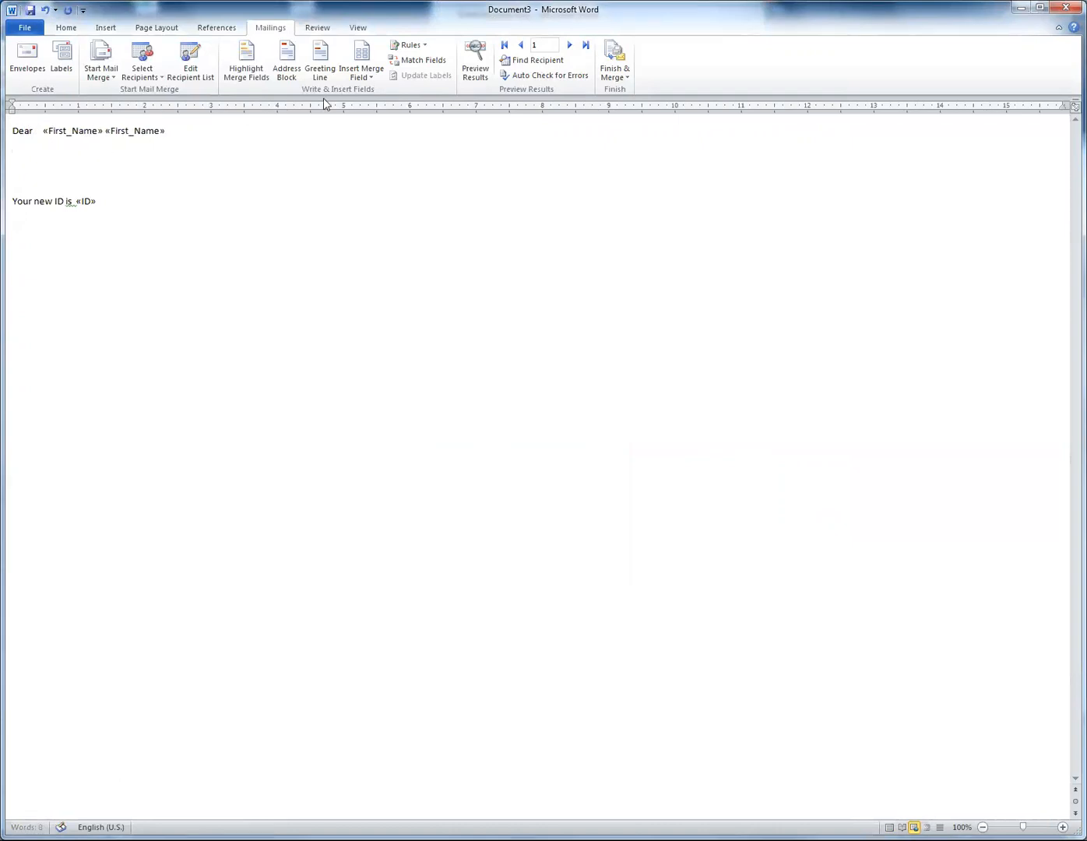
{"action": "mouse_move", "coordinate": [361, 62]}
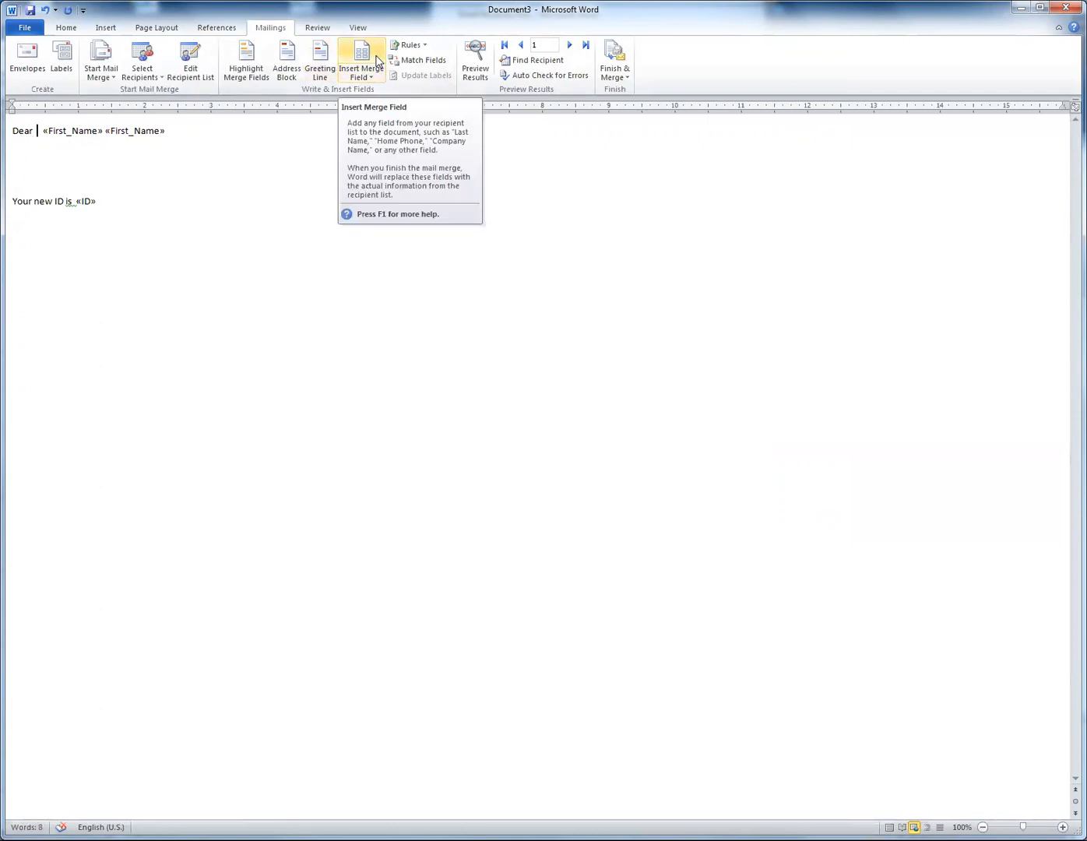
Insert the Greeting merge field right after 'Dear'.
{"action": "left_click", "coordinate": [361, 56]}
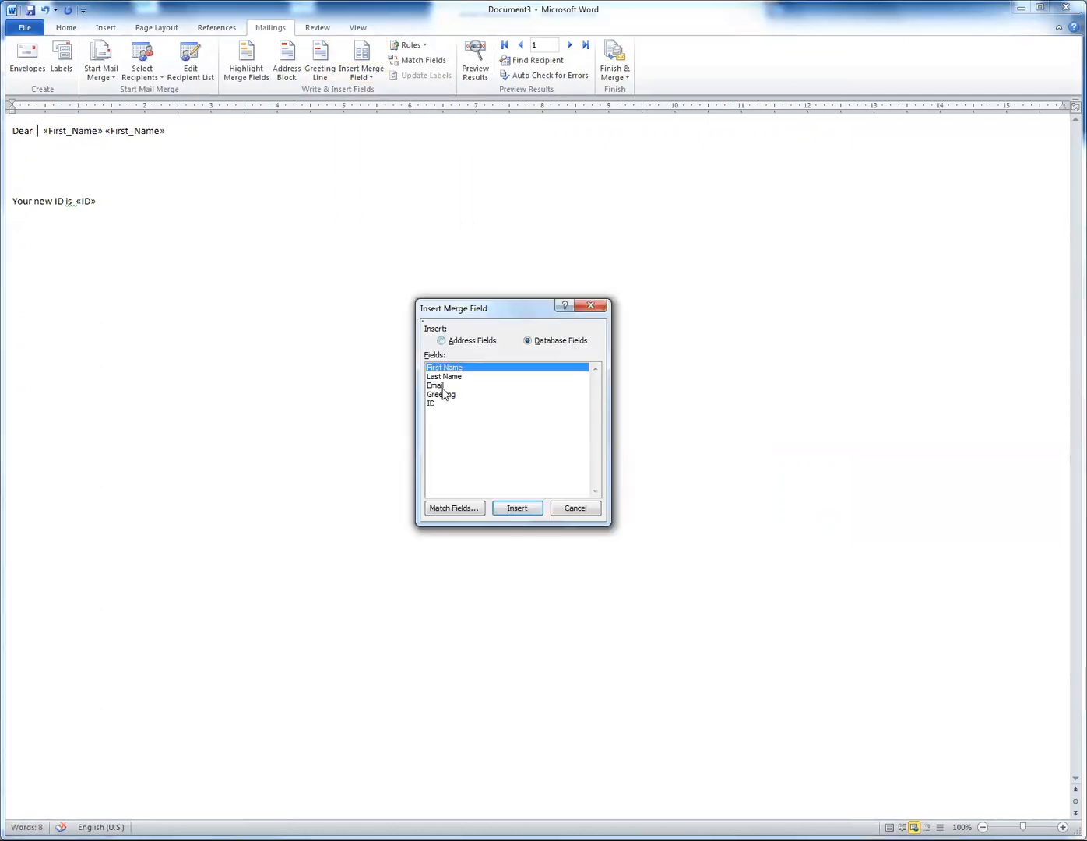
{"action": "left_click", "coordinate": [517, 507]}
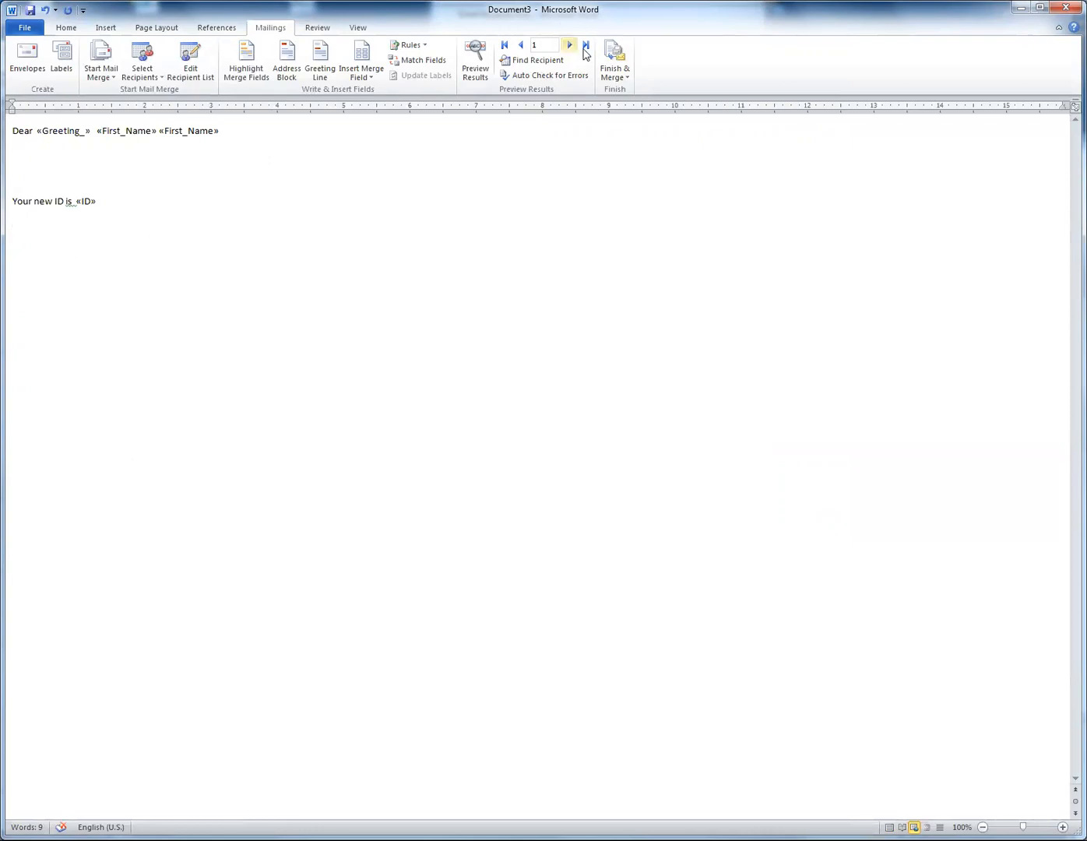
{"action": "mouse_move", "coordinate": [545, 74]}
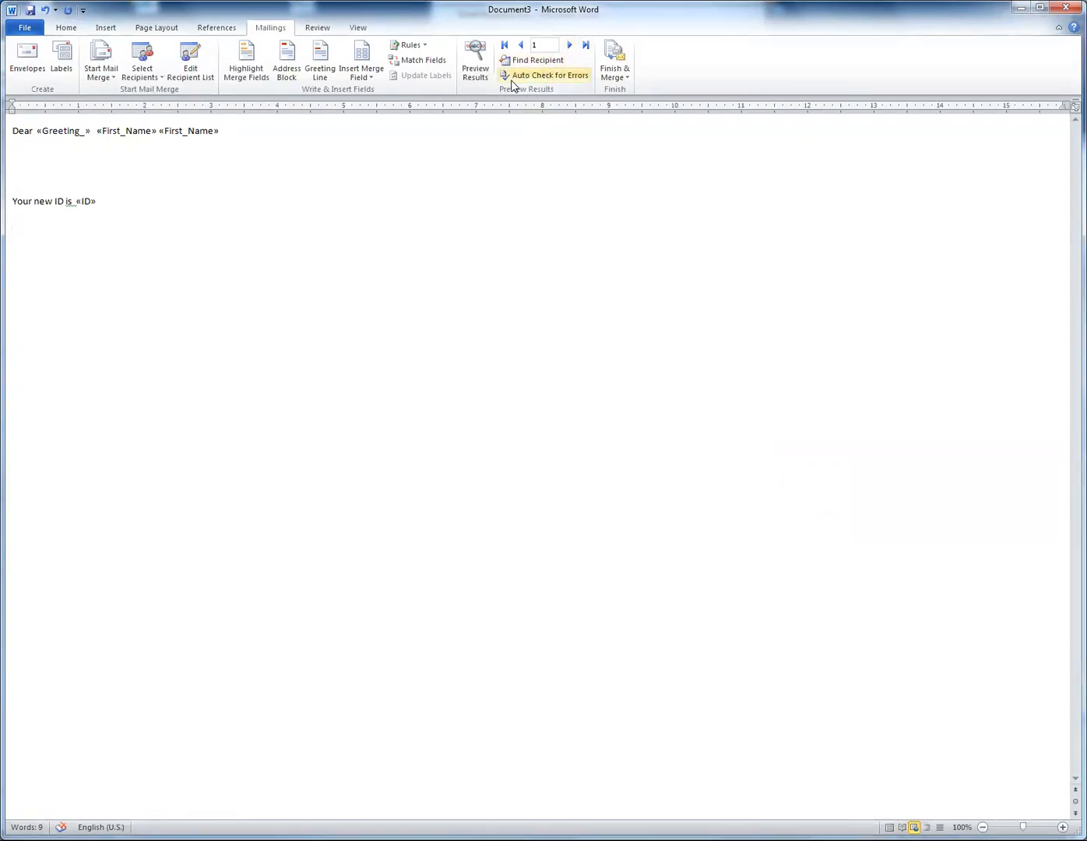
{"action": "left_click", "coordinate": [475, 59]}
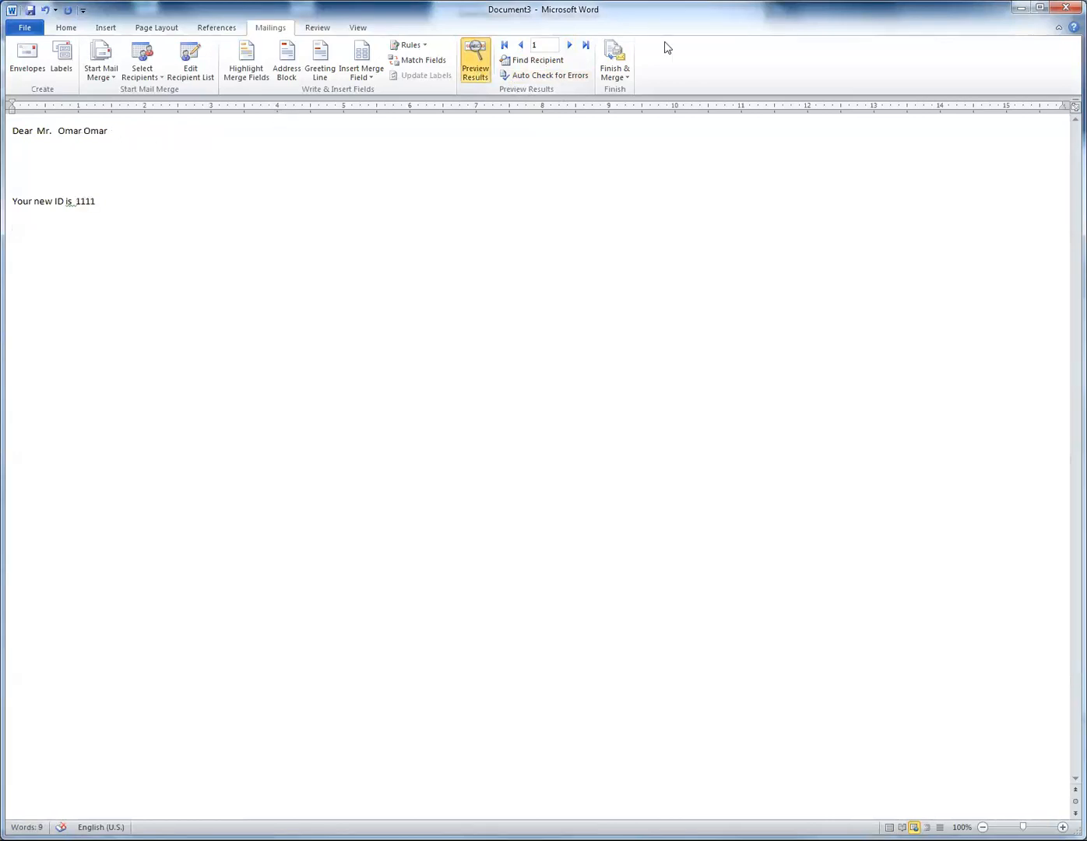
{"action": "left_click", "coordinate": [570, 43]}
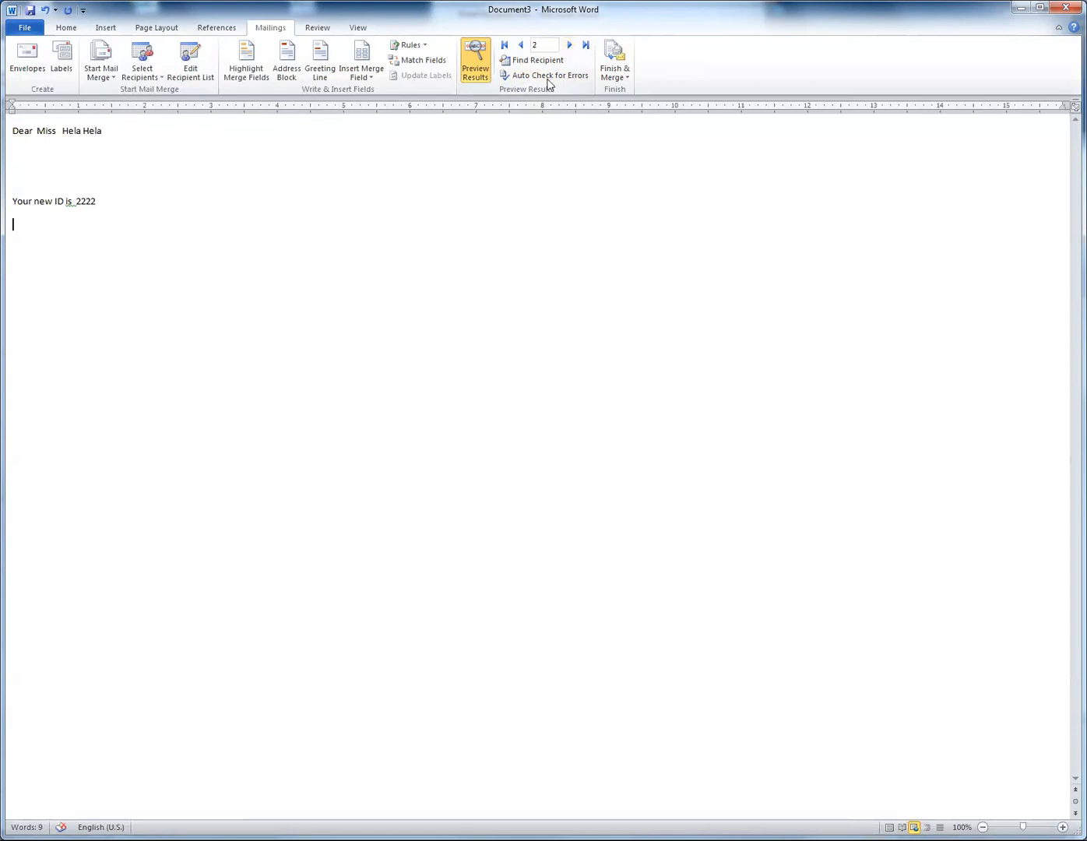
{"action": "left_click", "coordinate": [520, 44]}
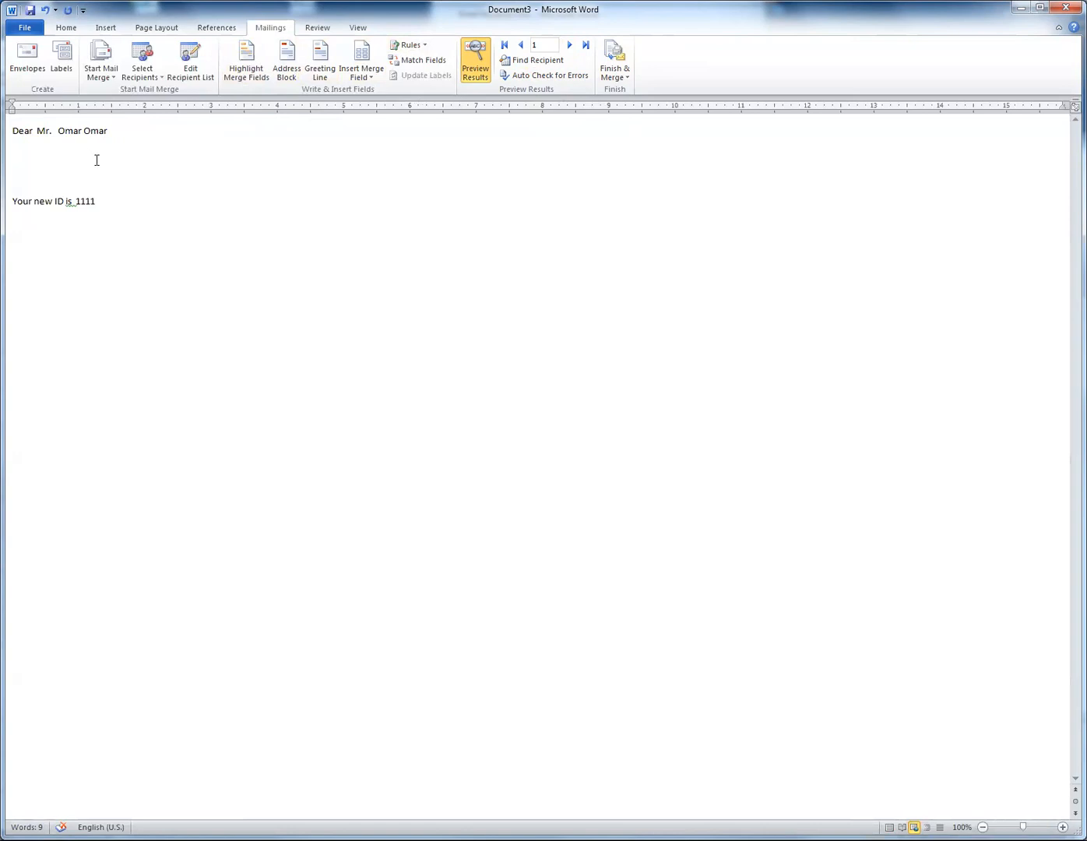
{"action": "left_click", "coordinate": [475, 61]}
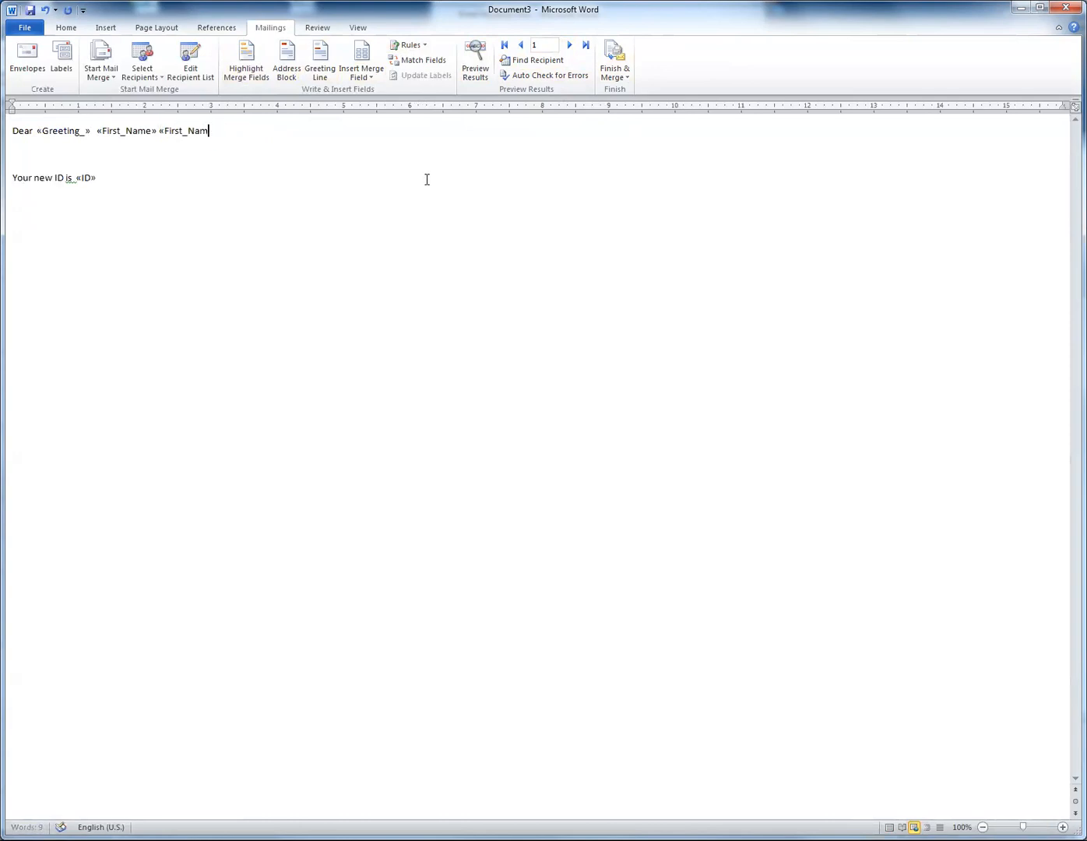
Replace the duplicate First_Name field with Last_Name and preview the next recipient's letter.
{"action": "double_click", "coordinate": [184, 131]}
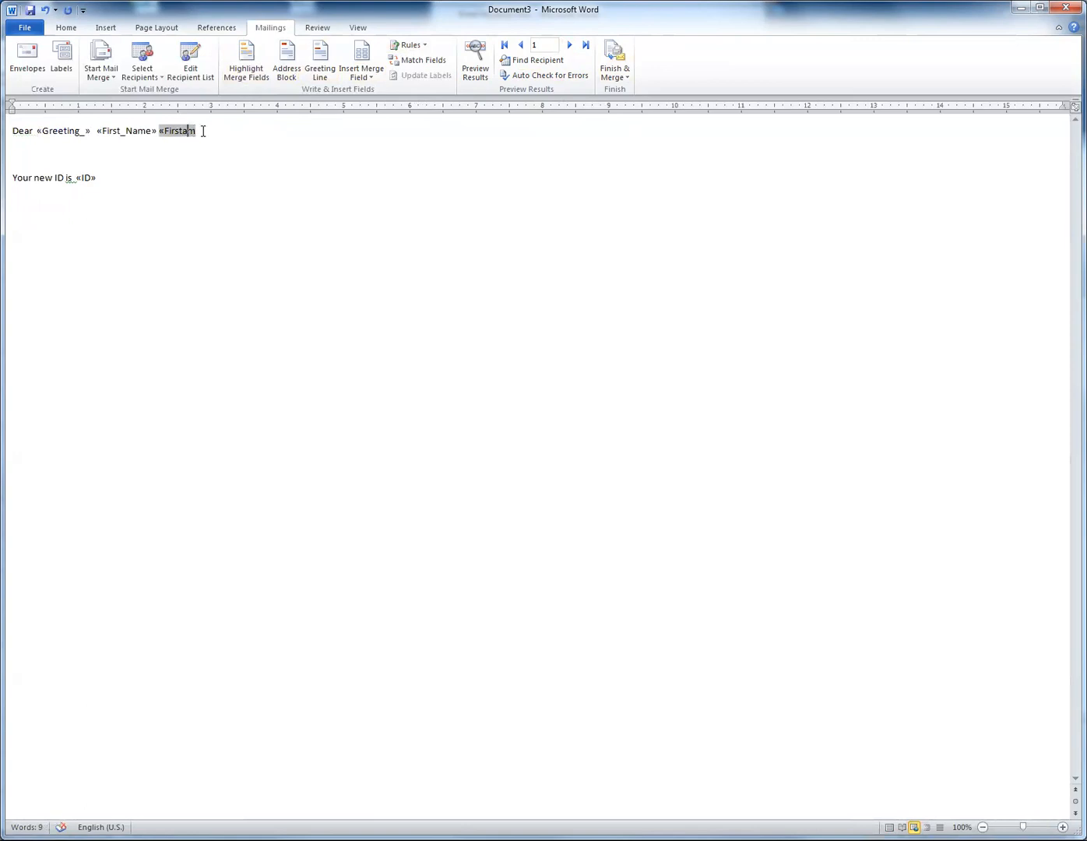
{"action": "double_click", "coordinate": [178, 131]}
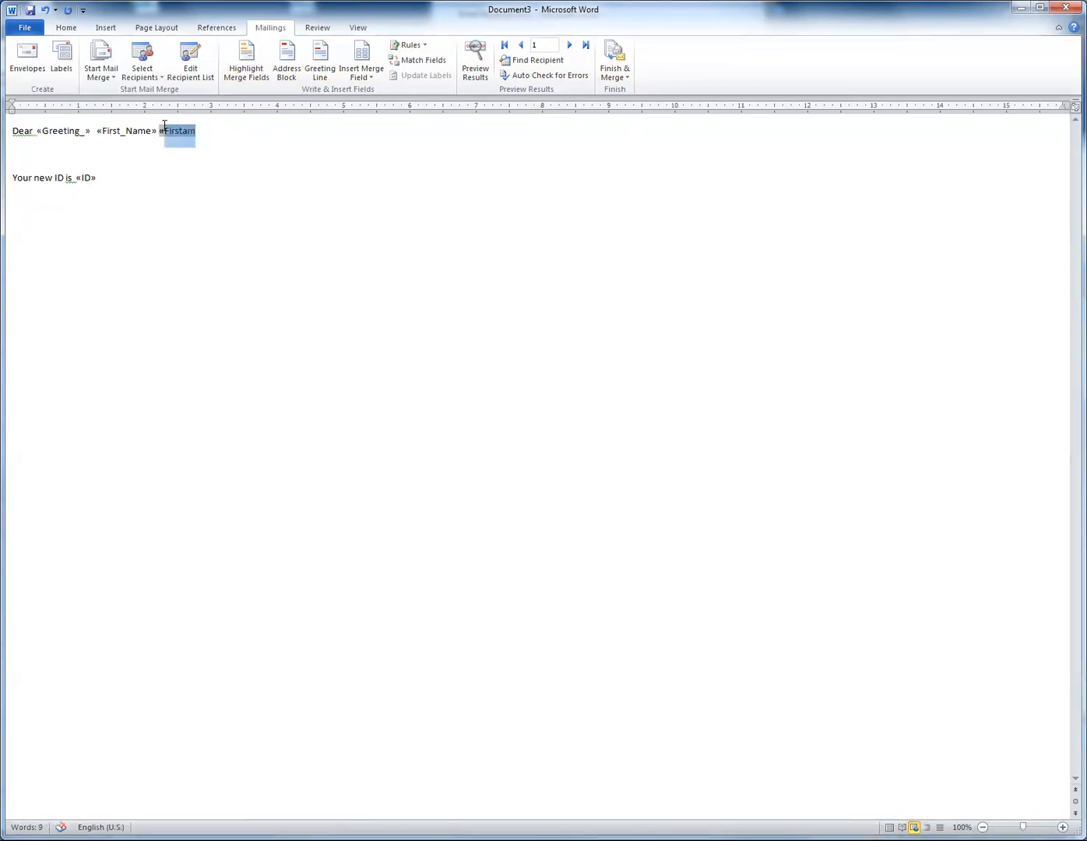
{"action": "key", "text": "Delete"}
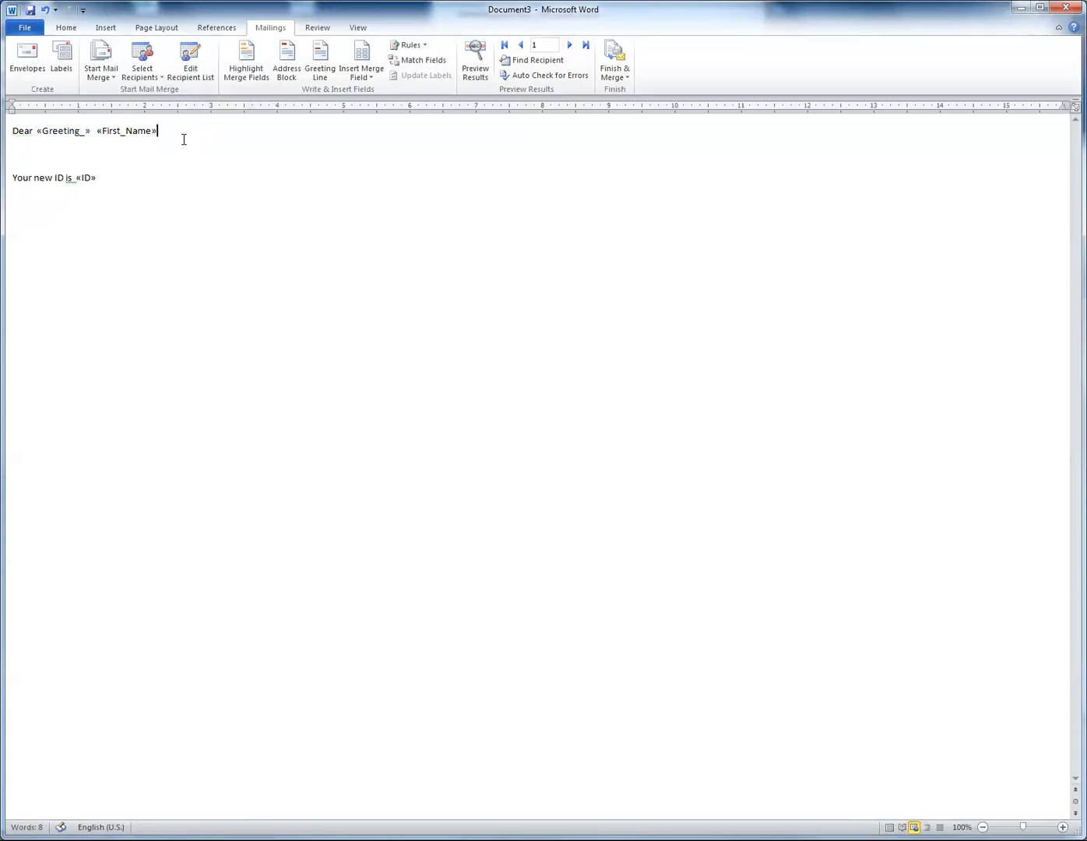
{"action": "left_click", "coordinate": [246, 61]}
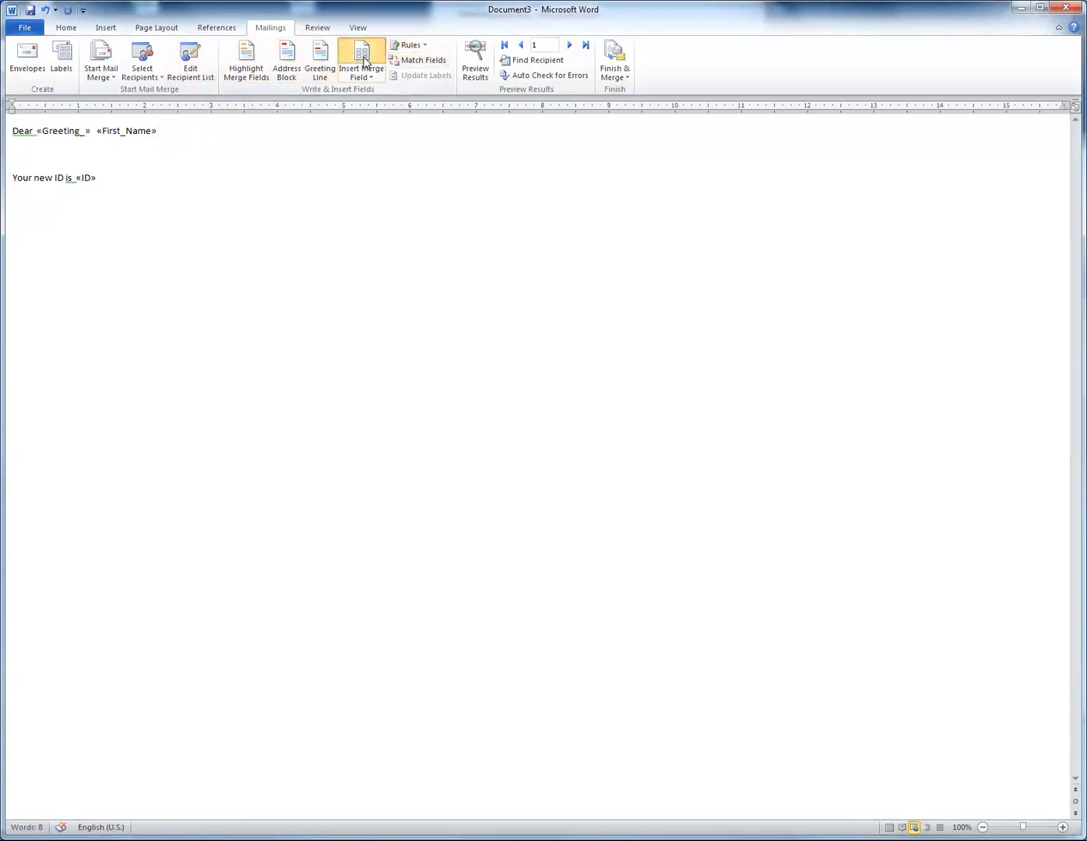
{"action": "left_click", "coordinate": [361, 56]}
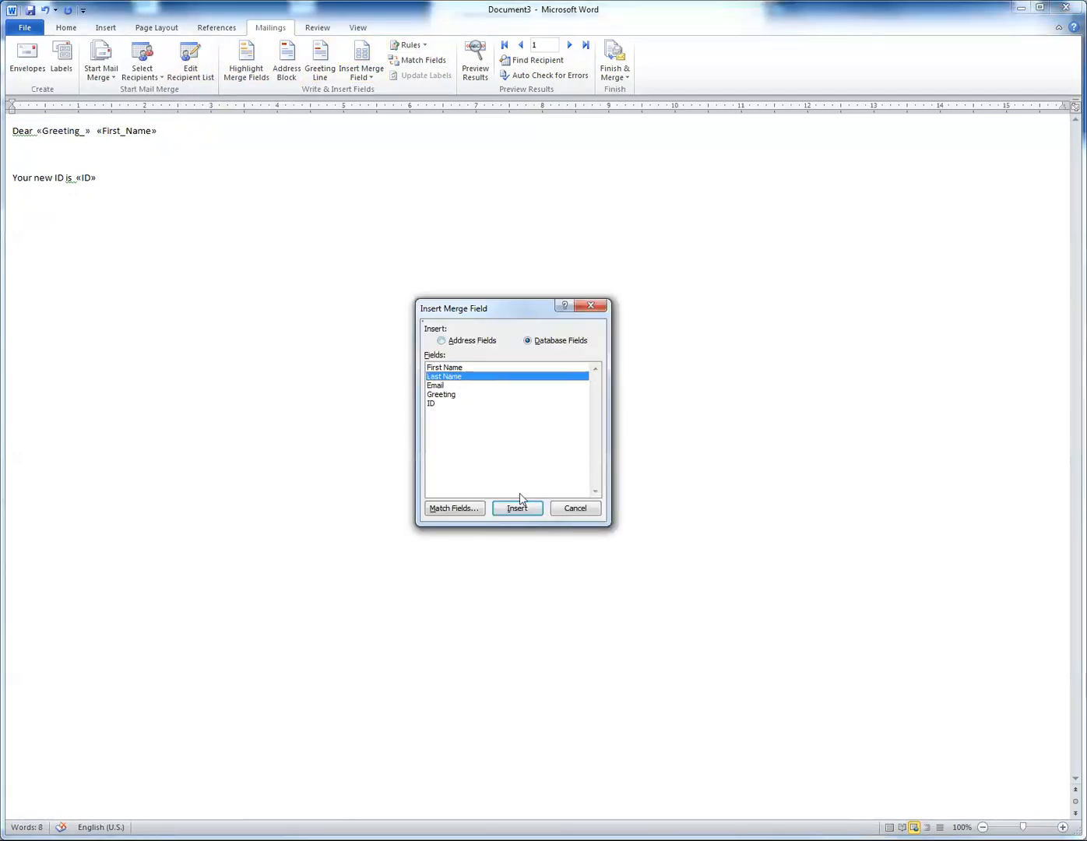
{"action": "left_click", "coordinate": [517, 508]}
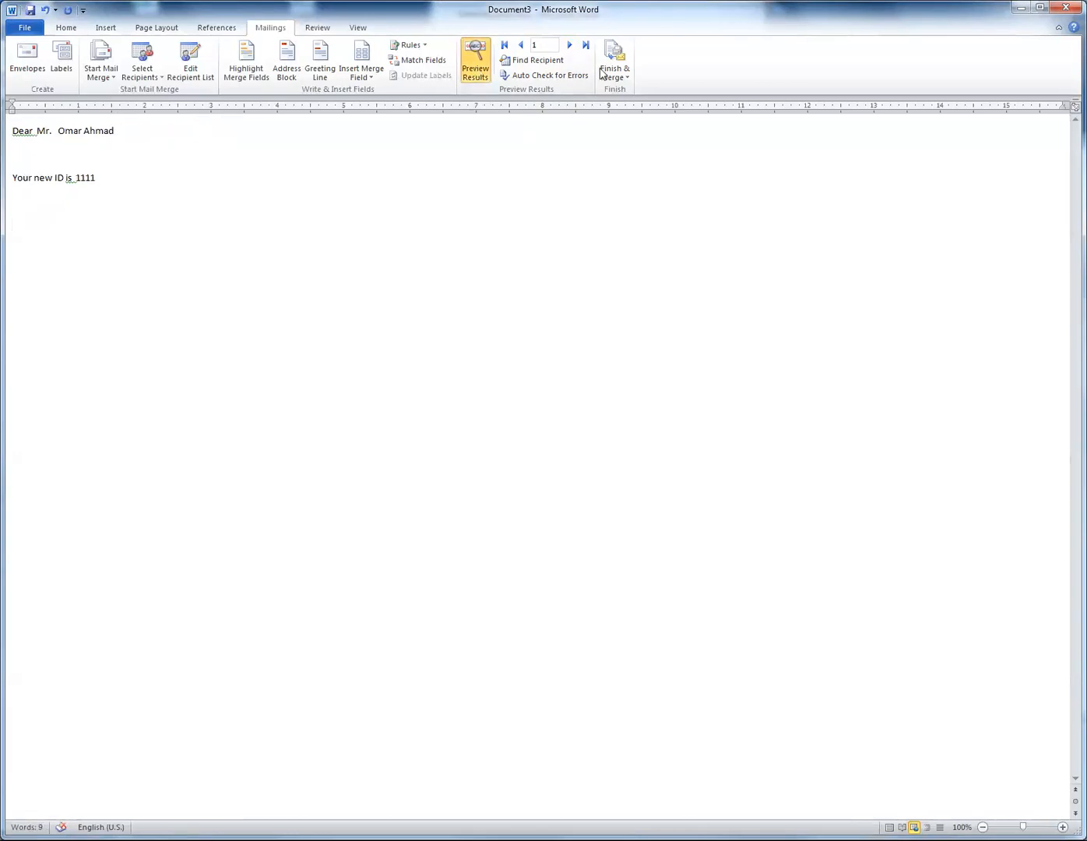
{"action": "left_click", "coordinate": [570, 44]}
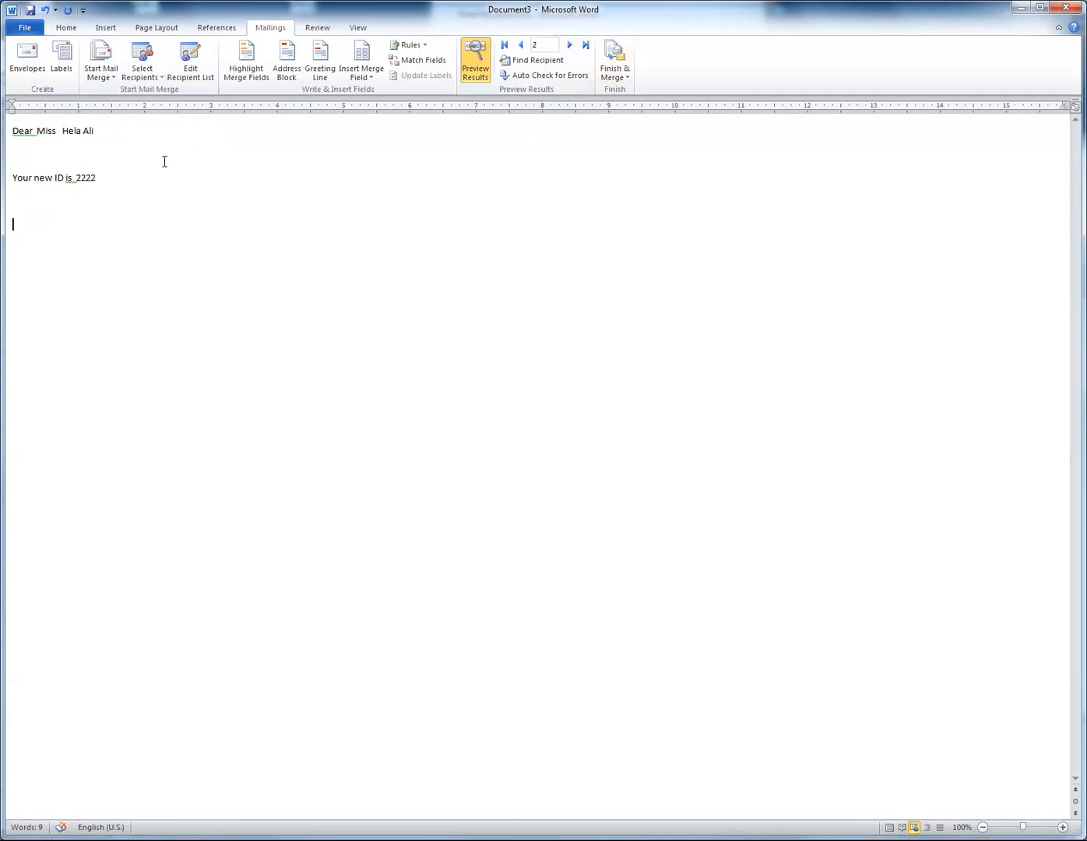
{"action": "mouse_move", "coordinate": [651, 115]}
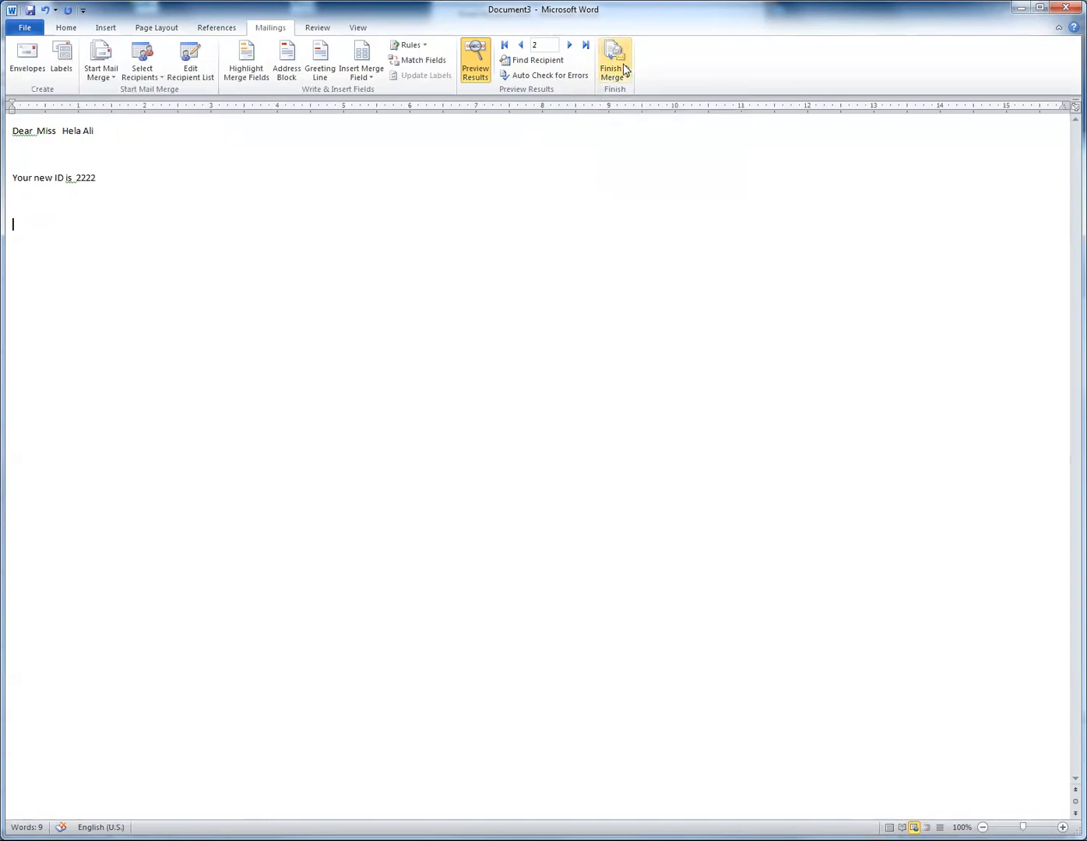
Bring up the Finish & Merge options for sending the letters as e-mail messages.
{"action": "left_click", "coordinate": [614, 61]}
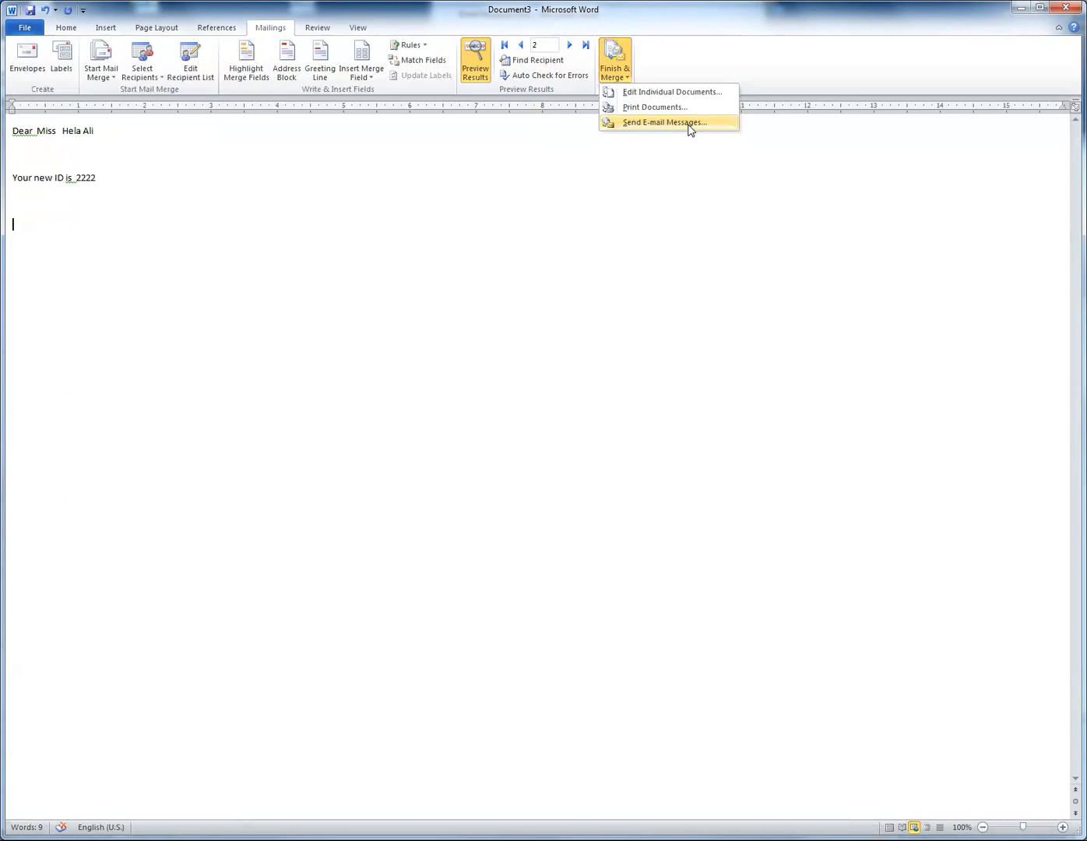
{"action": "mouse_move", "coordinate": [662, 232]}
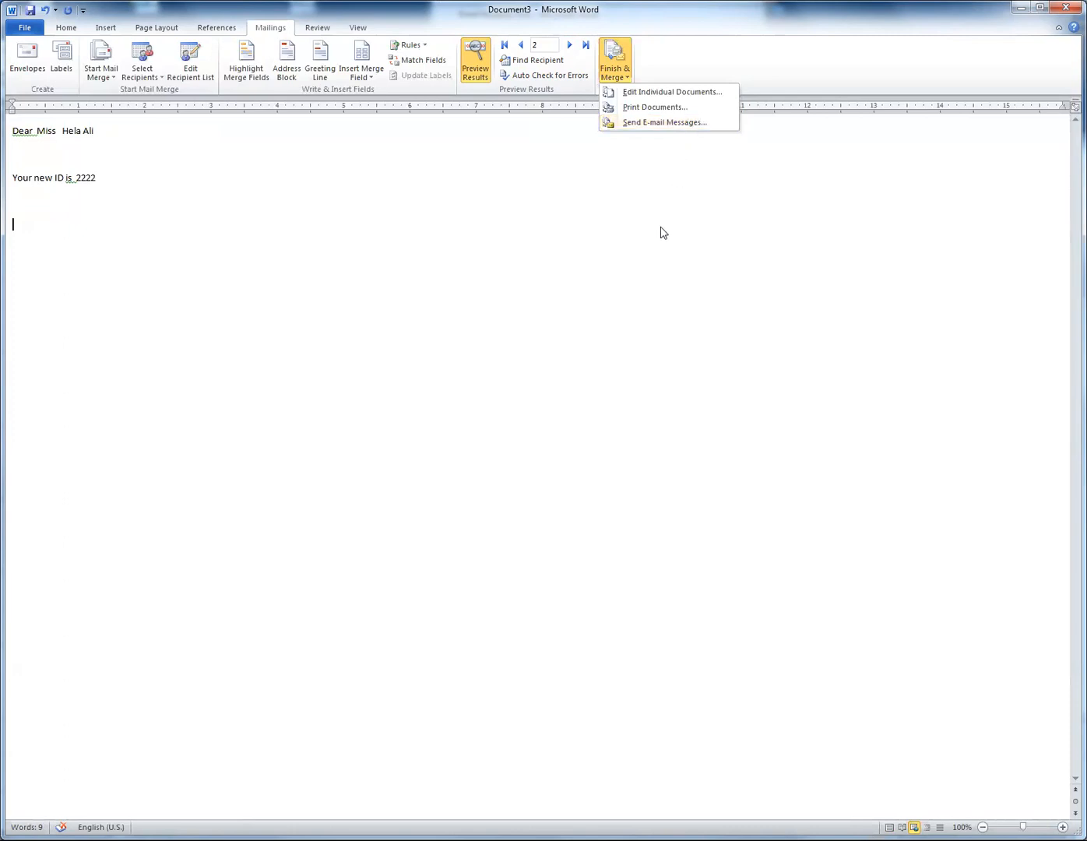